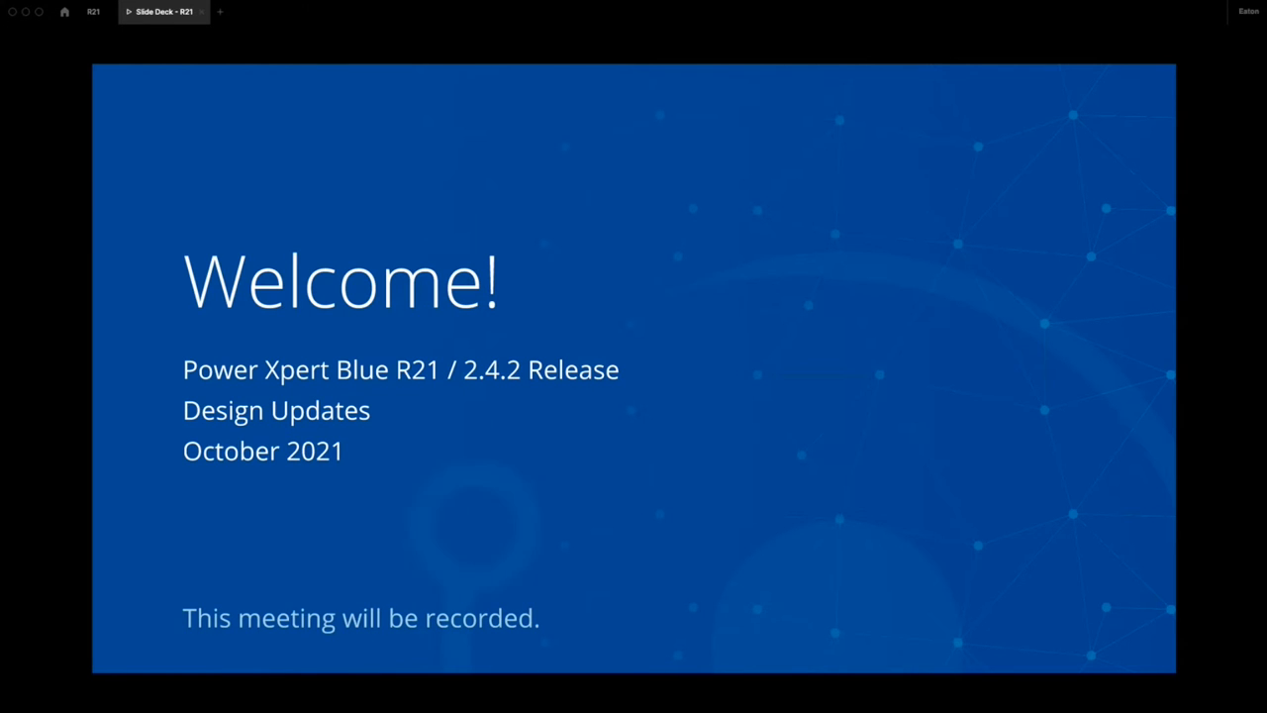
{"action": "mouse_move", "coordinate": [828, 172]}
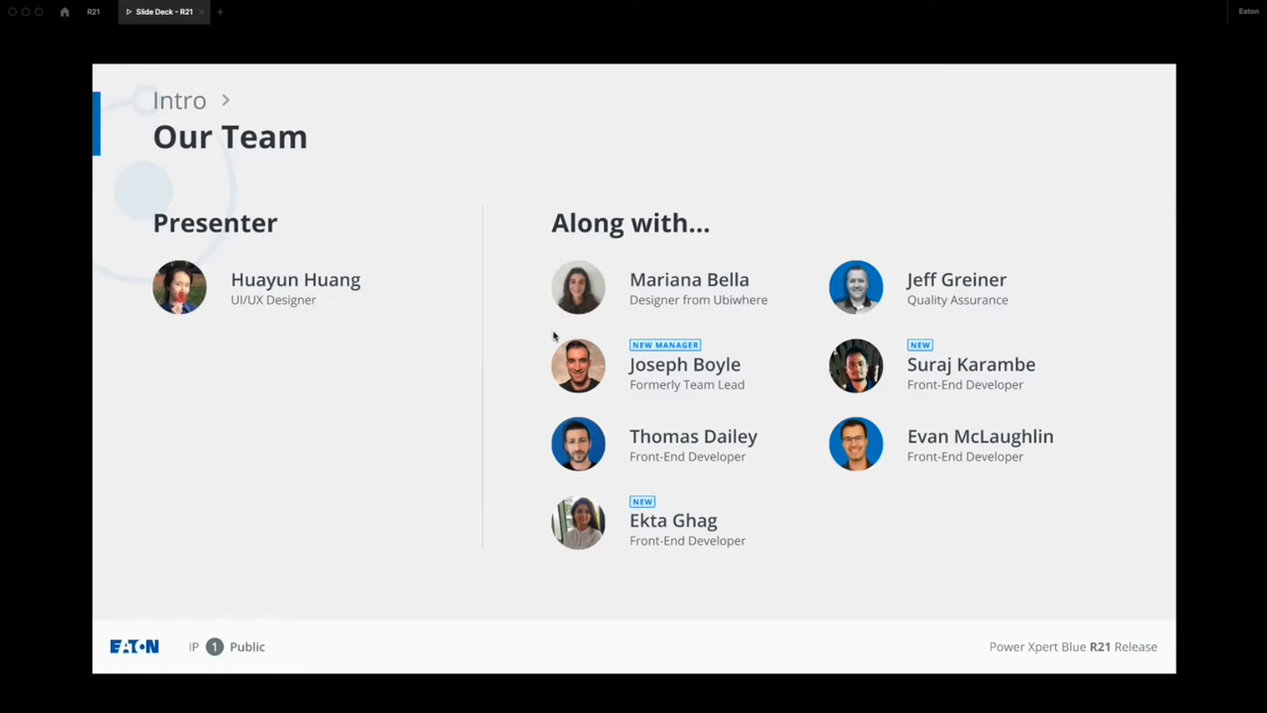
{"action": "mouse_move", "coordinate": [646, 367]}
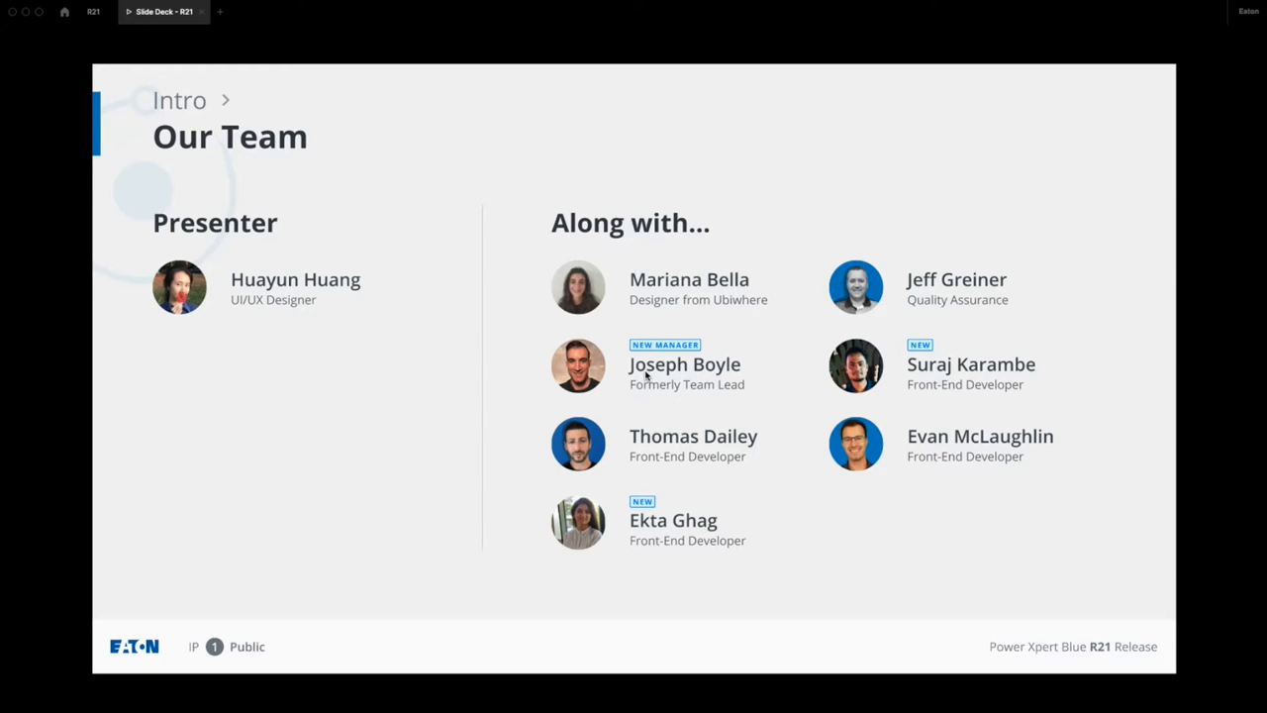
{"action": "mouse_move", "coordinate": [986, 510]}
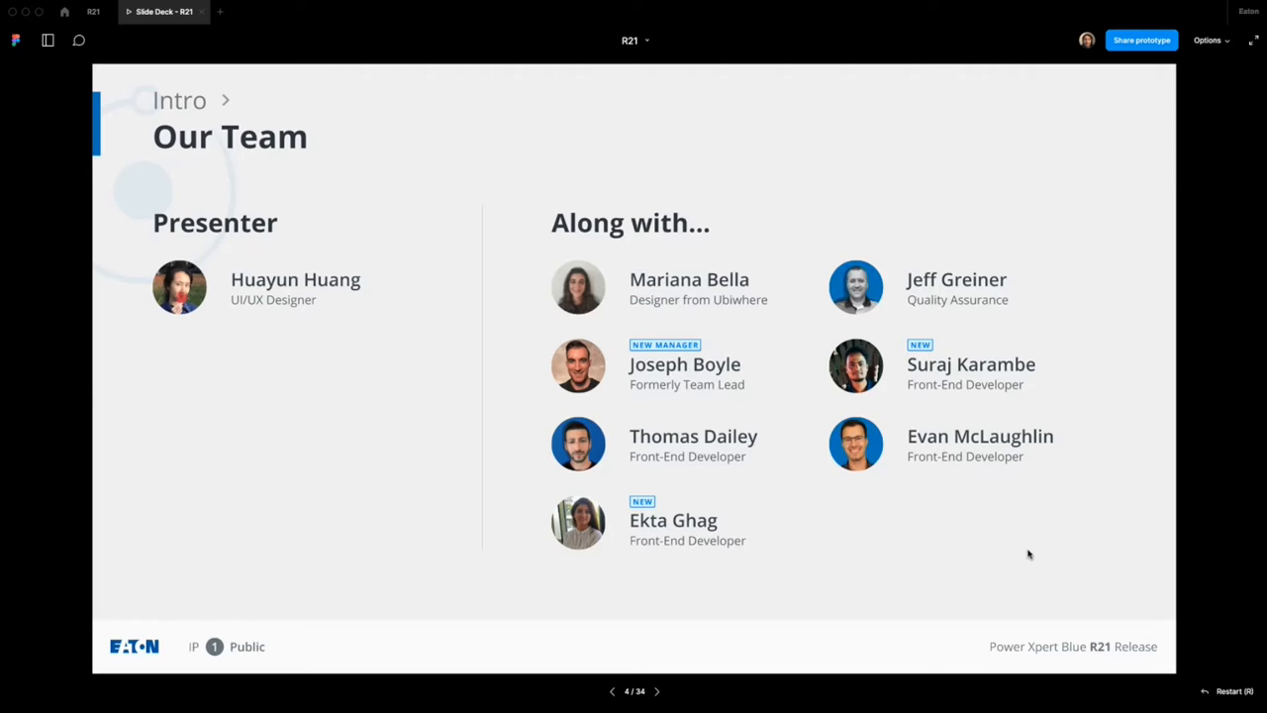
{"action": "left_click", "coordinate": [612, 691]}
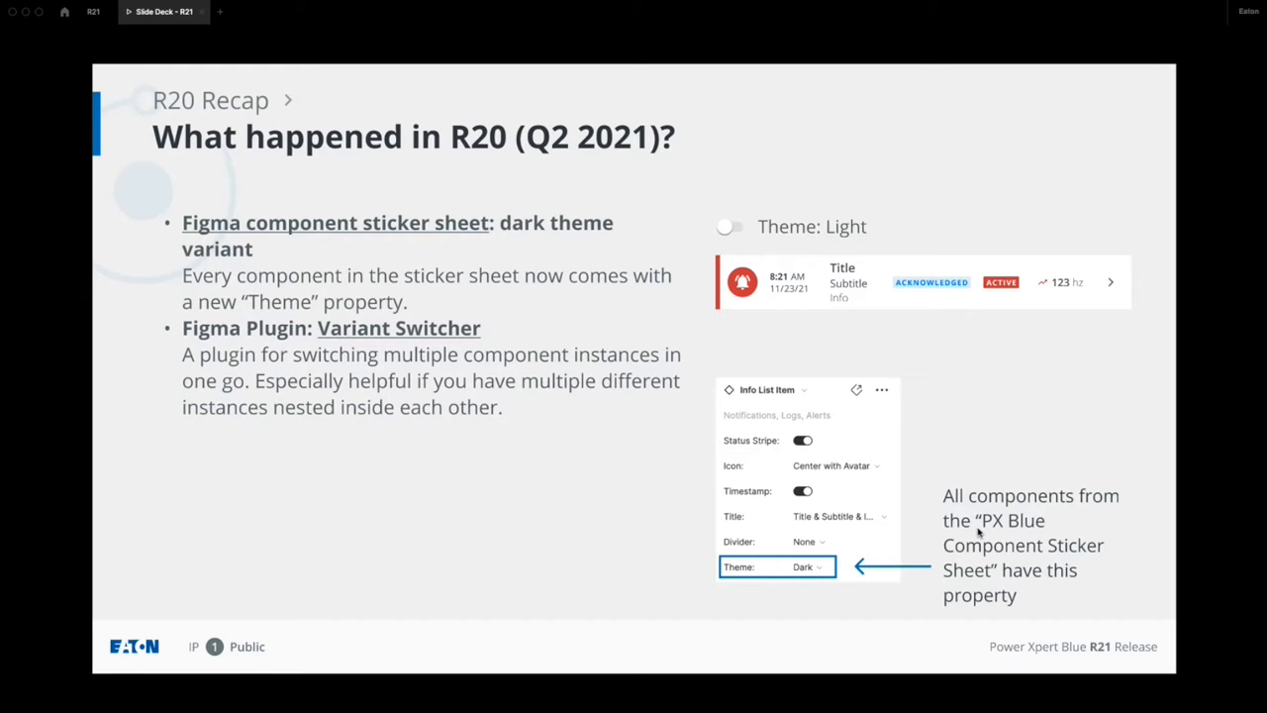
{"action": "mouse_move", "coordinate": [719, 527]}
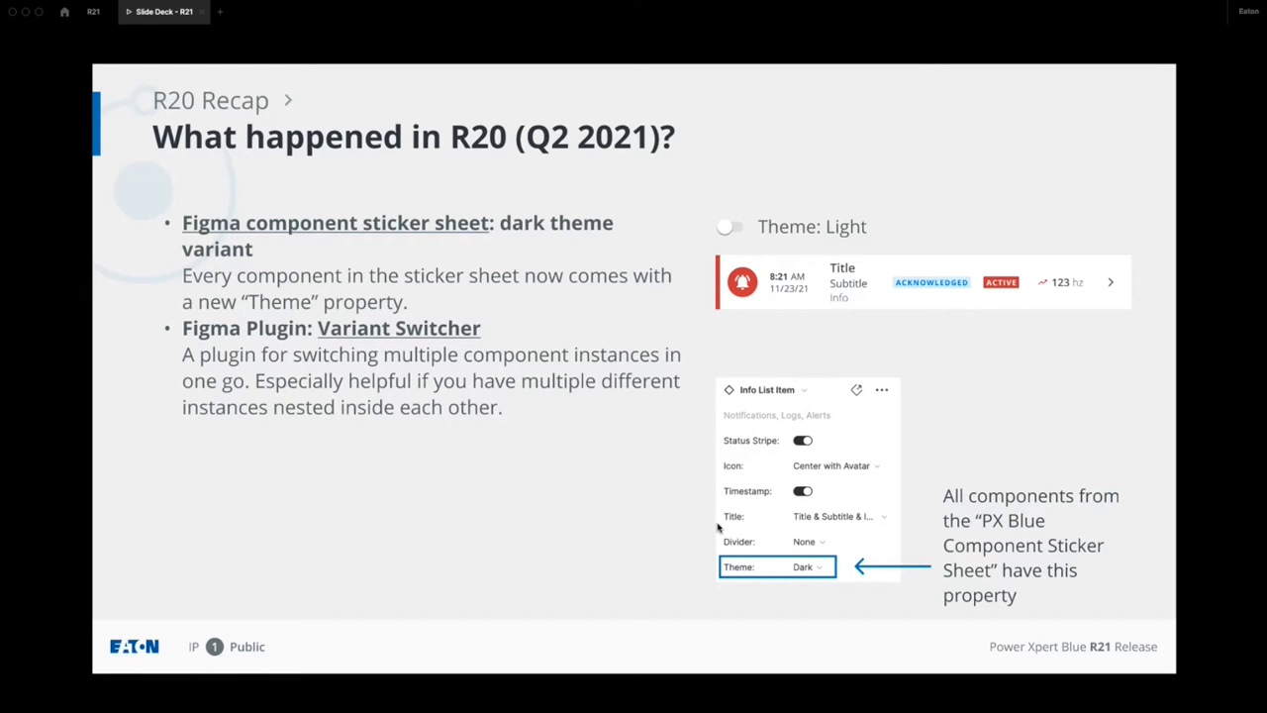
{"action": "mouse_move", "coordinate": [828, 570]}
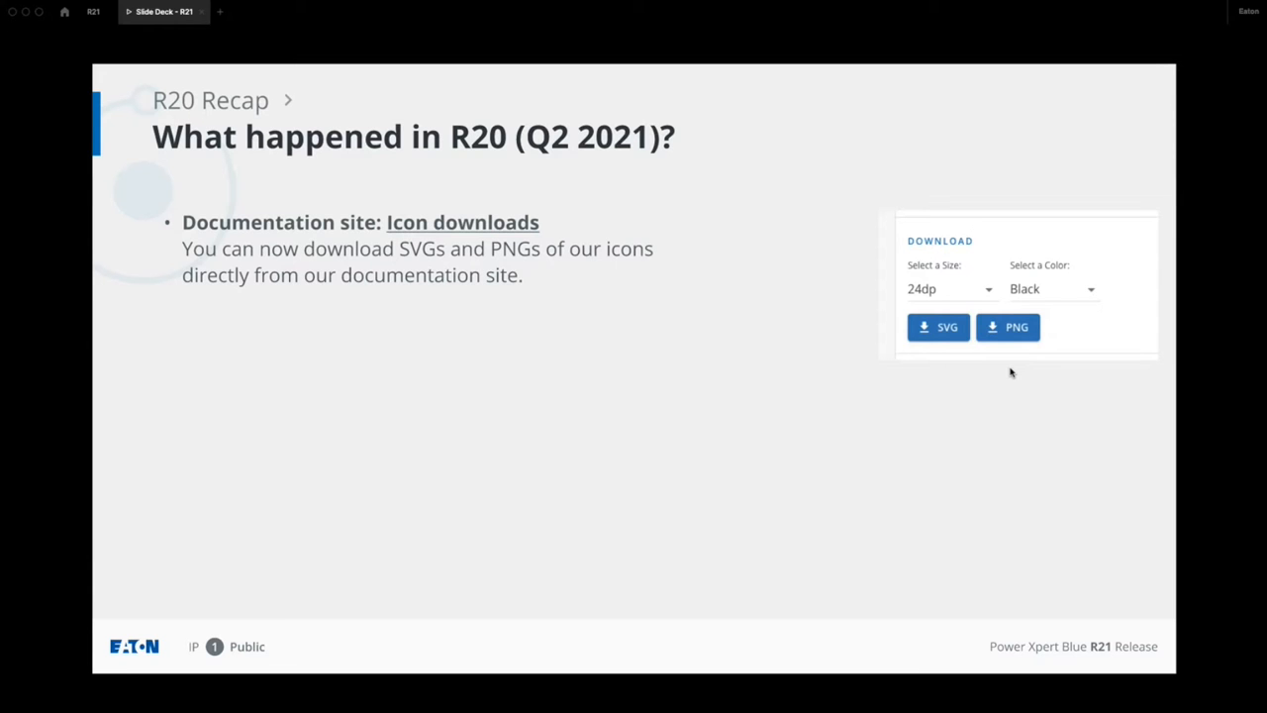
{"action": "mouse_move", "coordinate": [1010, 427]}
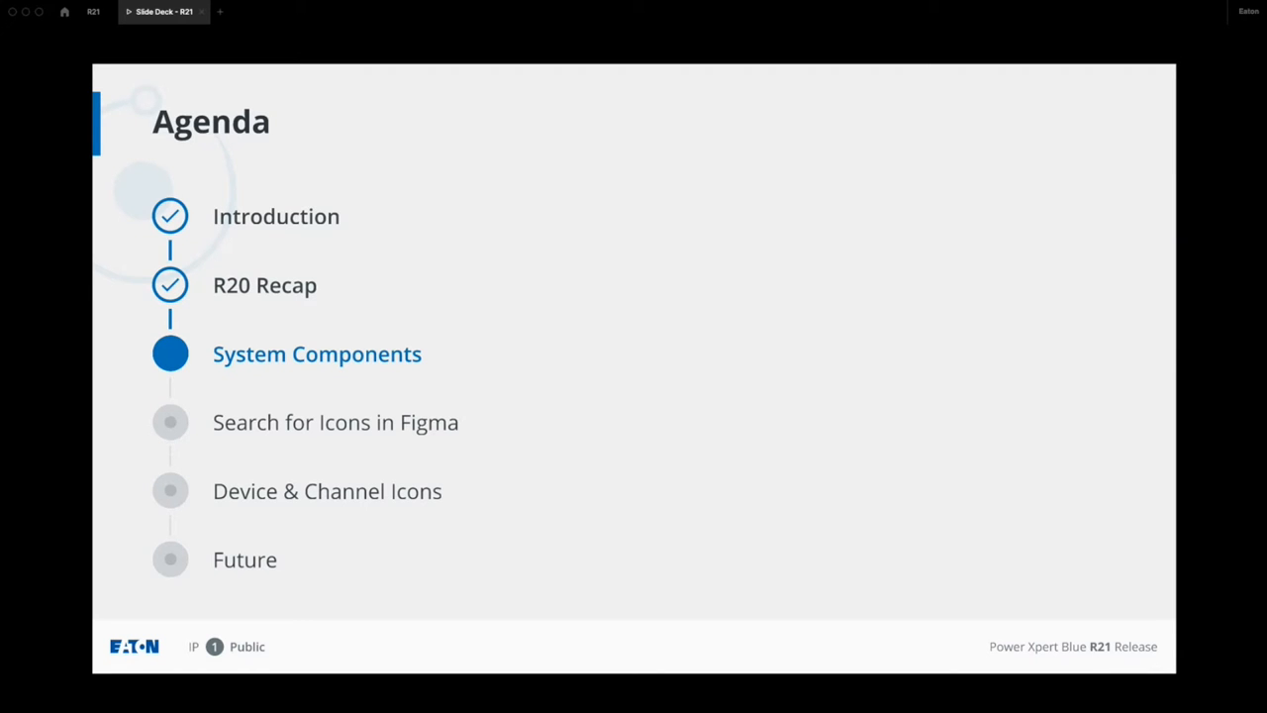
{"action": "mouse_move", "coordinate": [634, 468]}
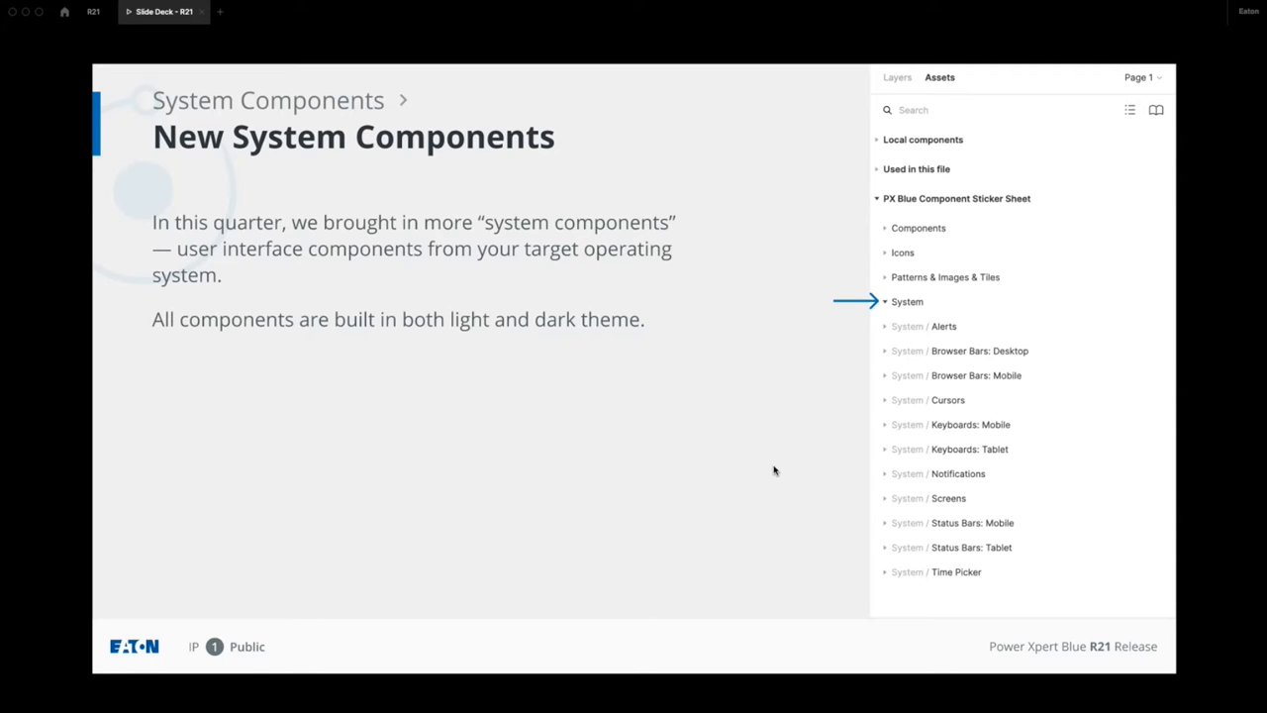
{"action": "mouse_move", "coordinate": [760, 448]}
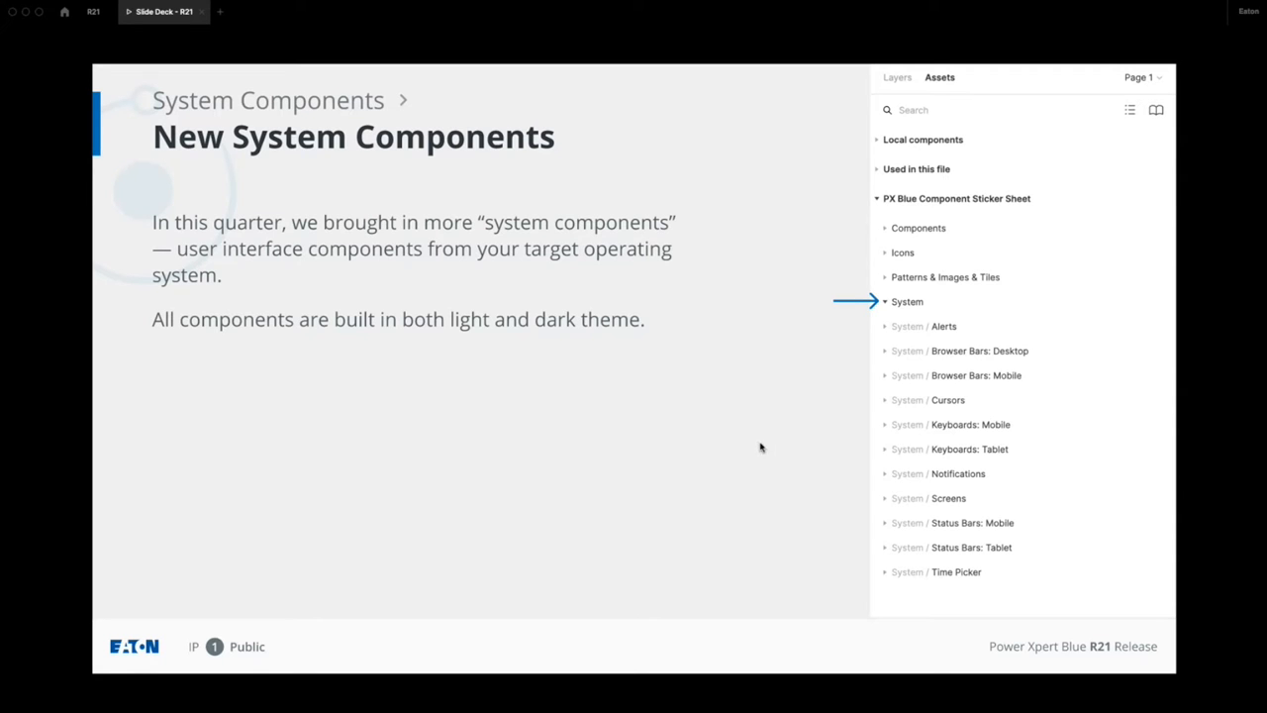
{"action": "mouse_move", "coordinate": [703, 374]}
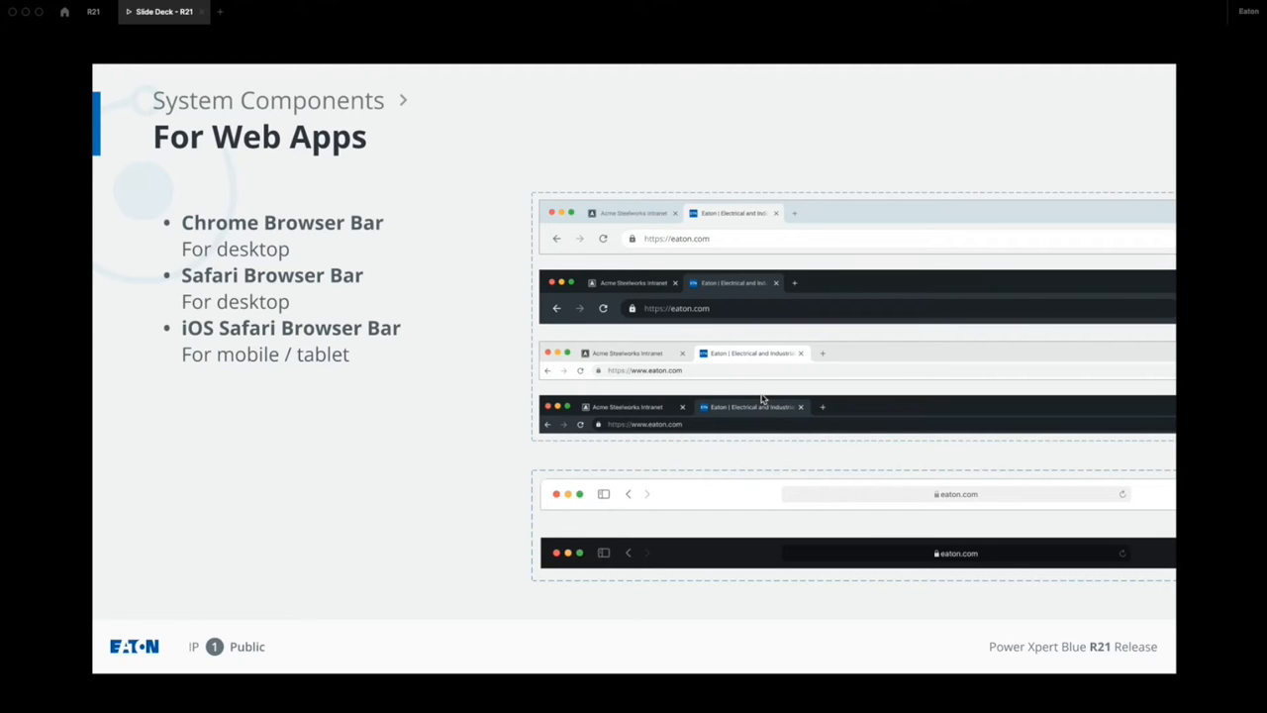
{"action": "mouse_move", "coordinate": [732, 373]}
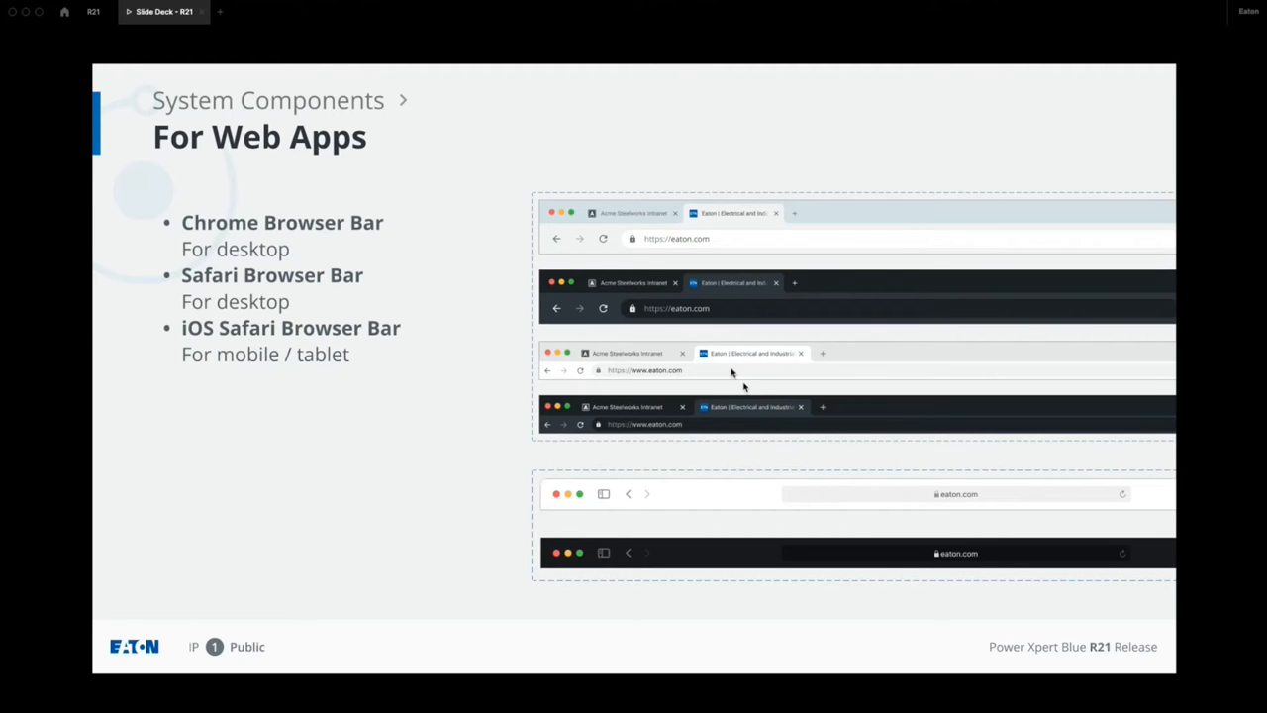
{"action": "mouse_move", "coordinate": [716, 327]}
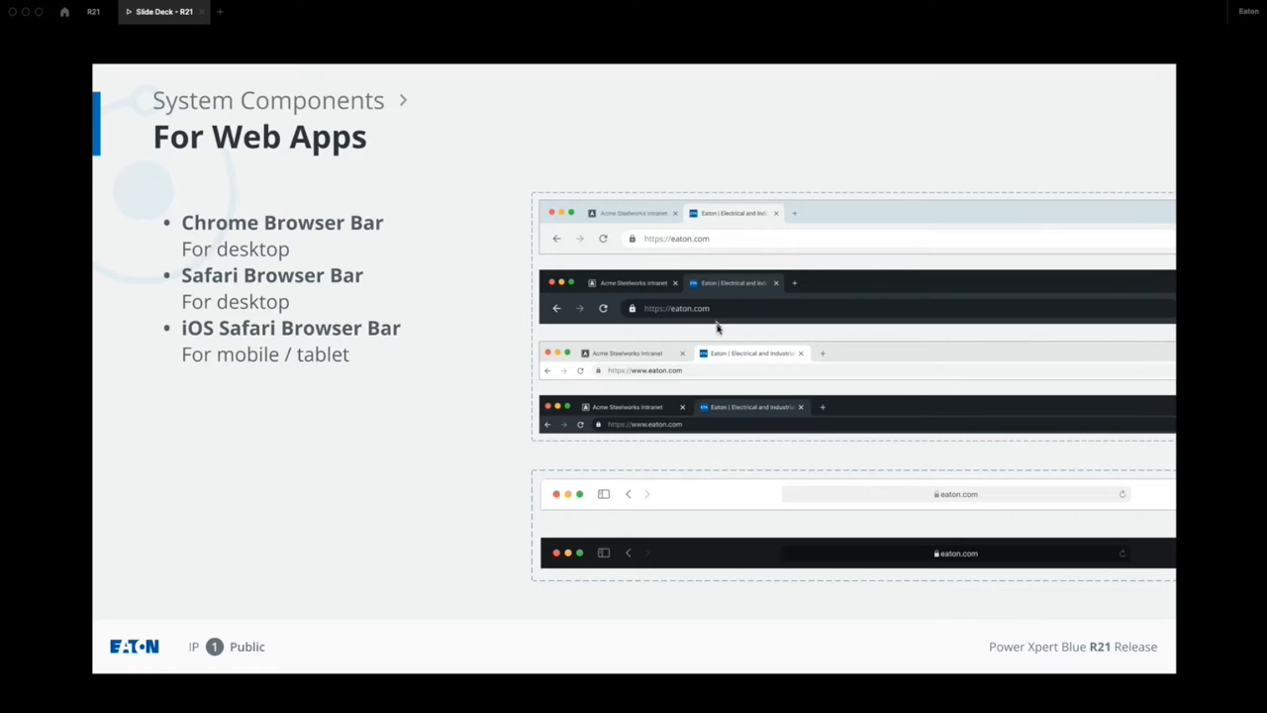
{"action": "mouse_move", "coordinate": [689, 362]}
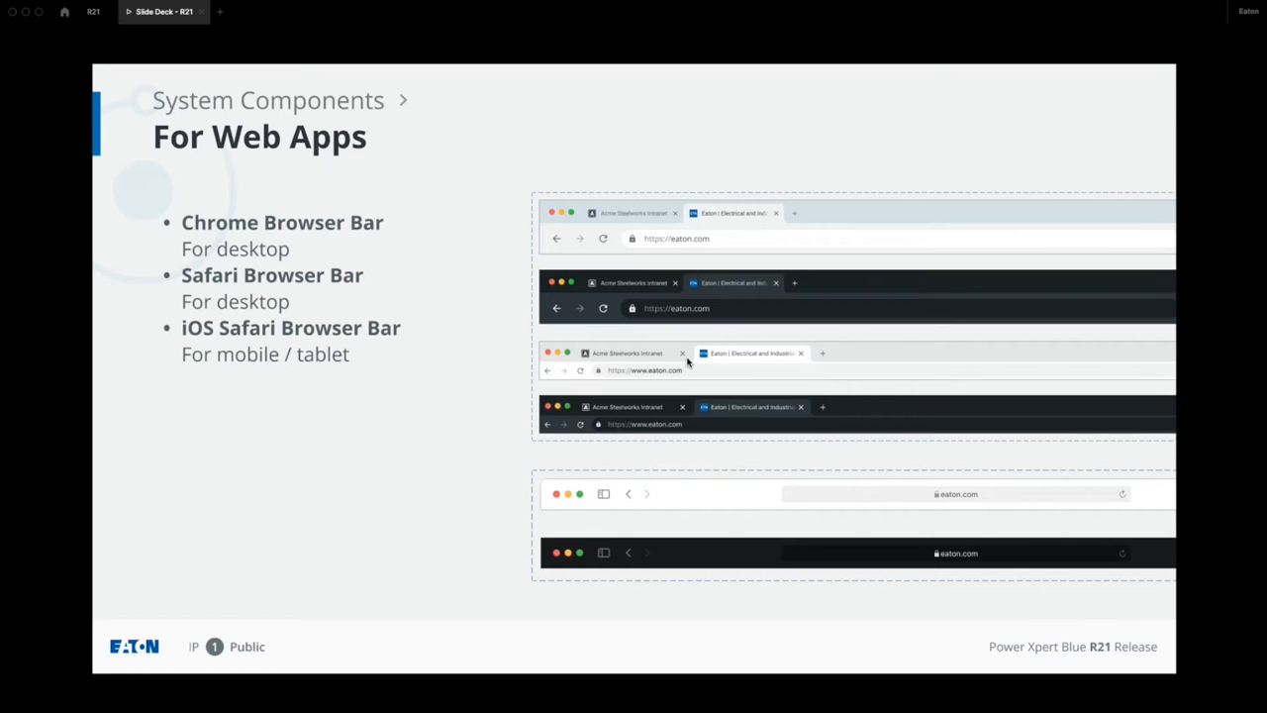
{"action": "mouse_move", "coordinate": [692, 361]}
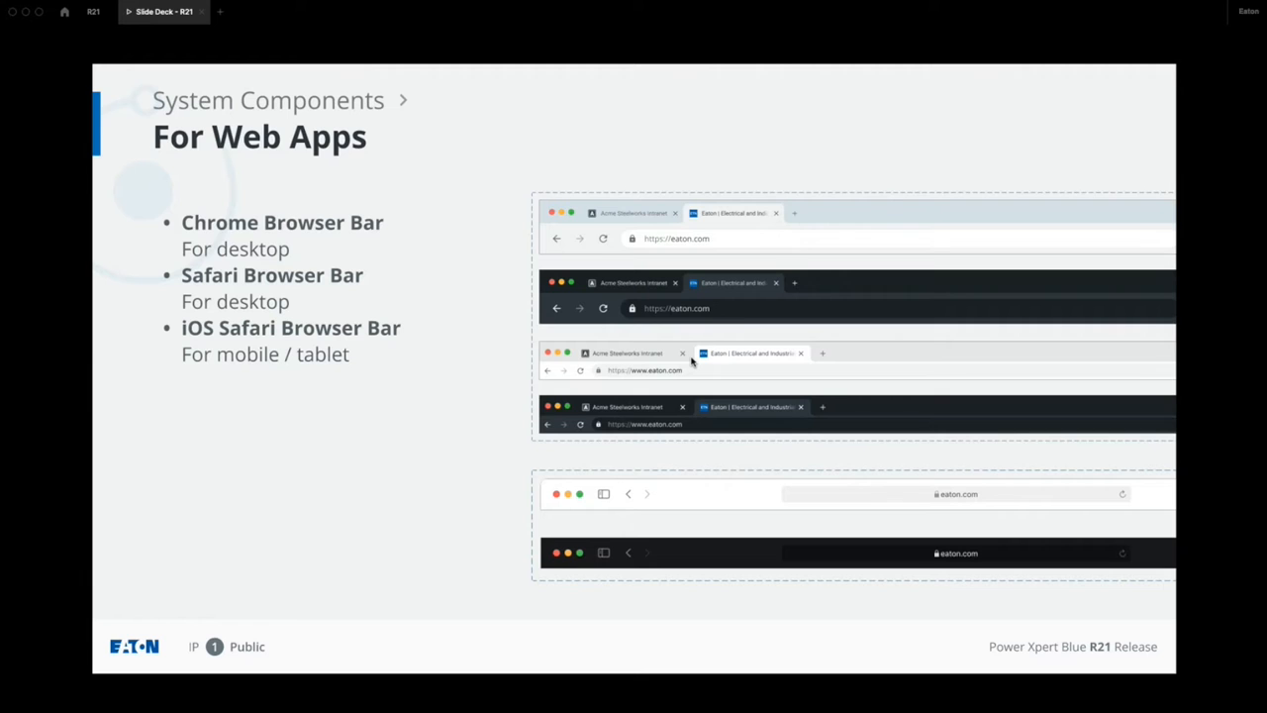
{"action": "mouse_move", "coordinate": [689, 499]}
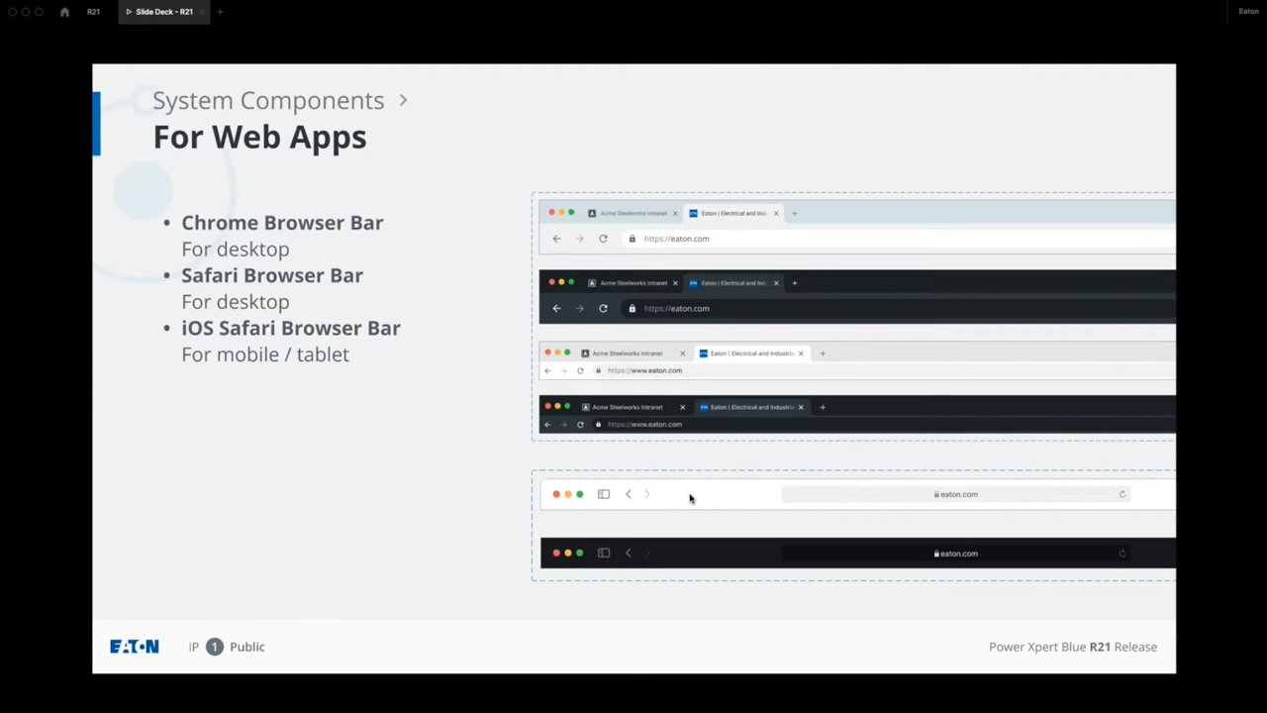
{"action": "mouse_move", "coordinate": [721, 505]}
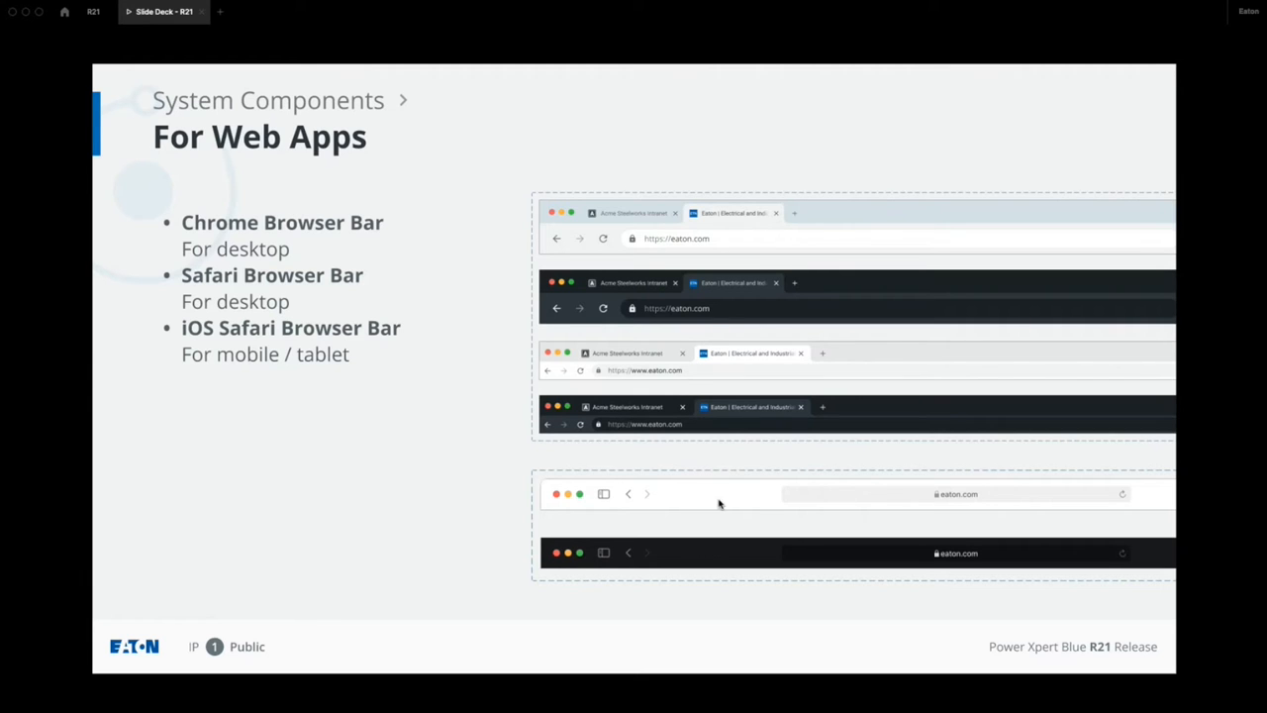
{"action": "mouse_move", "coordinate": [709, 551]}
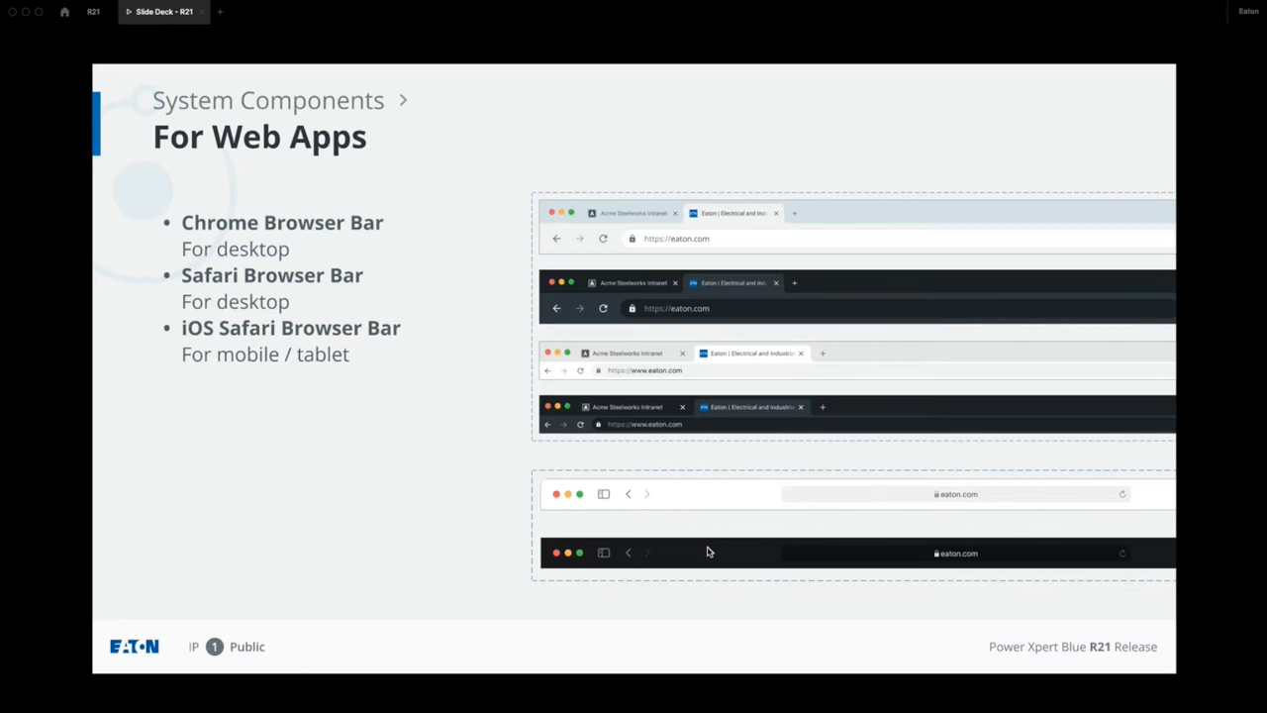
{"action": "mouse_move", "coordinate": [453, 328]}
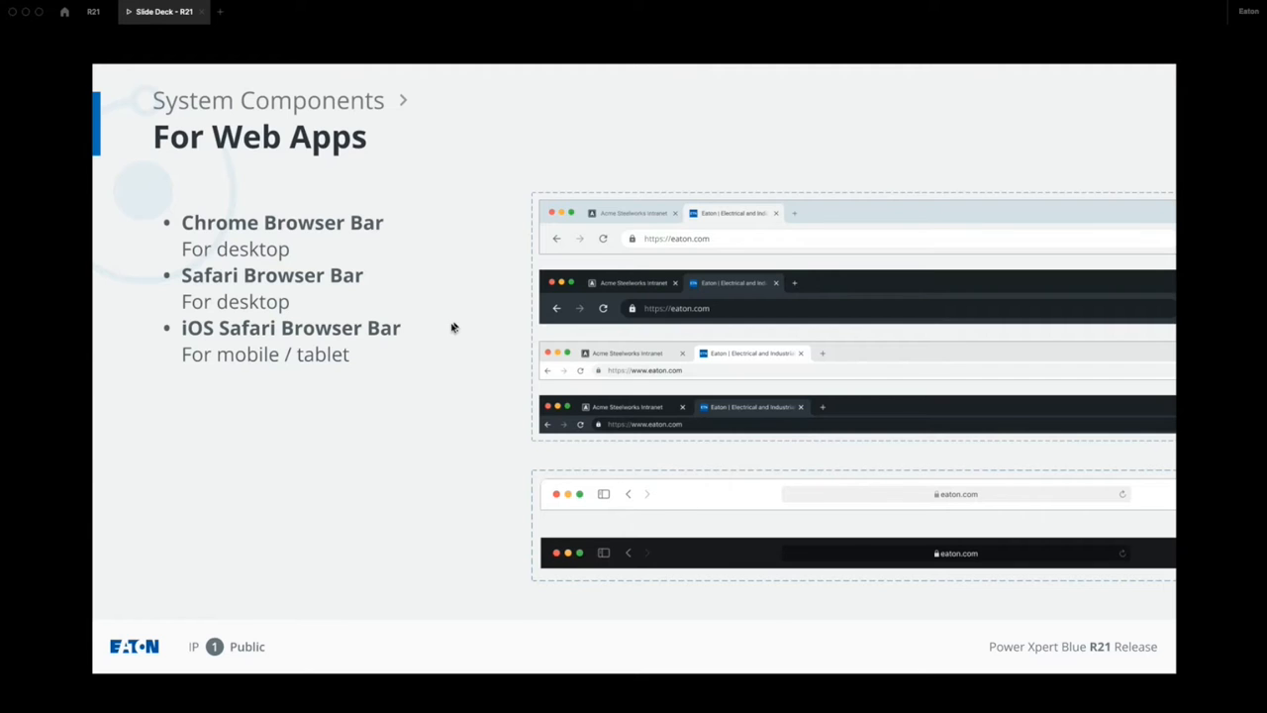
{"action": "mouse_move", "coordinate": [198, 341]}
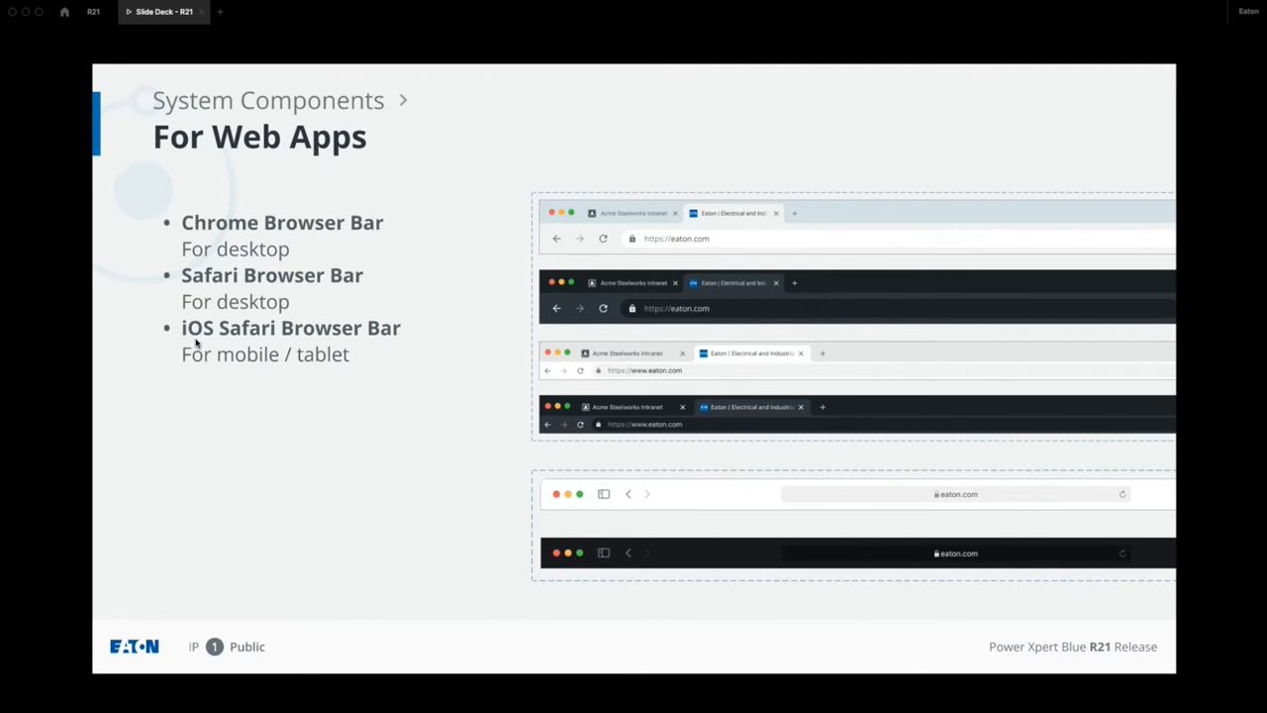
{"action": "mouse_move", "coordinate": [364, 372]}
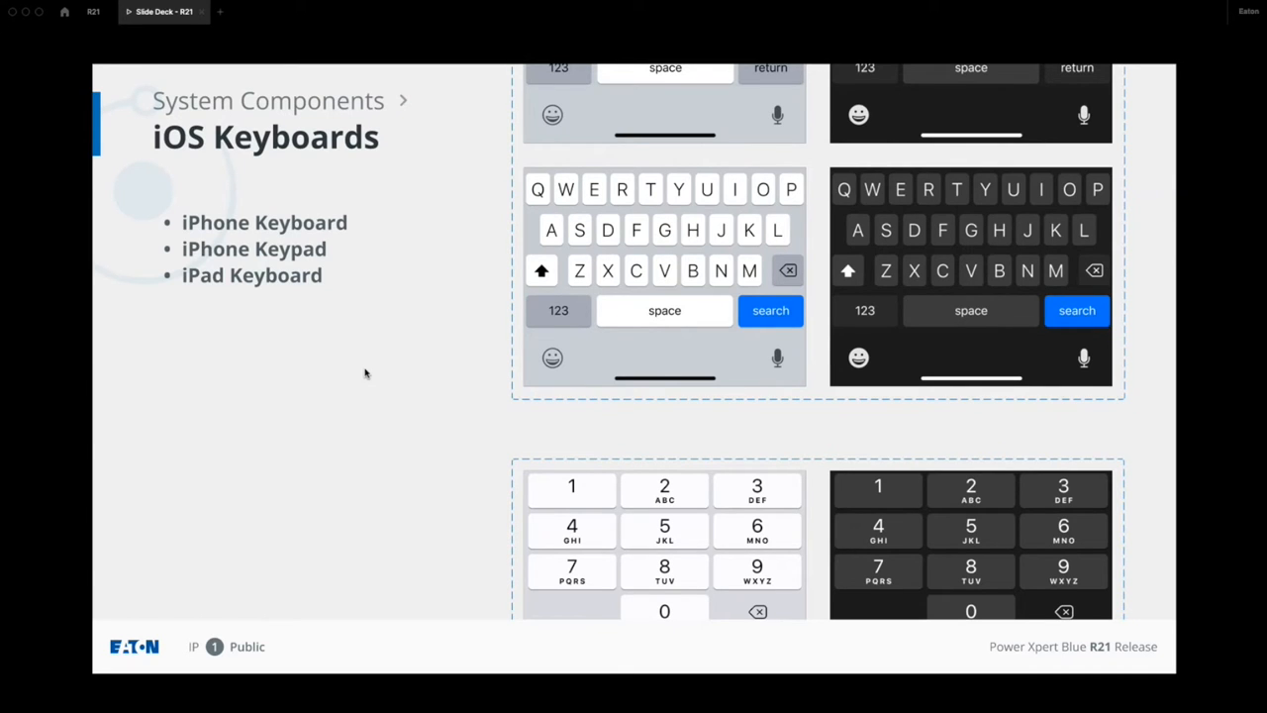
{"action": "mouse_move", "coordinate": [208, 286]}
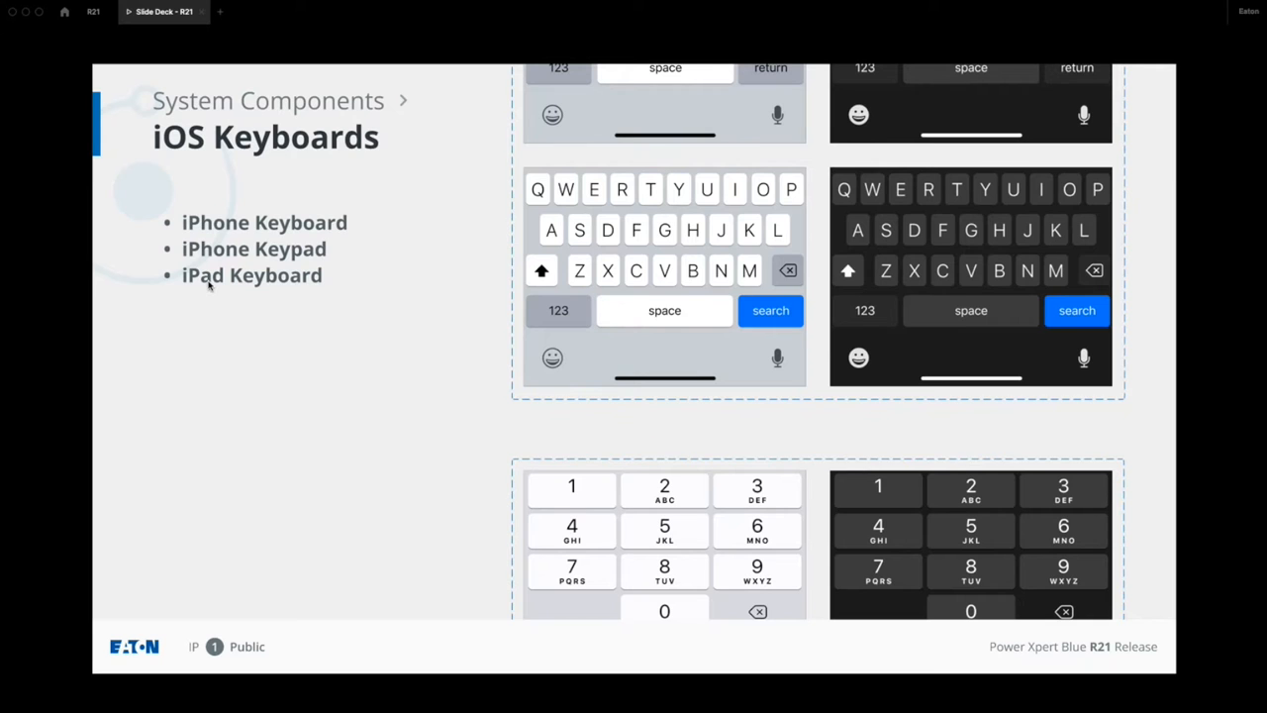
{"action": "mouse_move", "coordinate": [711, 258]}
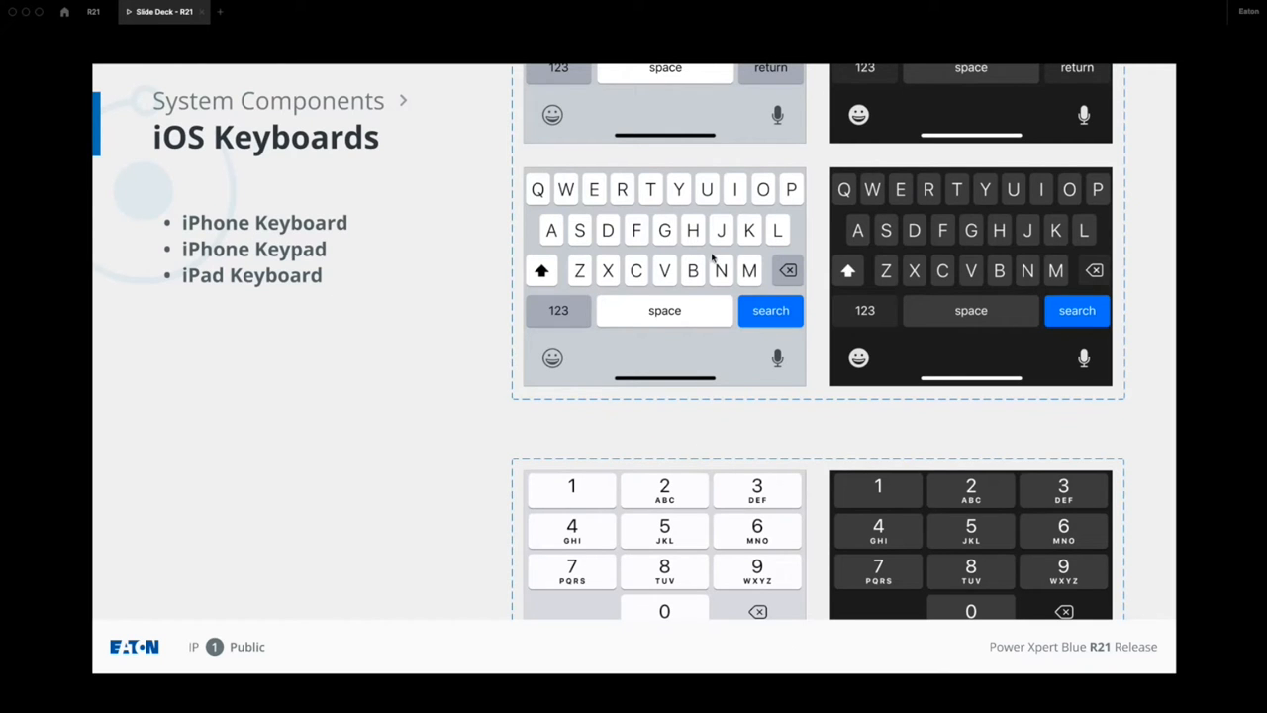
{"action": "mouse_move", "coordinate": [1121, 447]}
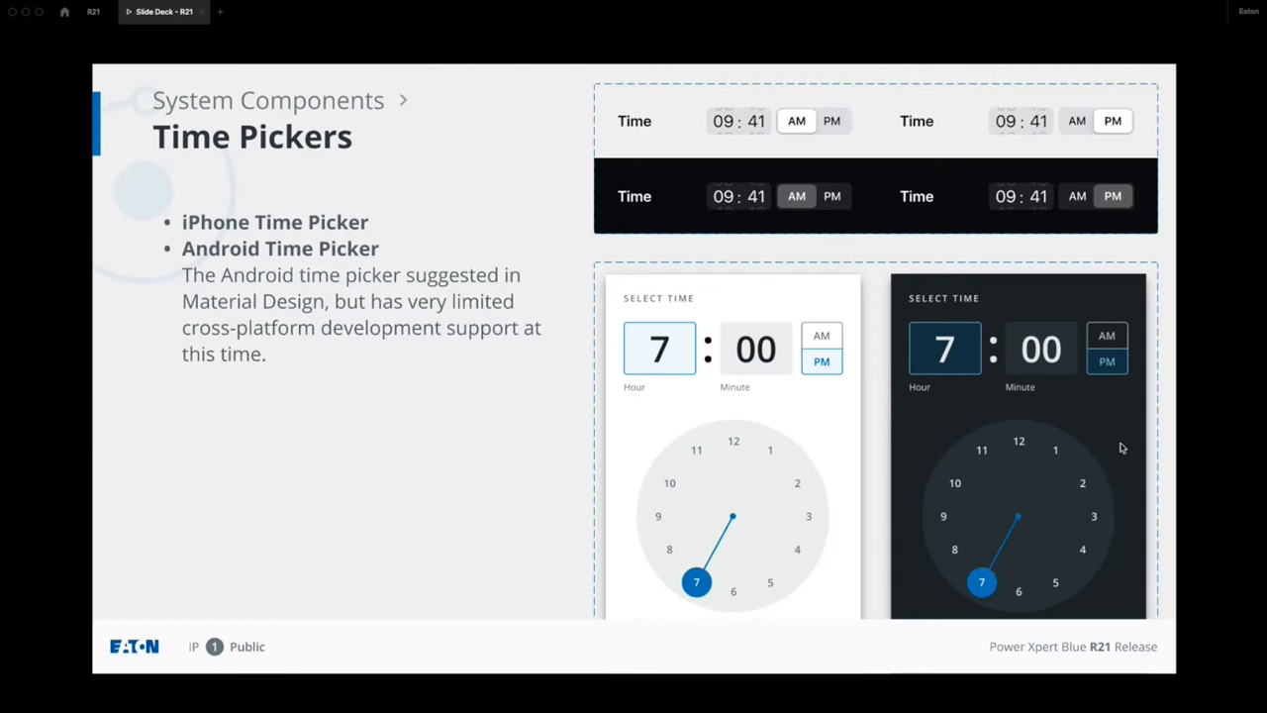
{"action": "mouse_move", "coordinate": [626, 281]}
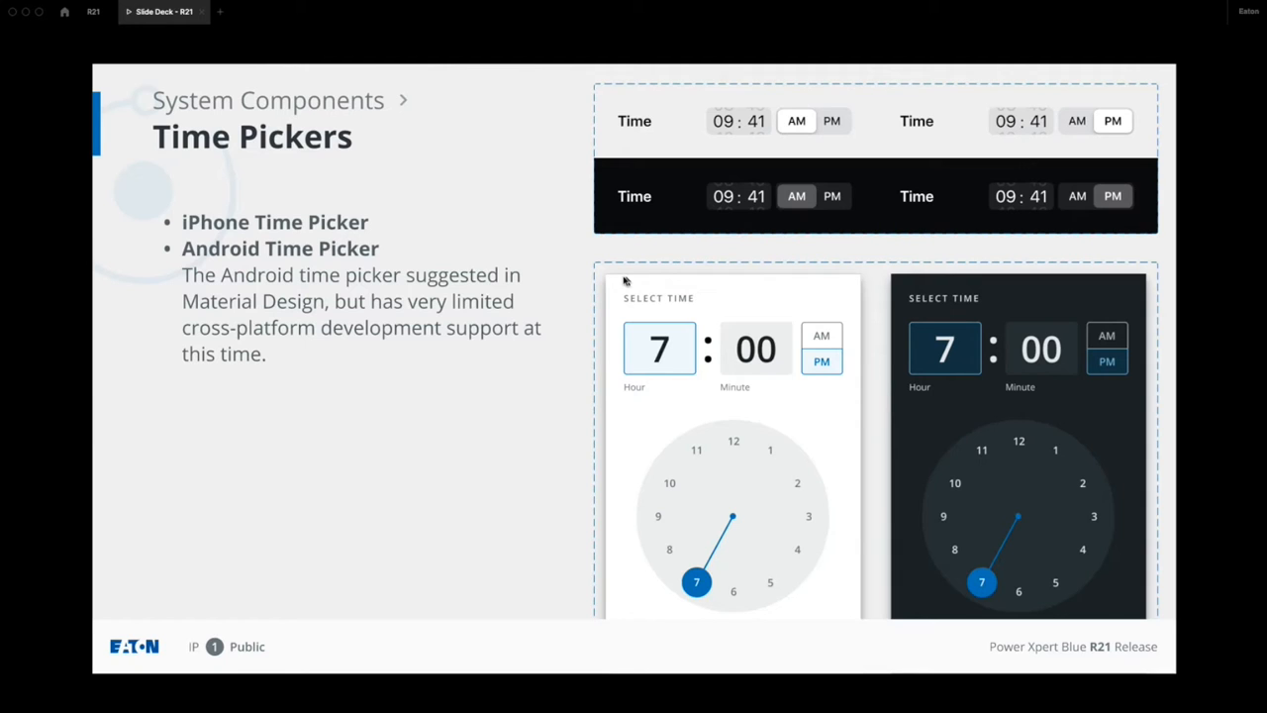
{"action": "mouse_move", "coordinate": [634, 327]}
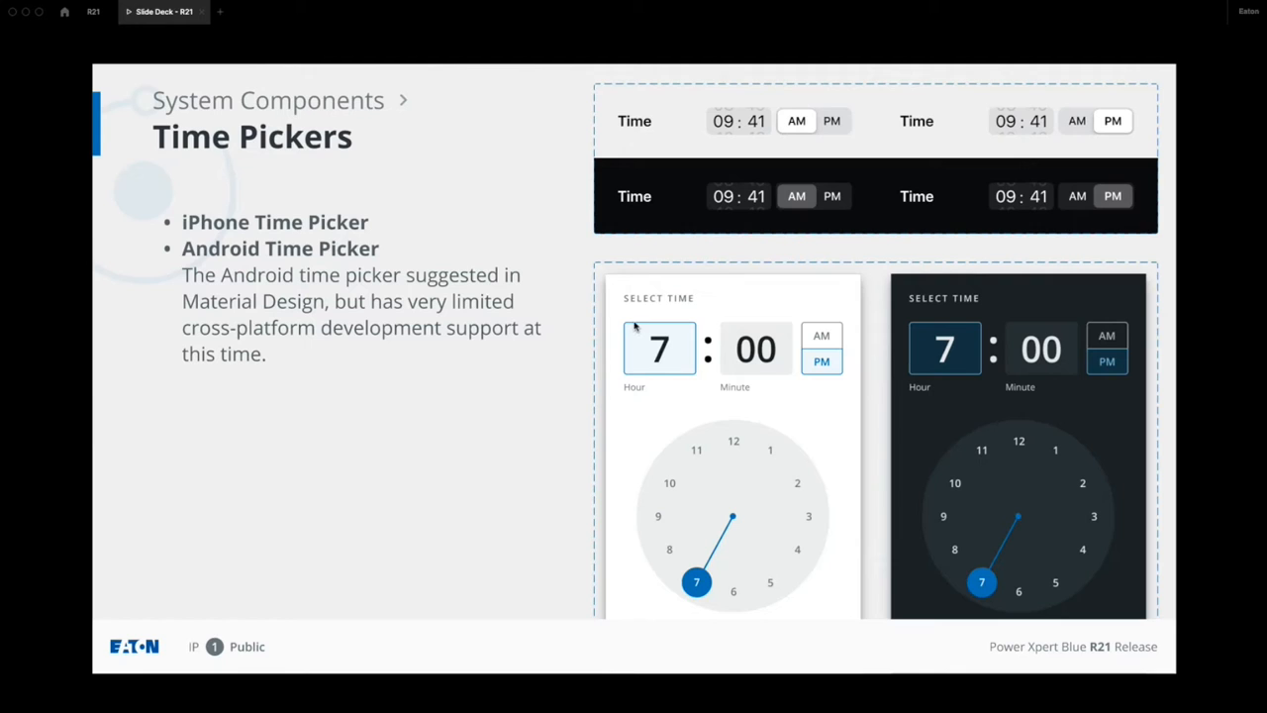
{"action": "mouse_move", "coordinate": [626, 533]}
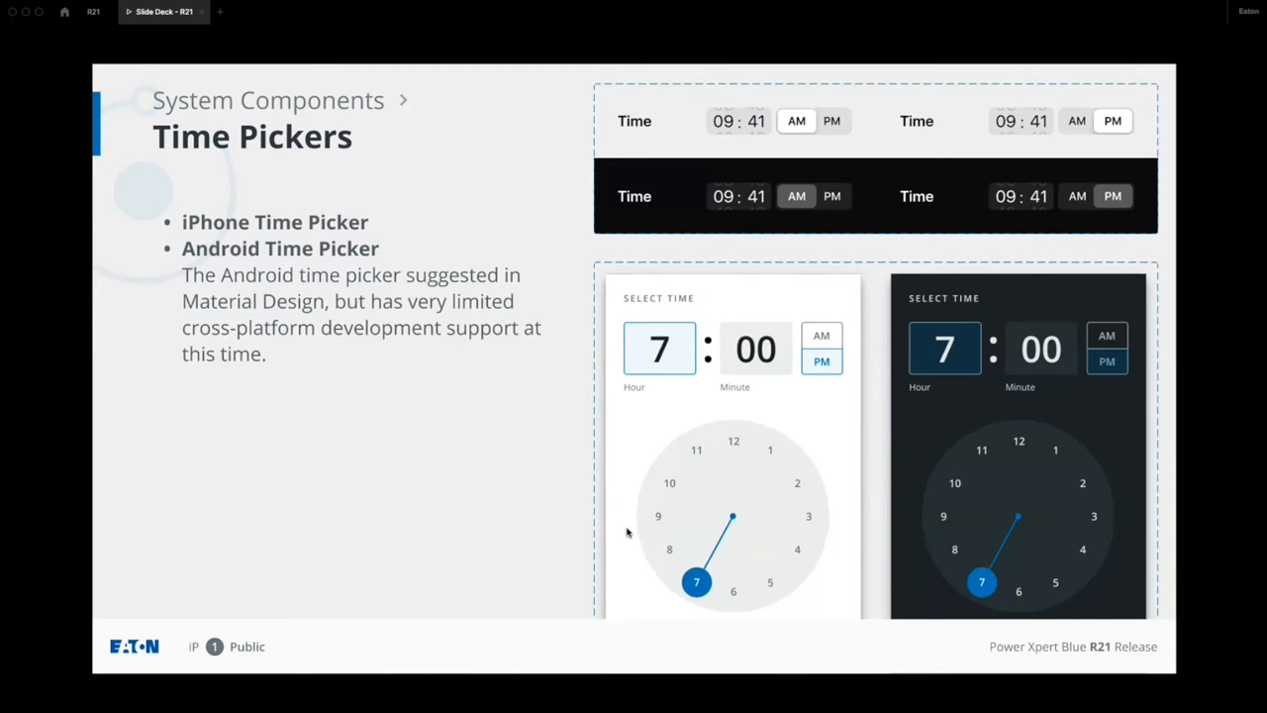
{"action": "mouse_move", "coordinate": [772, 499]}
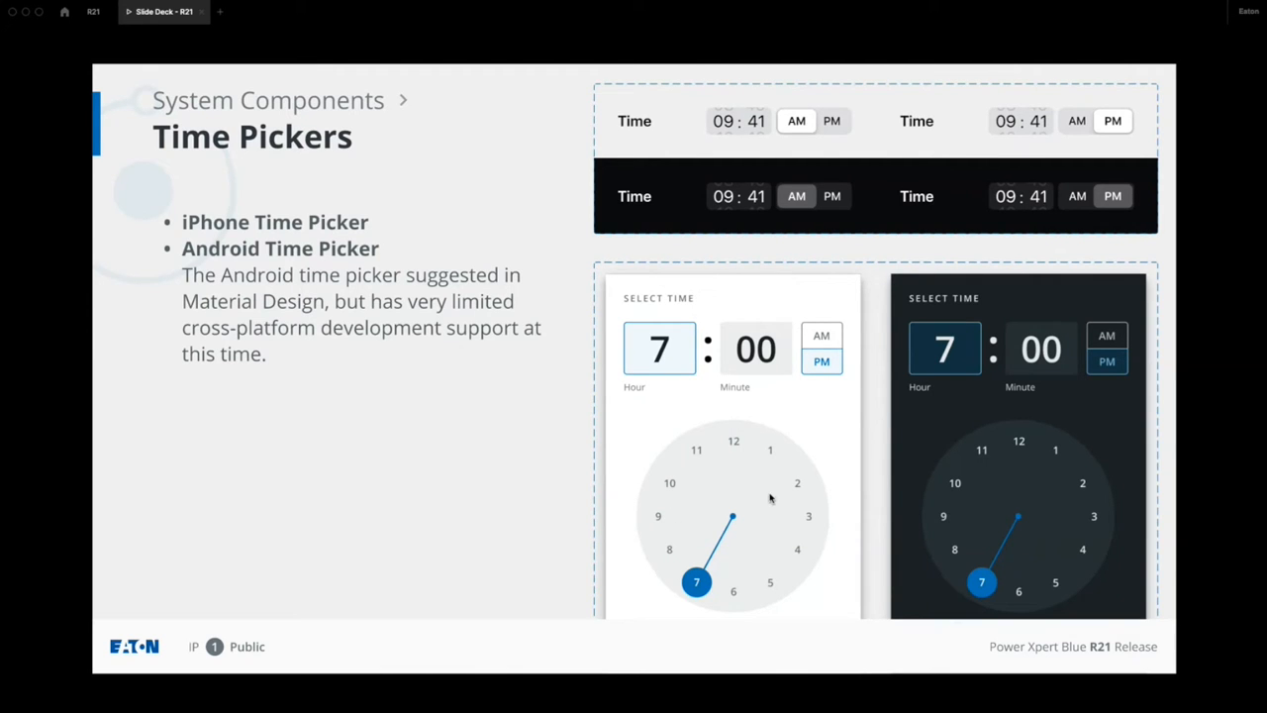
{"action": "mouse_move", "coordinate": [769, 317]}
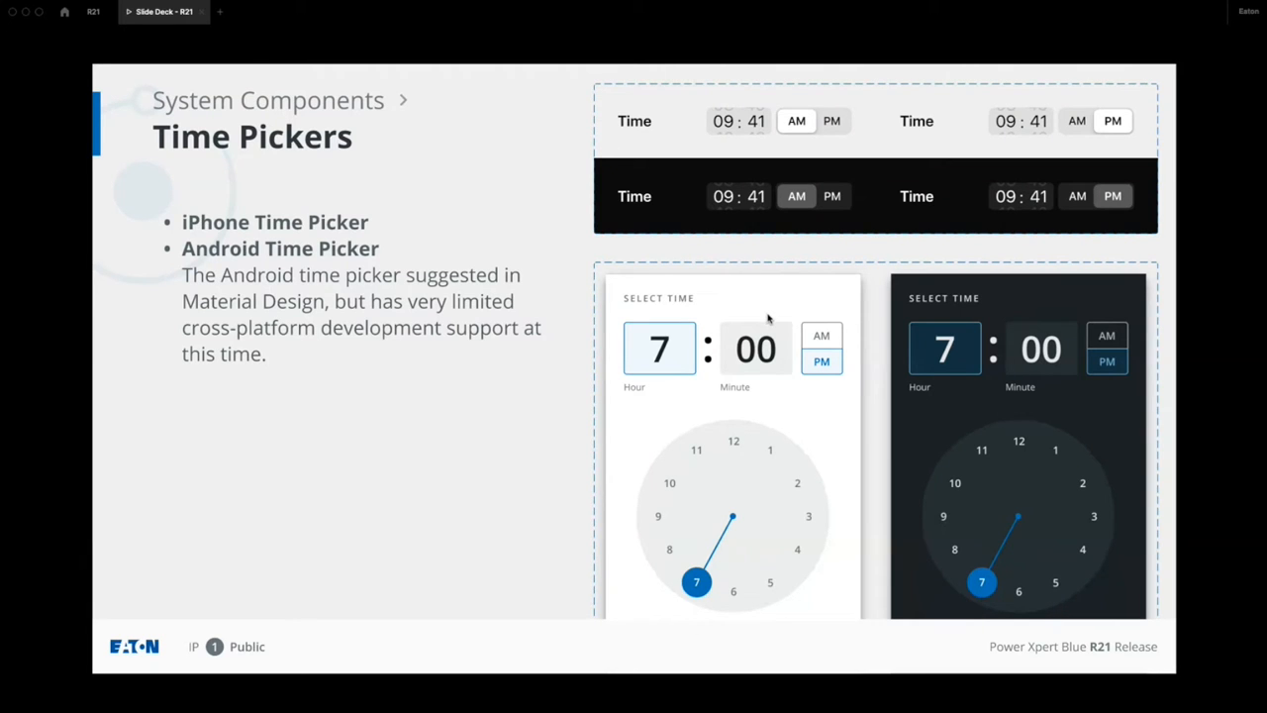
{"action": "mouse_move", "coordinate": [642, 123]}
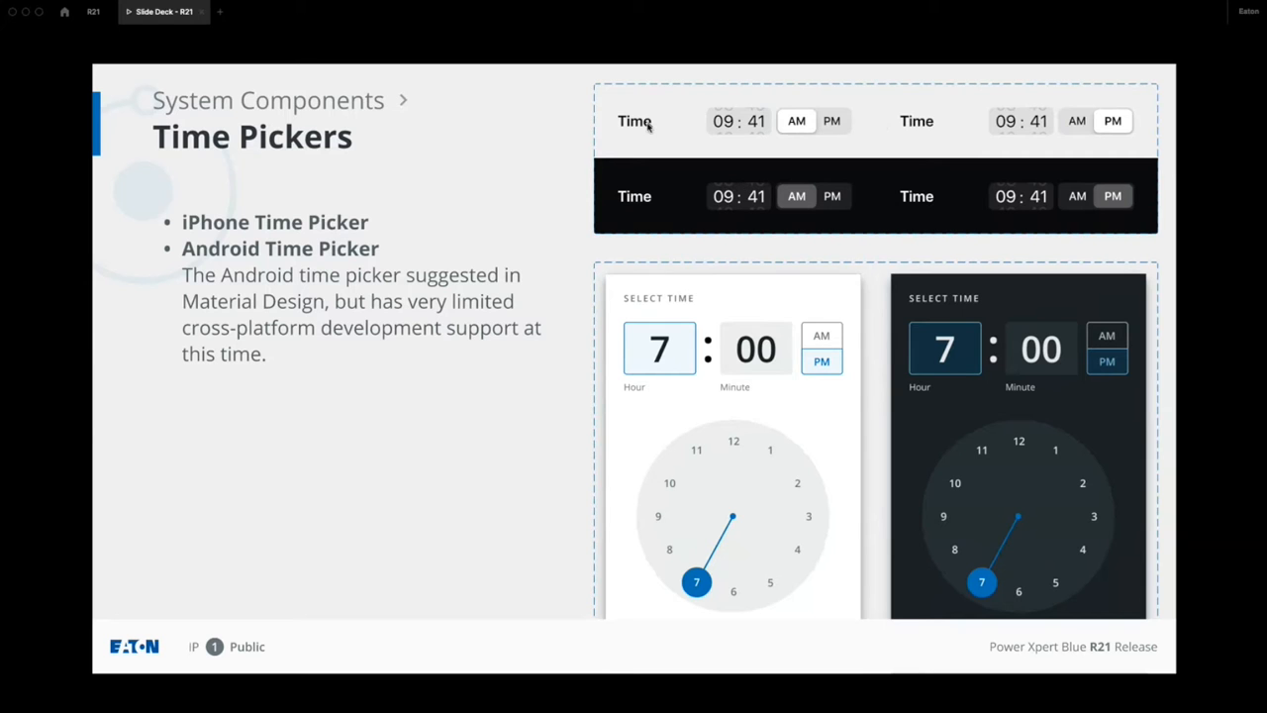
{"action": "mouse_move", "coordinate": [782, 299]}
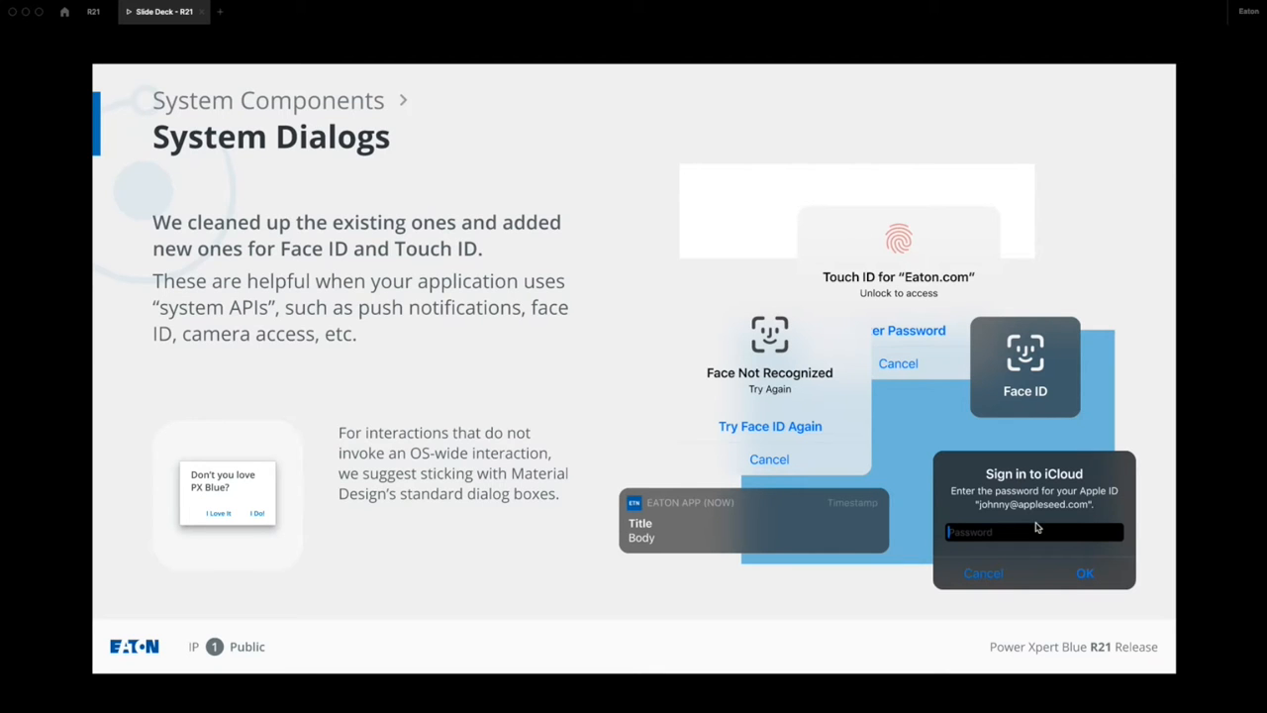
{"action": "mouse_move", "coordinate": [869, 535]}
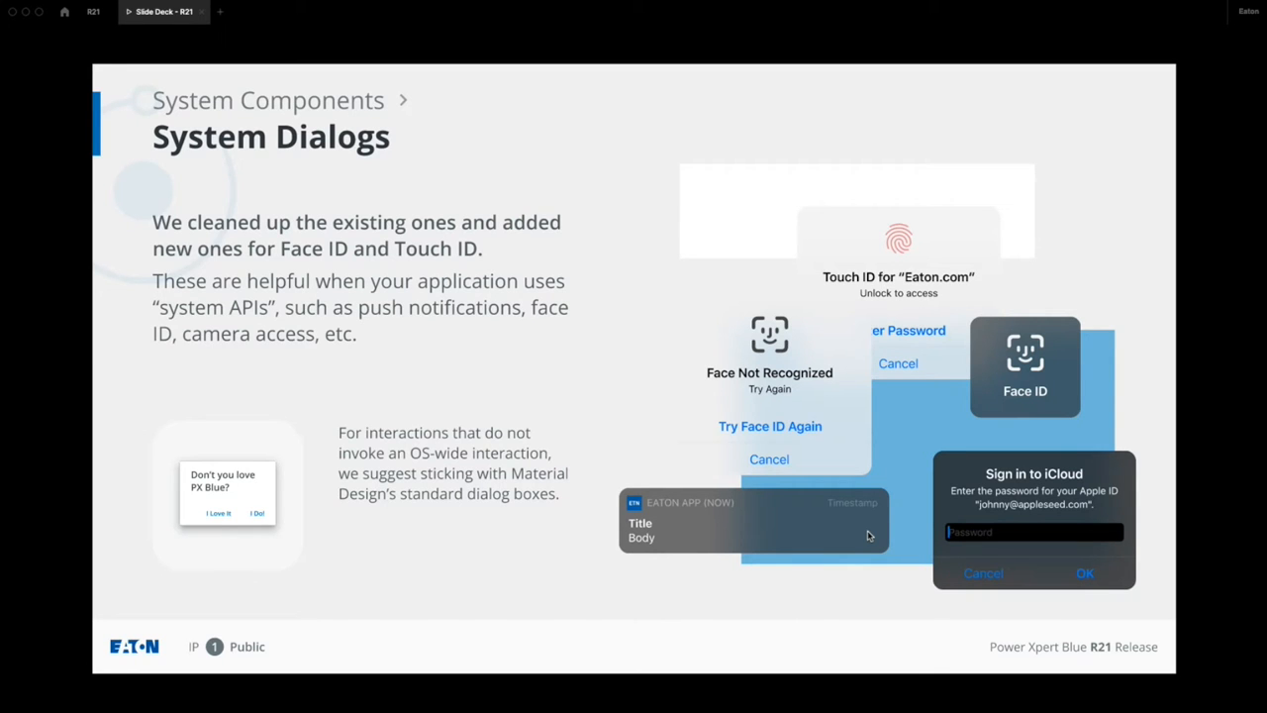
{"action": "mouse_move", "coordinate": [782, 408]}
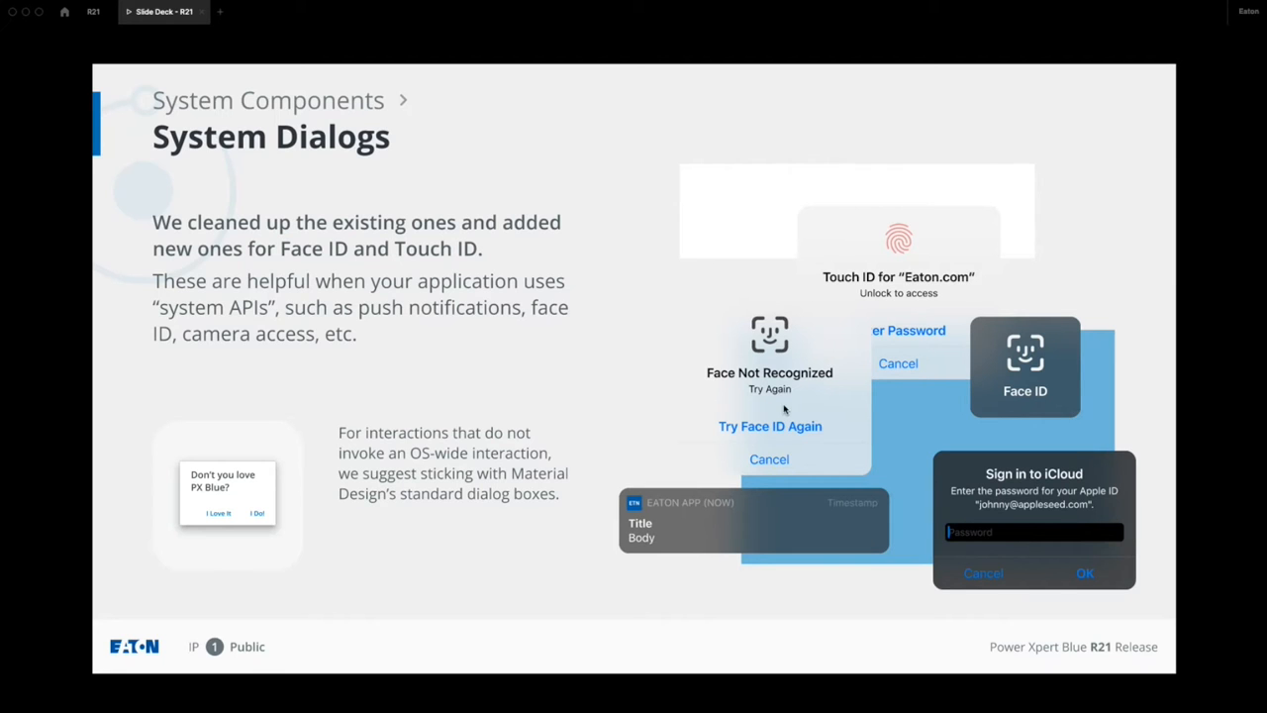
{"action": "mouse_move", "coordinate": [816, 400]}
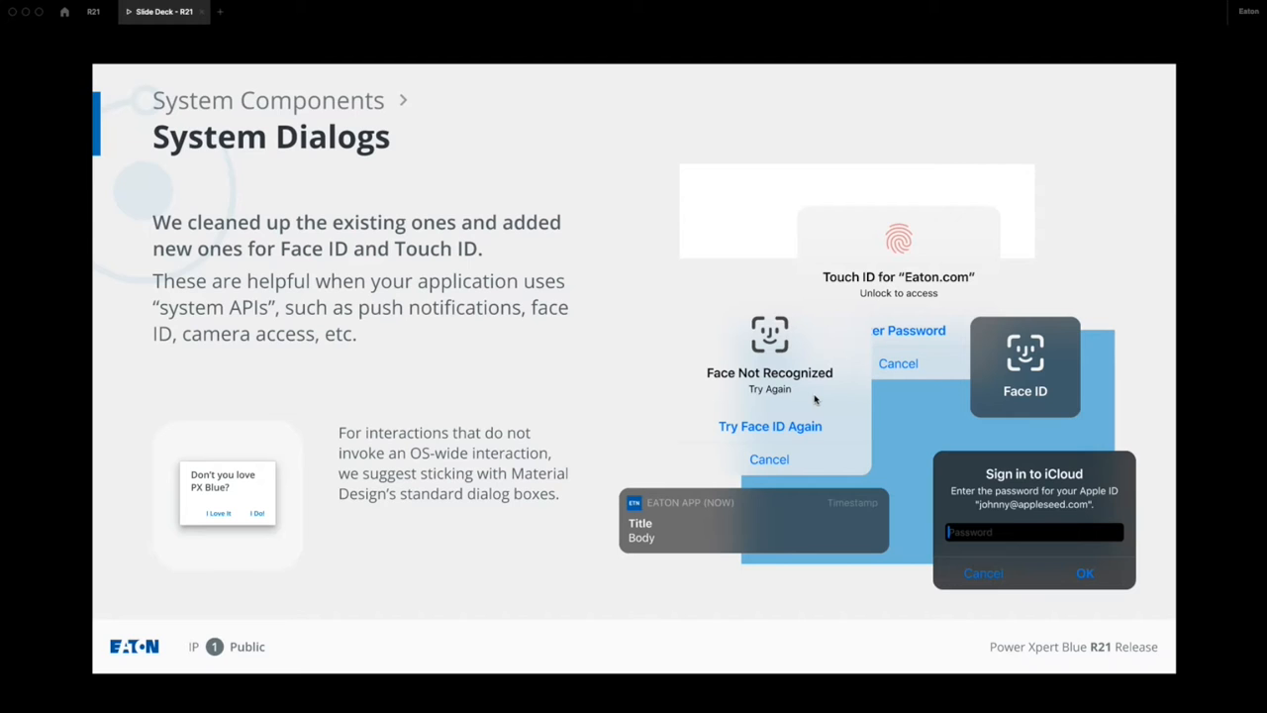
{"action": "mouse_move", "coordinate": [650, 328]}
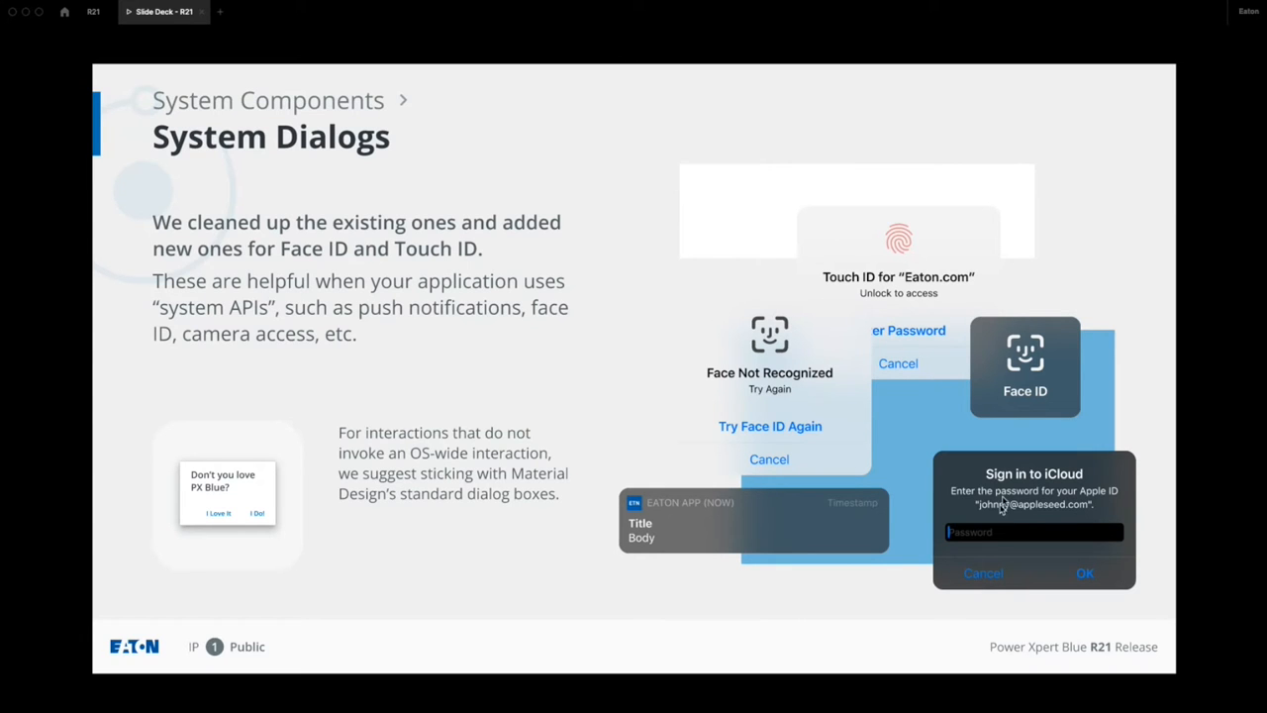
{"action": "mouse_move", "coordinate": [923, 371]}
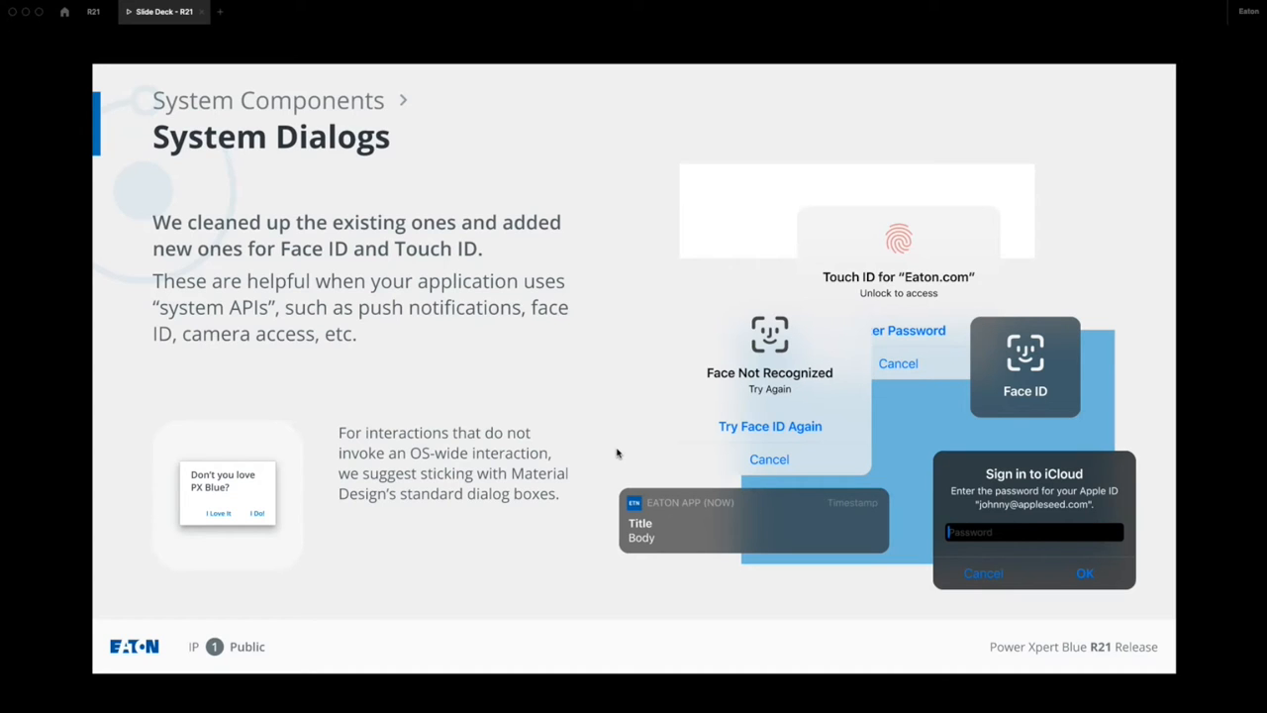
{"action": "mouse_move", "coordinate": [594, 453]}
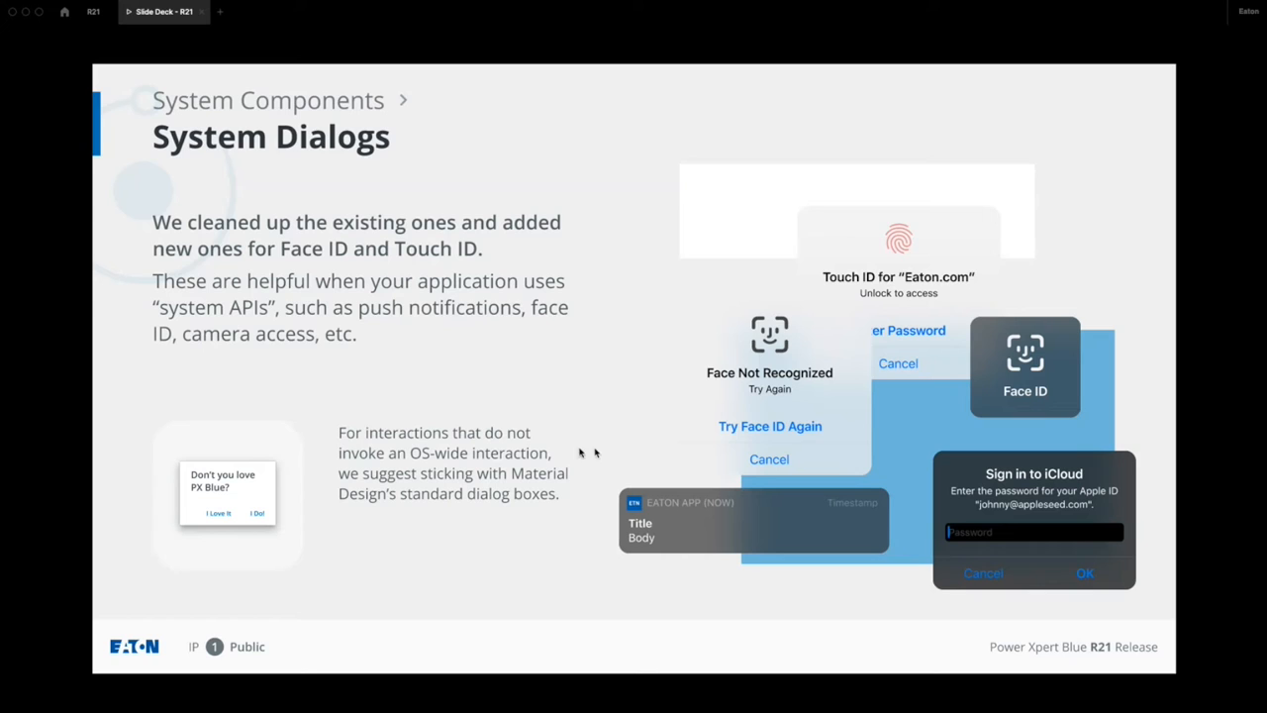
{"action": "mouse_move", "coordinate": [307, 491]}
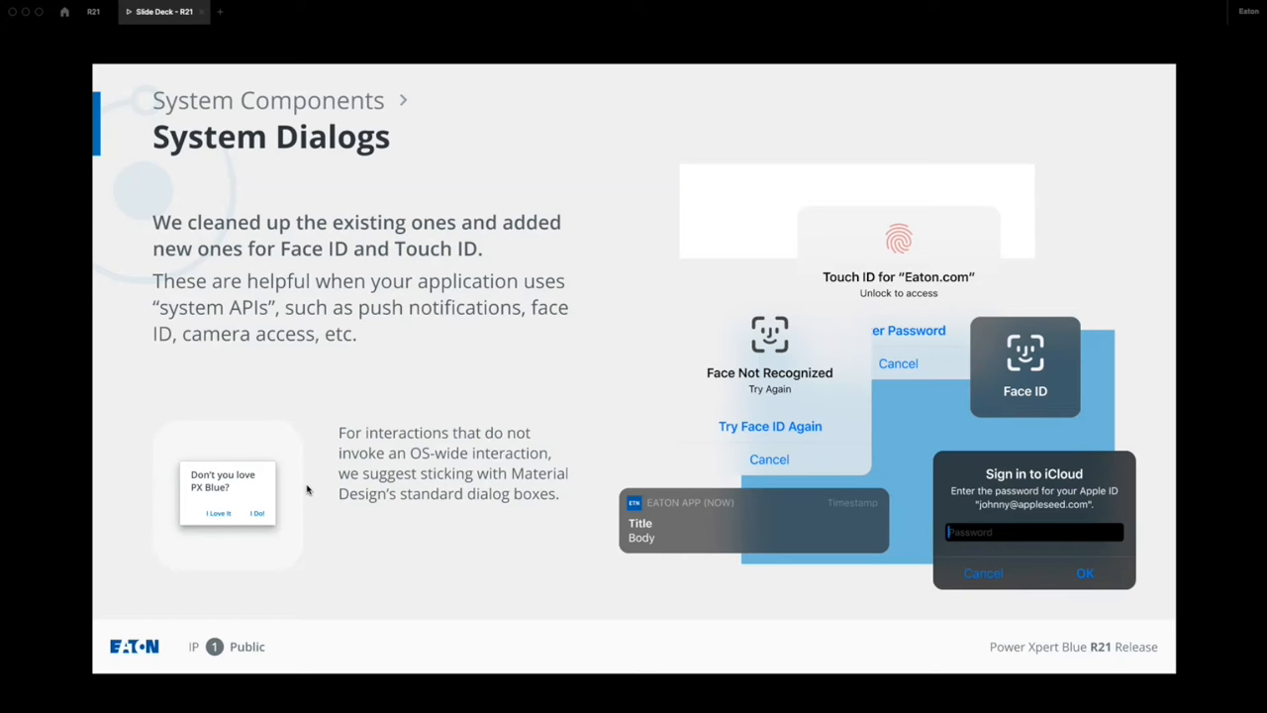
{"action": "mouse_move", "coordinate": [273, 538]}
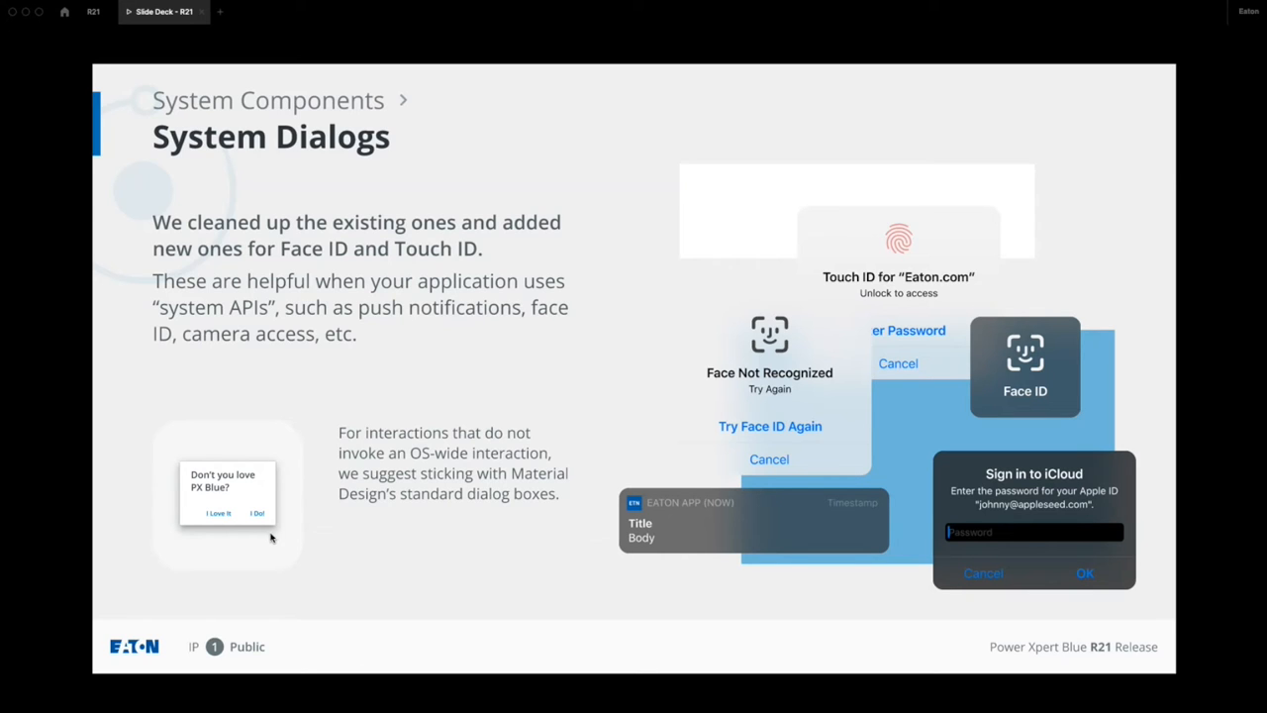
{"action": "mouse_move", "coordinate": [289, 444]}
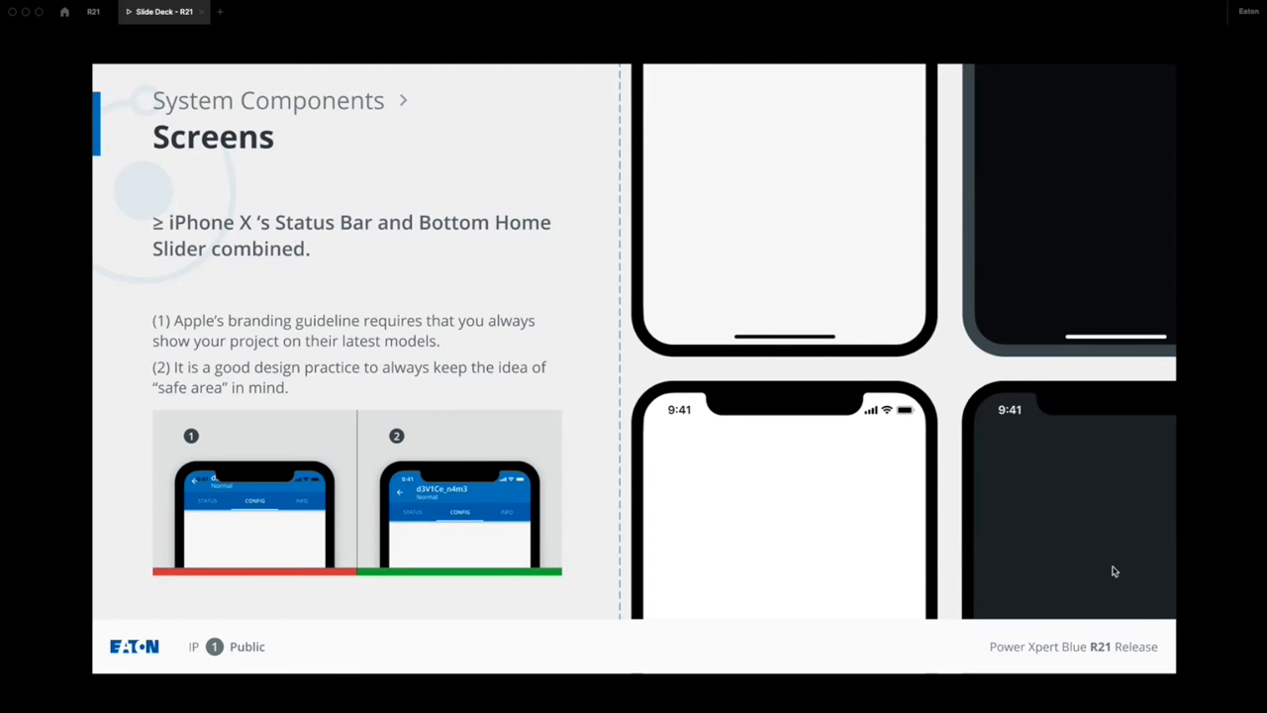
{"action": "mouse_move", "coordinate": [703, 366]}
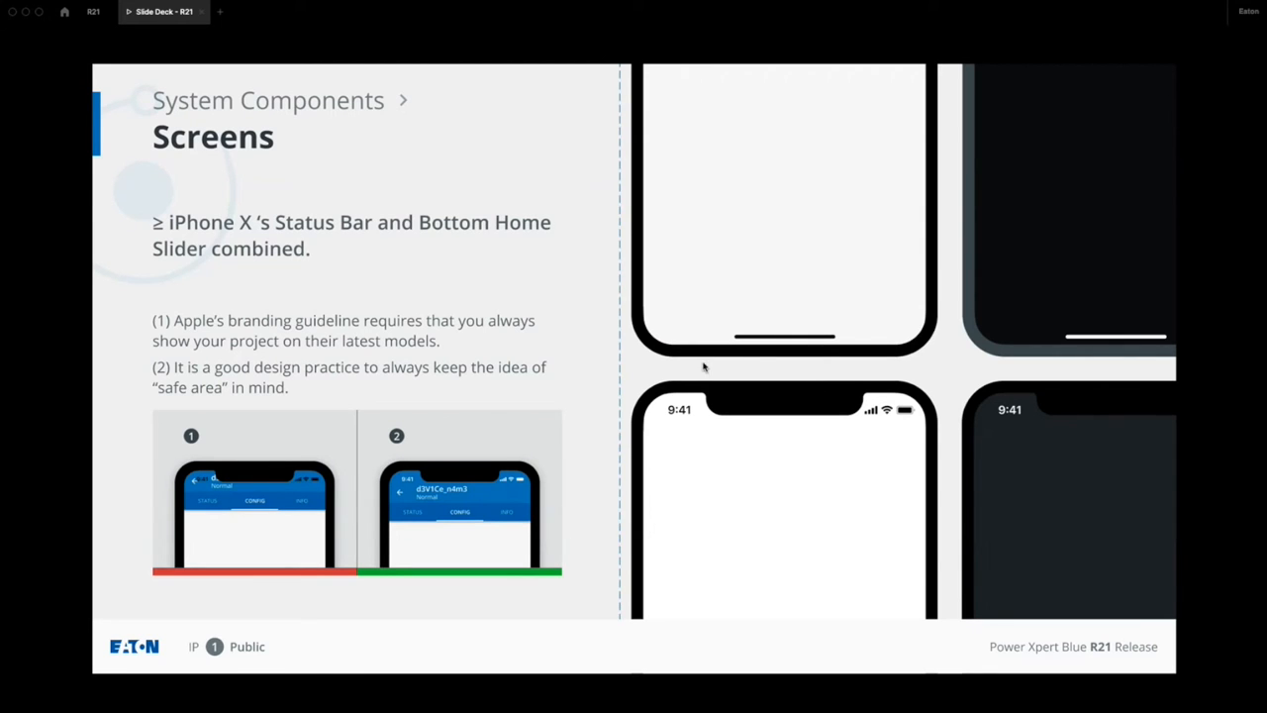
{"action": "mouse_move", "coordinate": [730, 415]}
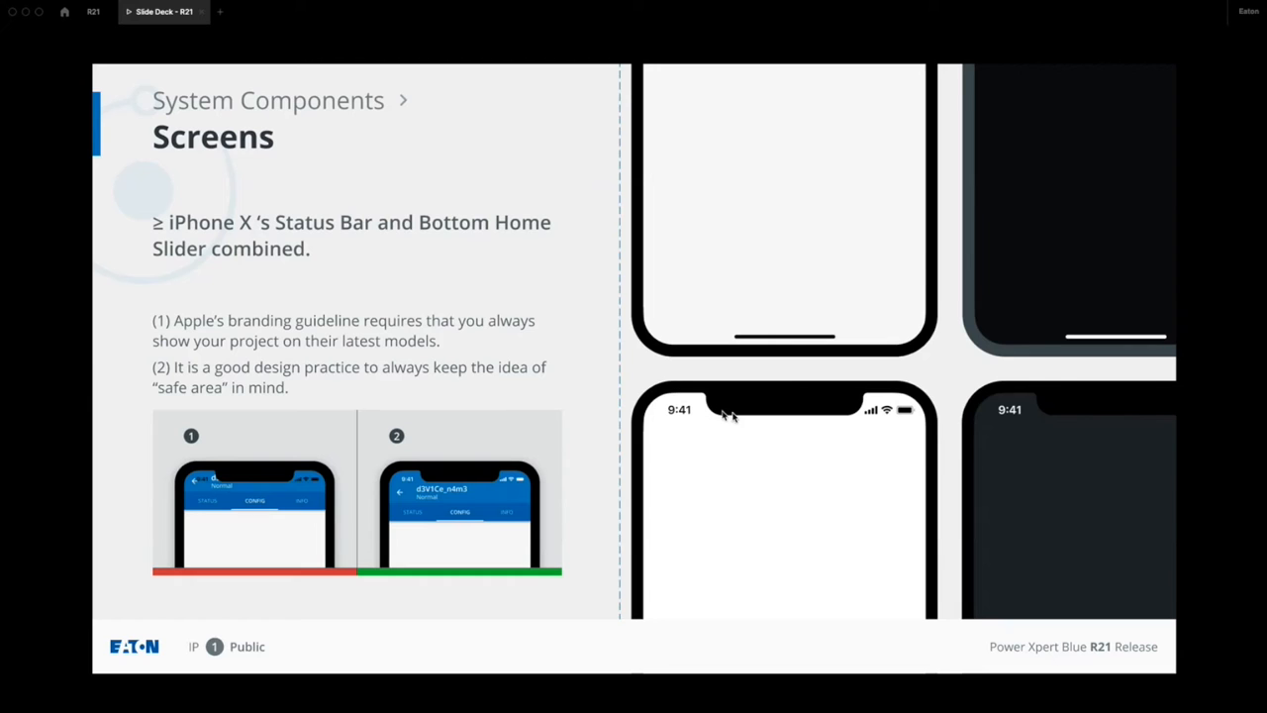
{"action": "mouse_move", "coordinate": [812, 418]}
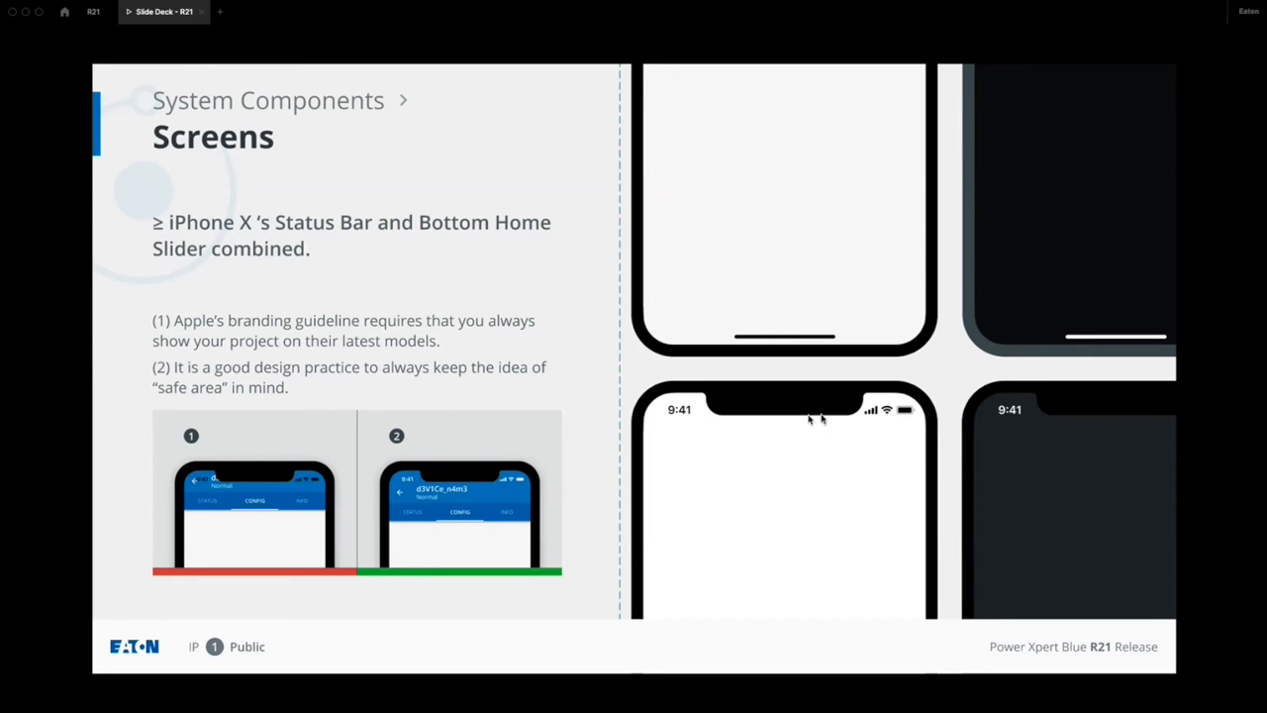
{"action": "mouse_move", "coordinate": [722, 396]}
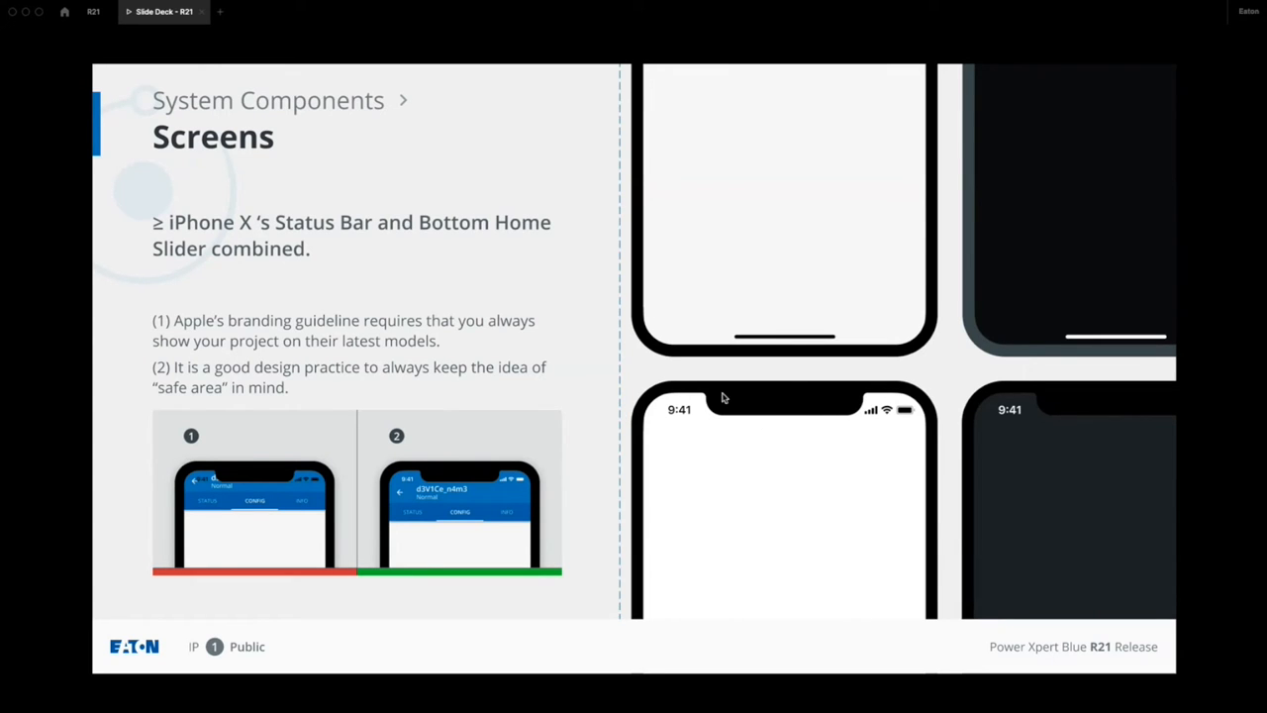
{"action": "mouse_move", "coordinate": [867, 406]}
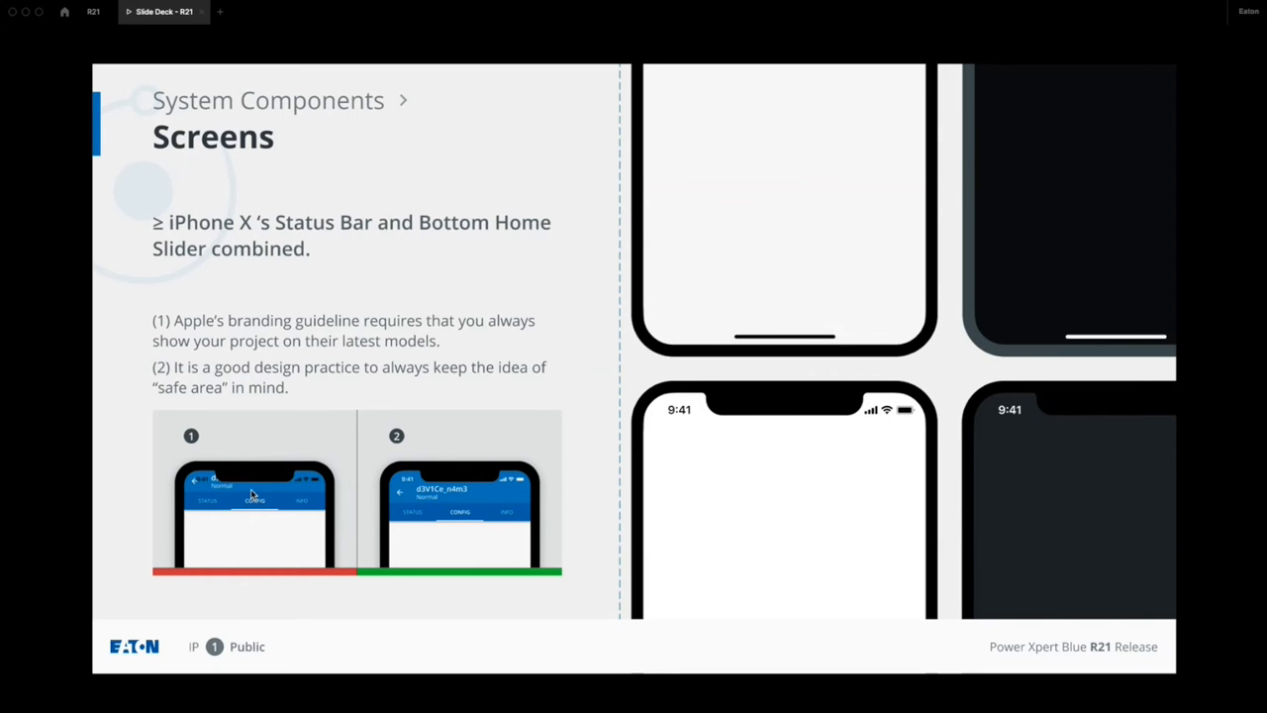
{"action": "mouse_move", "coordinate": [214, 483]}
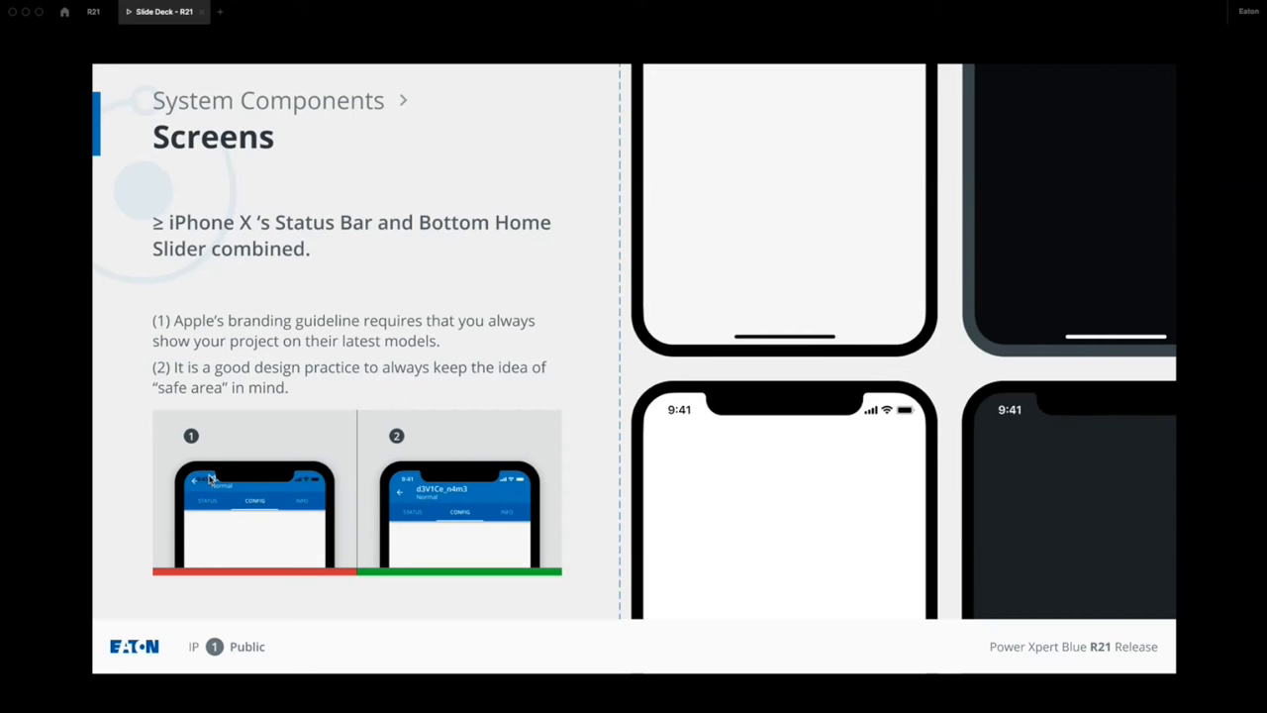
{"action": "mouse_move", "coordinate": [245, 495]}
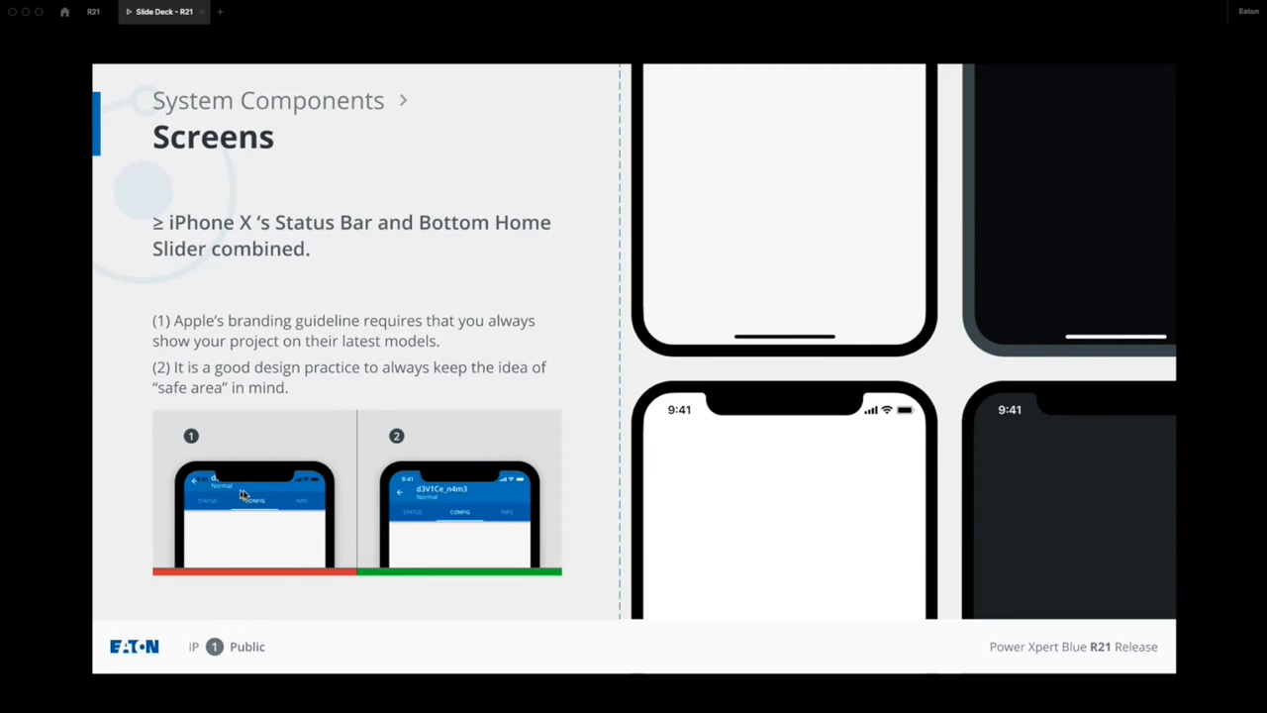
{"action": "mouse_move", "coordinate": [319, 487]}
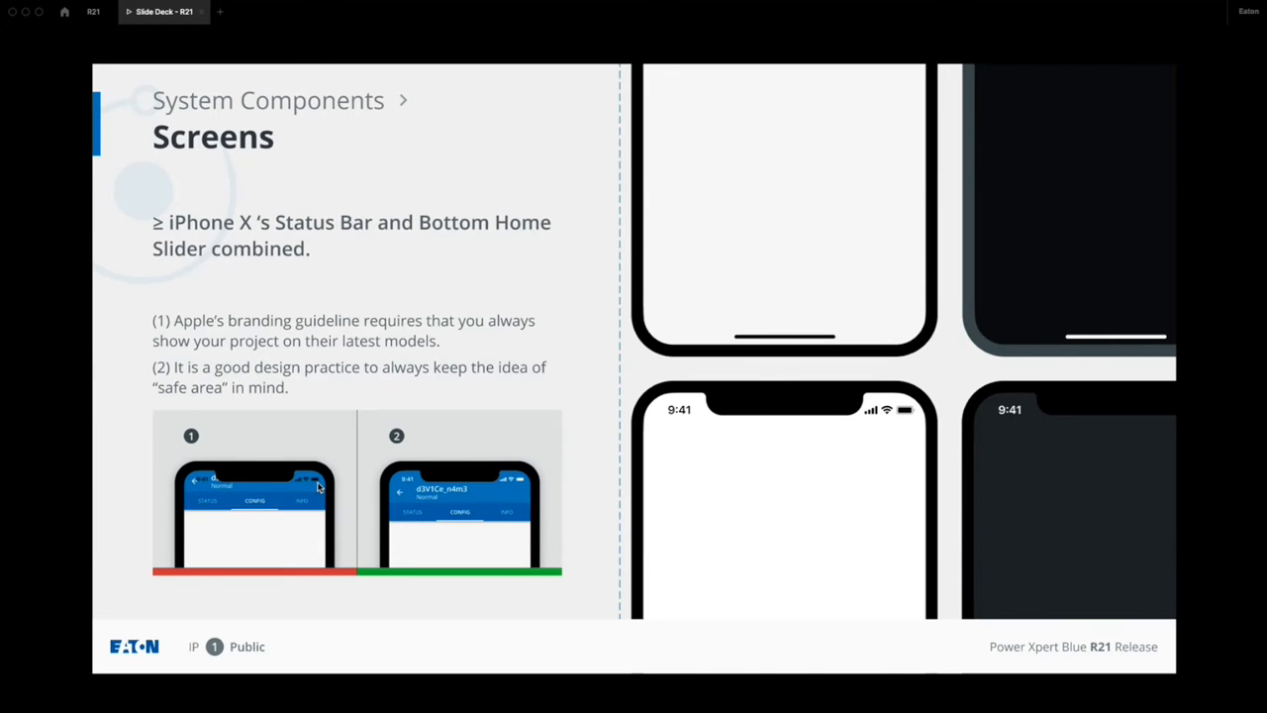
{"action": "mouse_move", "coordinate": [210, 485]}
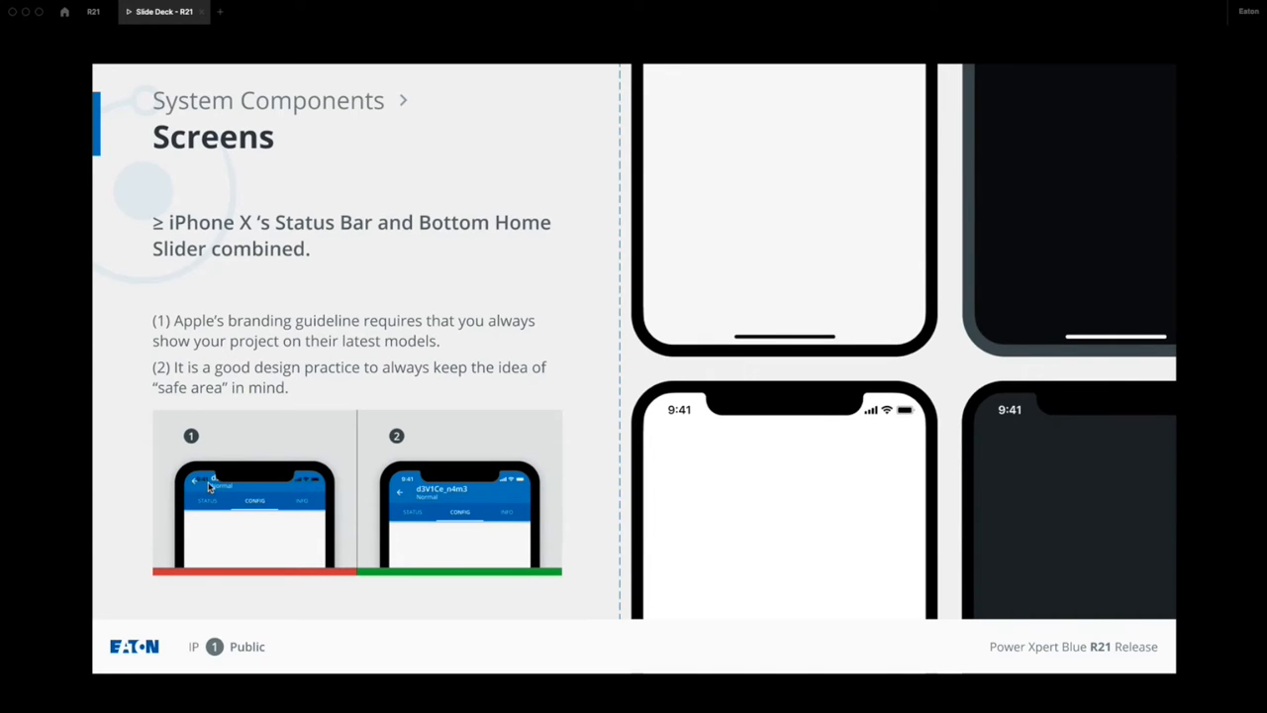
{"action": "mouse_move", "coordinate": [949, 503]}
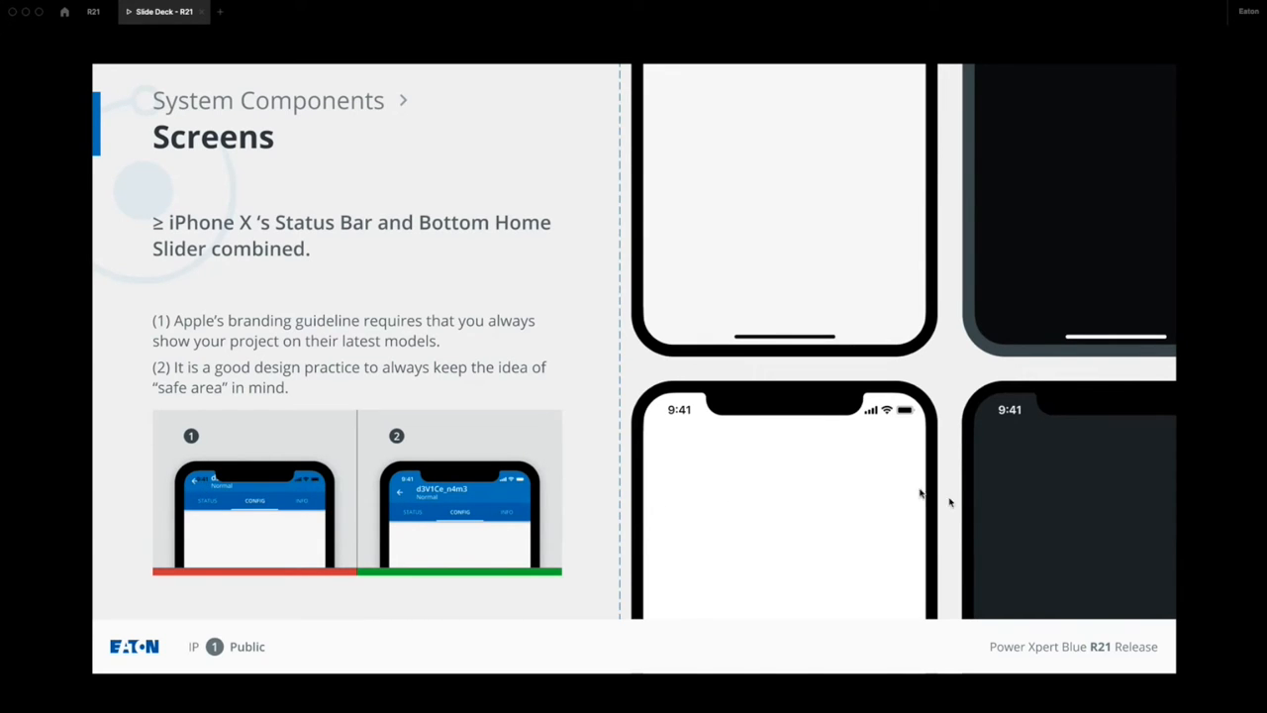
{"action": "mouse_move", "coordinate": [743, 437]}
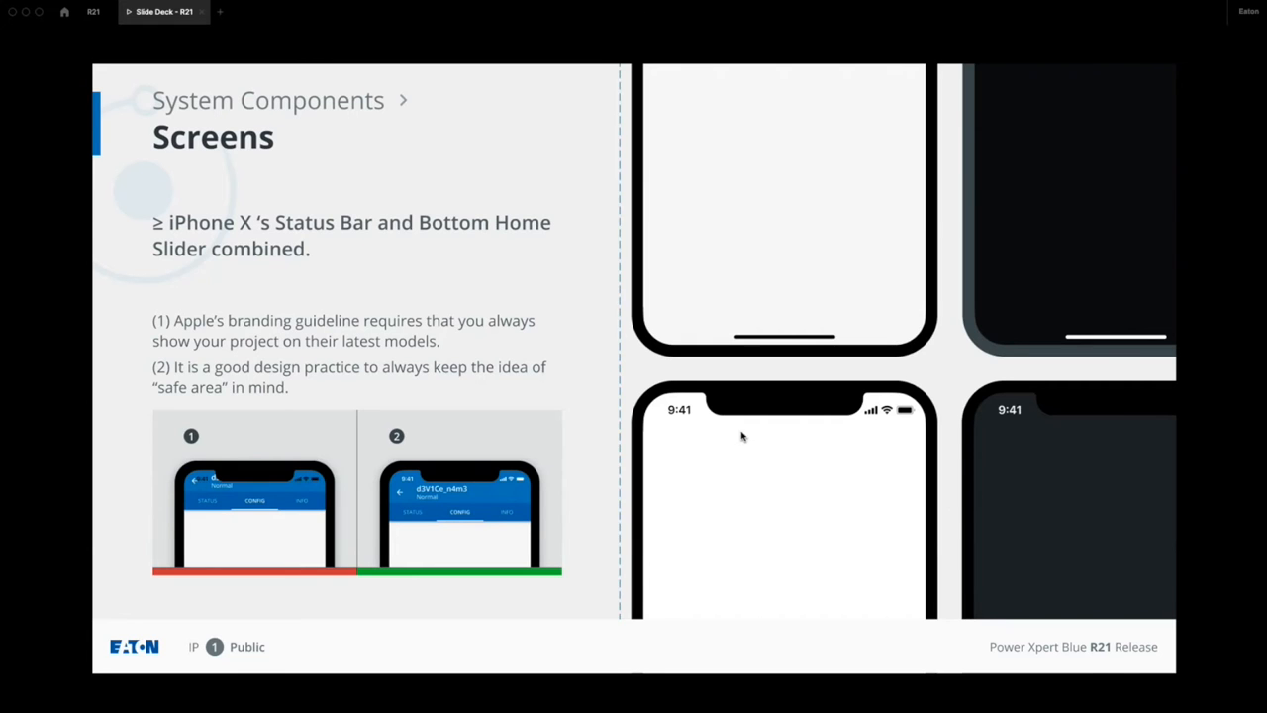
{"action": "mouse_move", "coordinate": [653, 424]}
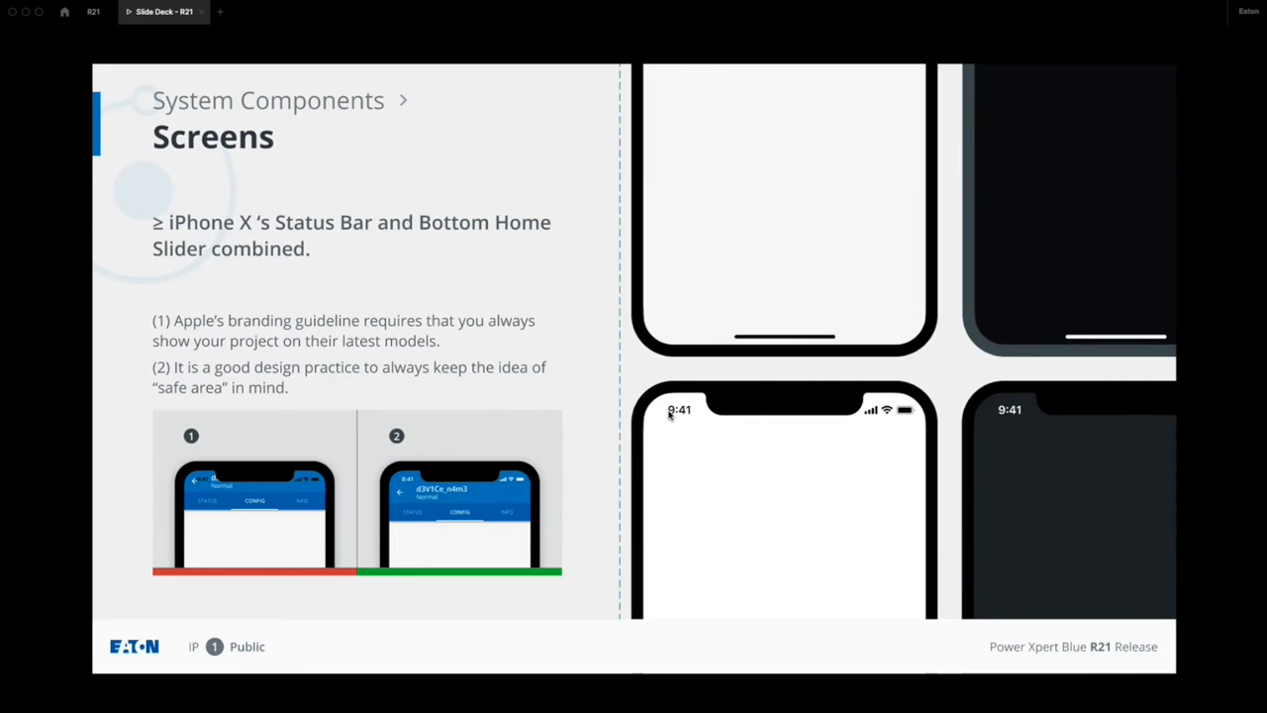
{"action": "mouse_move", "coordinate": [662, 412]}
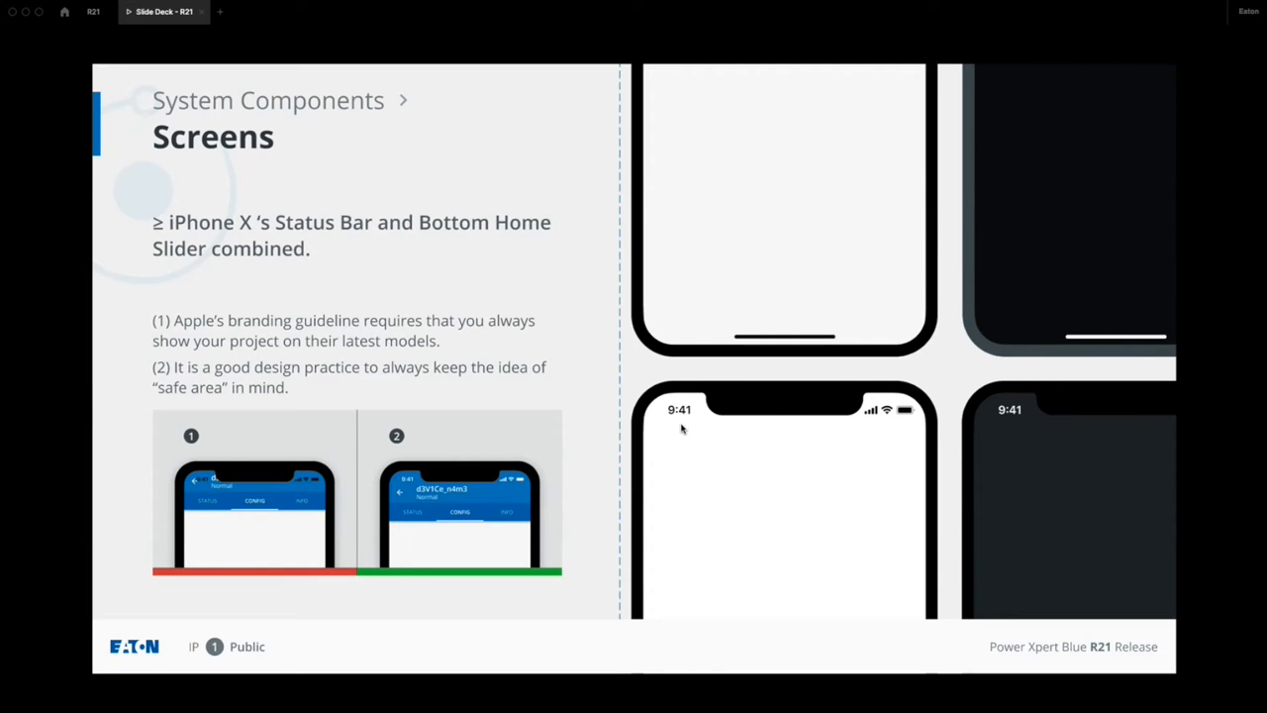
{"action": "mouse_move", "coordinate": [1066, 524]}
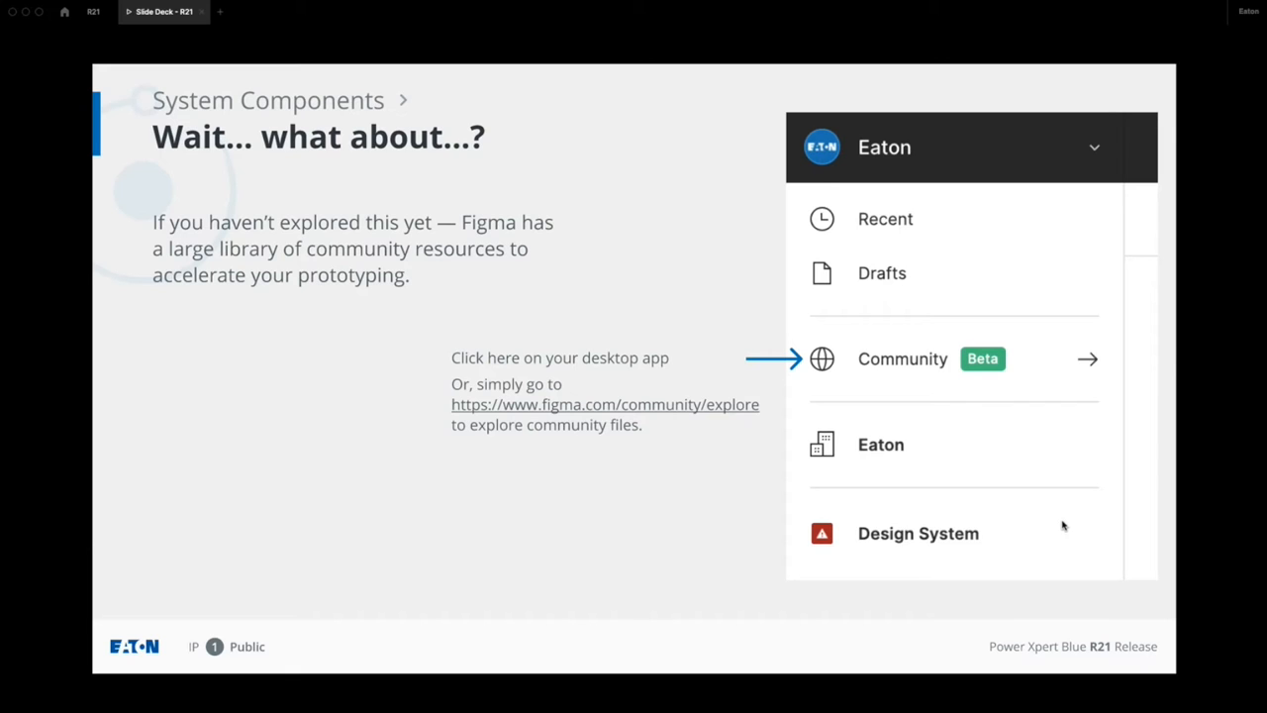
{"action": "mouse_move", "coordinate": [875, 340]}
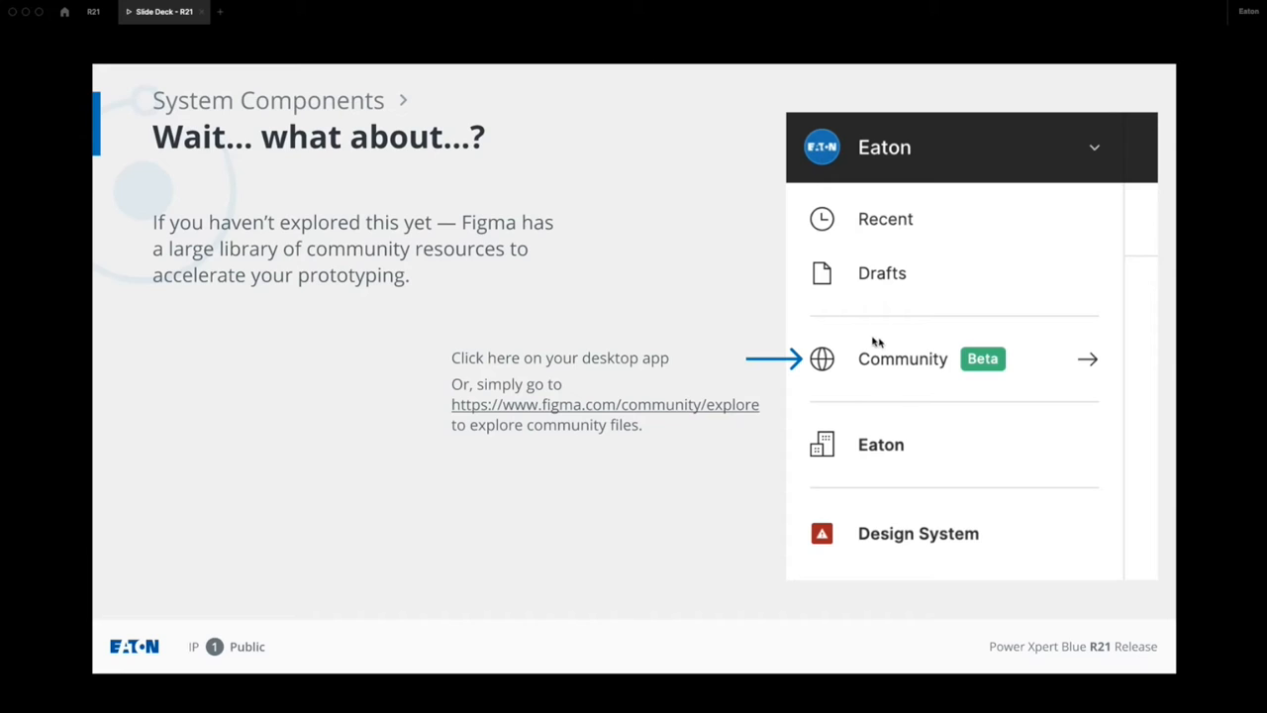
{"action": "mouse_move", "coordinate": [1069, 400]}
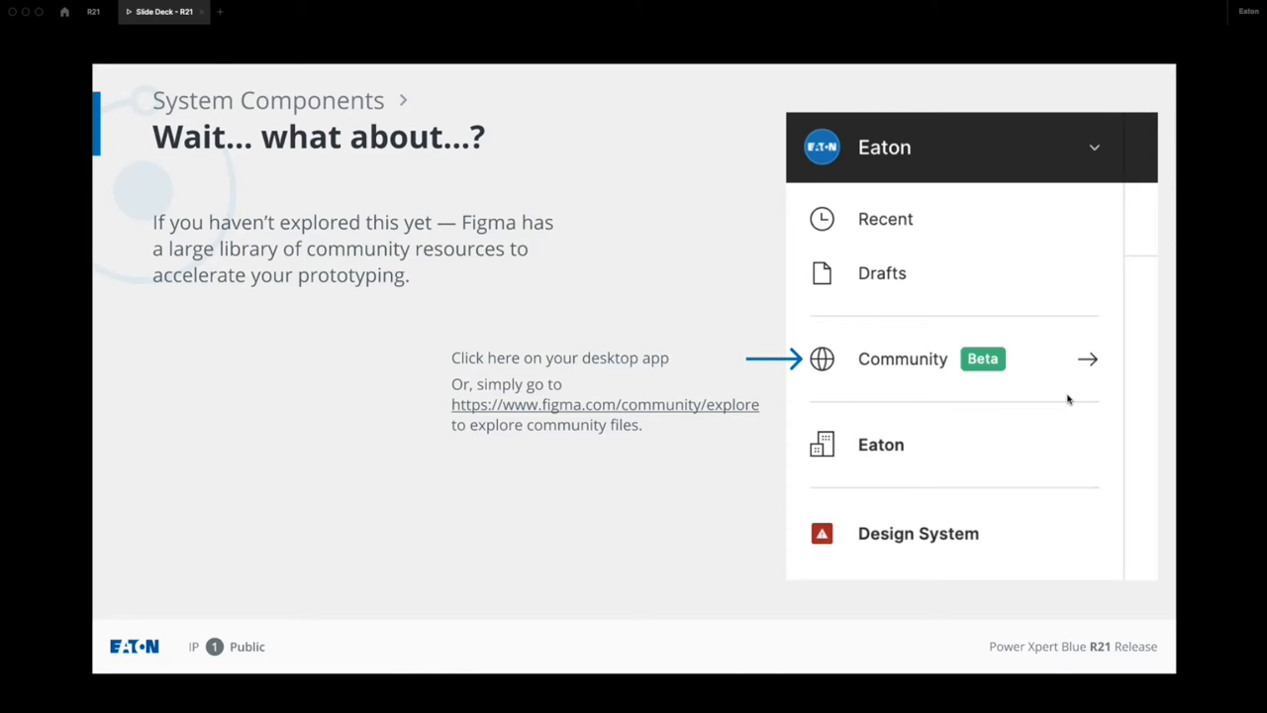
{"action": "mouse_move", "coordinate": [1080, 483]}
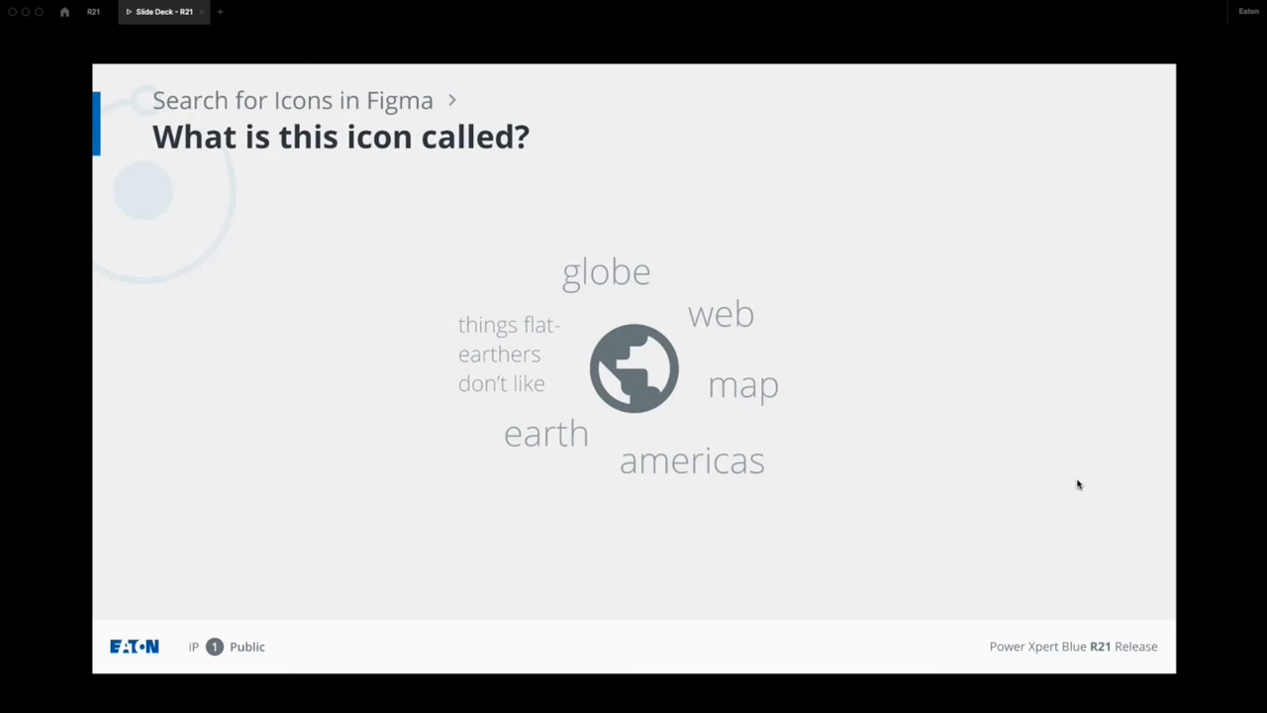
{"action": "mouse_move", "coordinate": [1065, 452]}
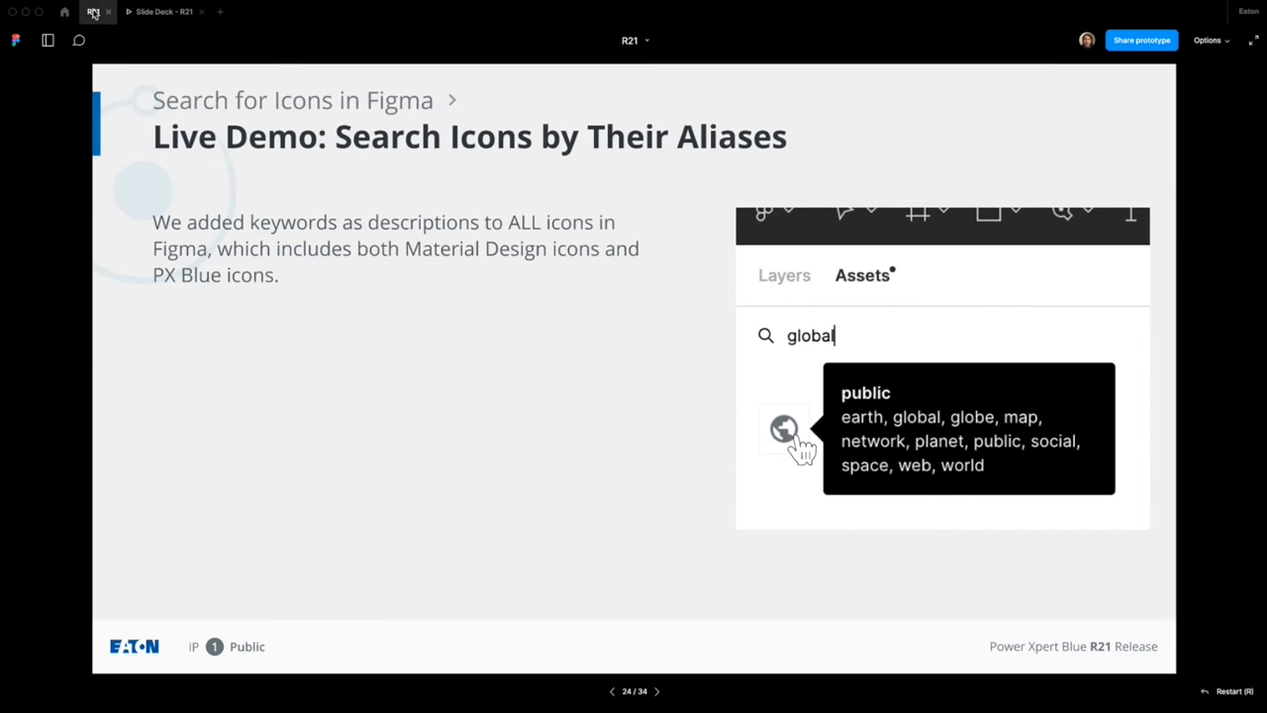
Step: Return to the R21 design file and search the Assets panel for 'globe' icons
{"action": "left_click", "coordinate": [93, 12]}
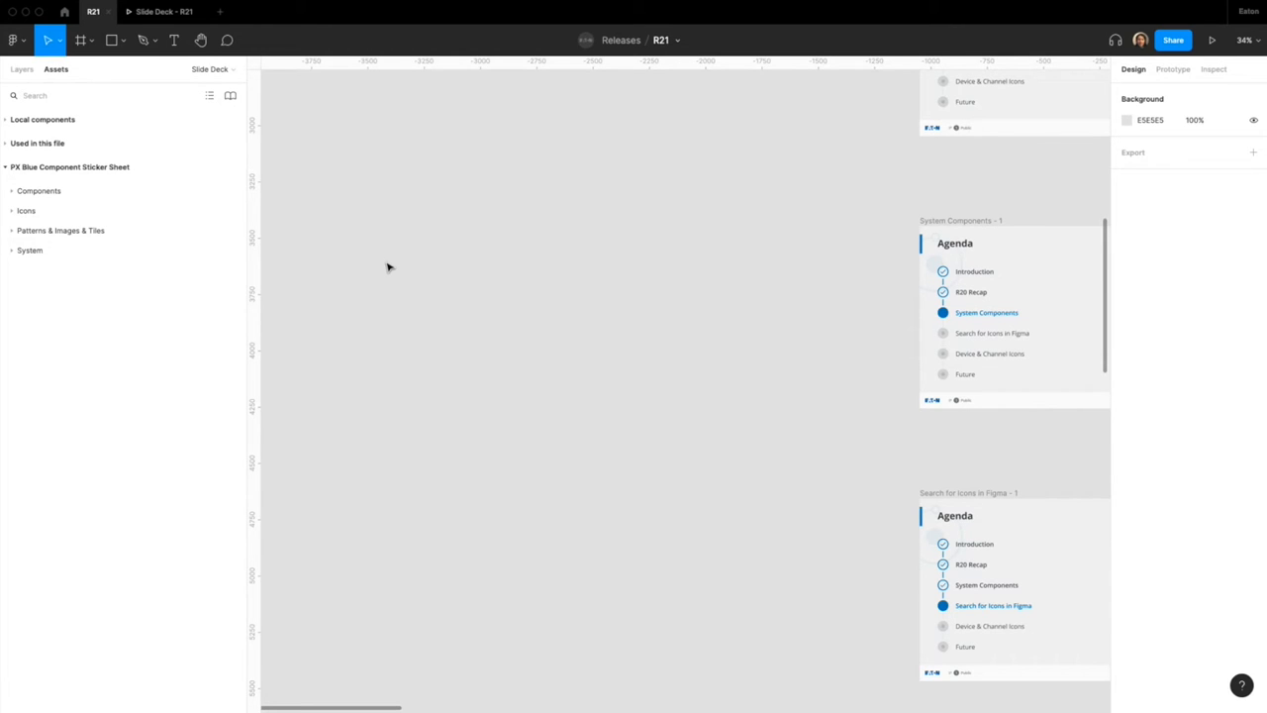
{"action": "type", "text": "globe"}
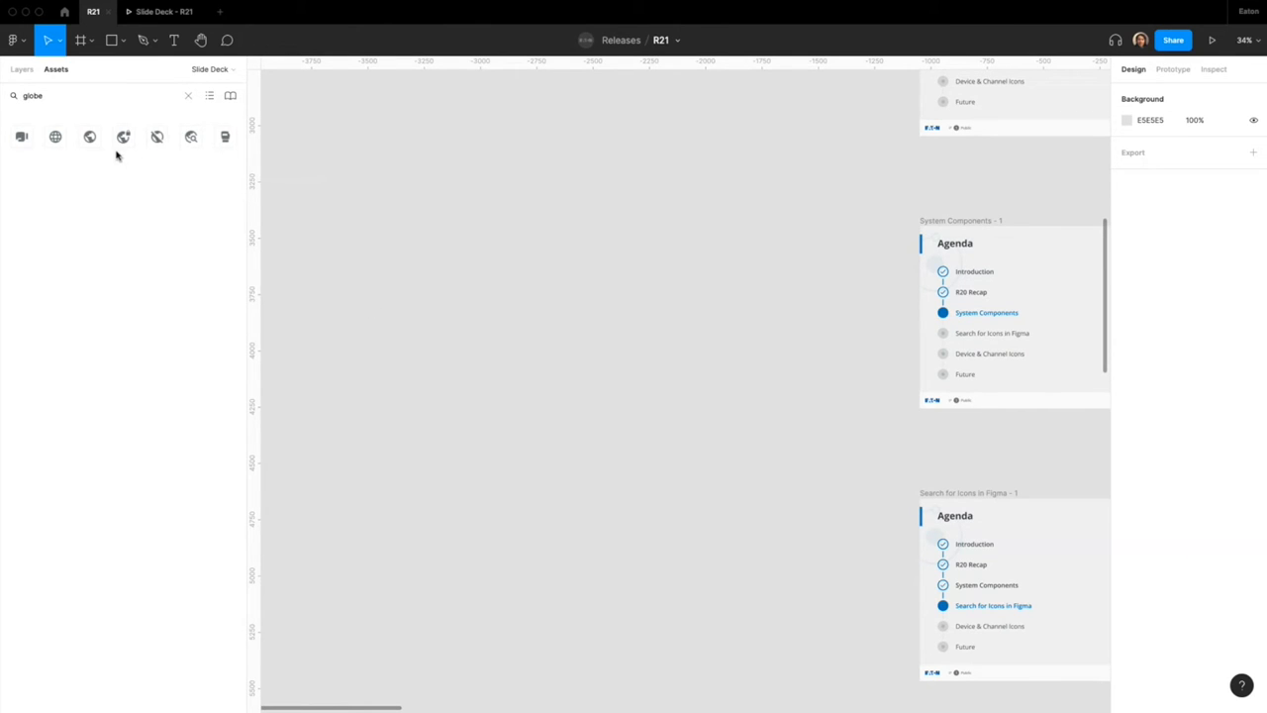
{"action": "mouse_move", "coordinate": [155, 163]}
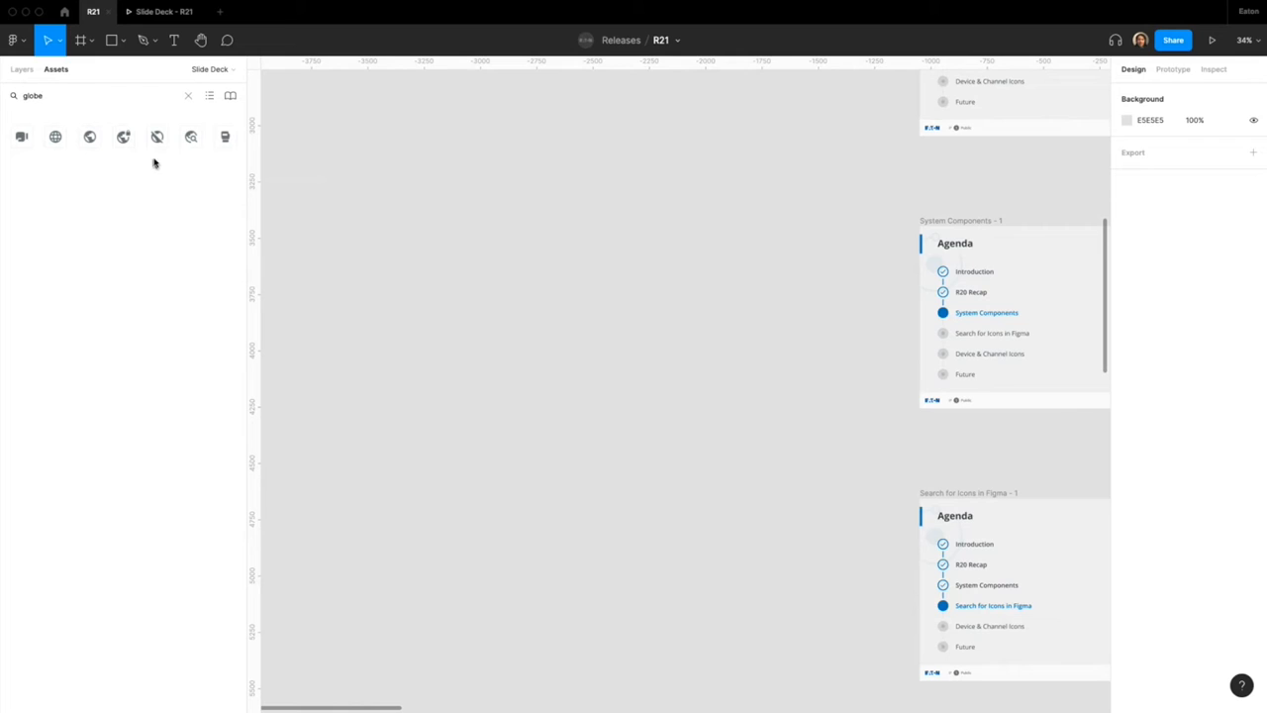
{"action": "mouse_move", "coordinate": [71, 151]}
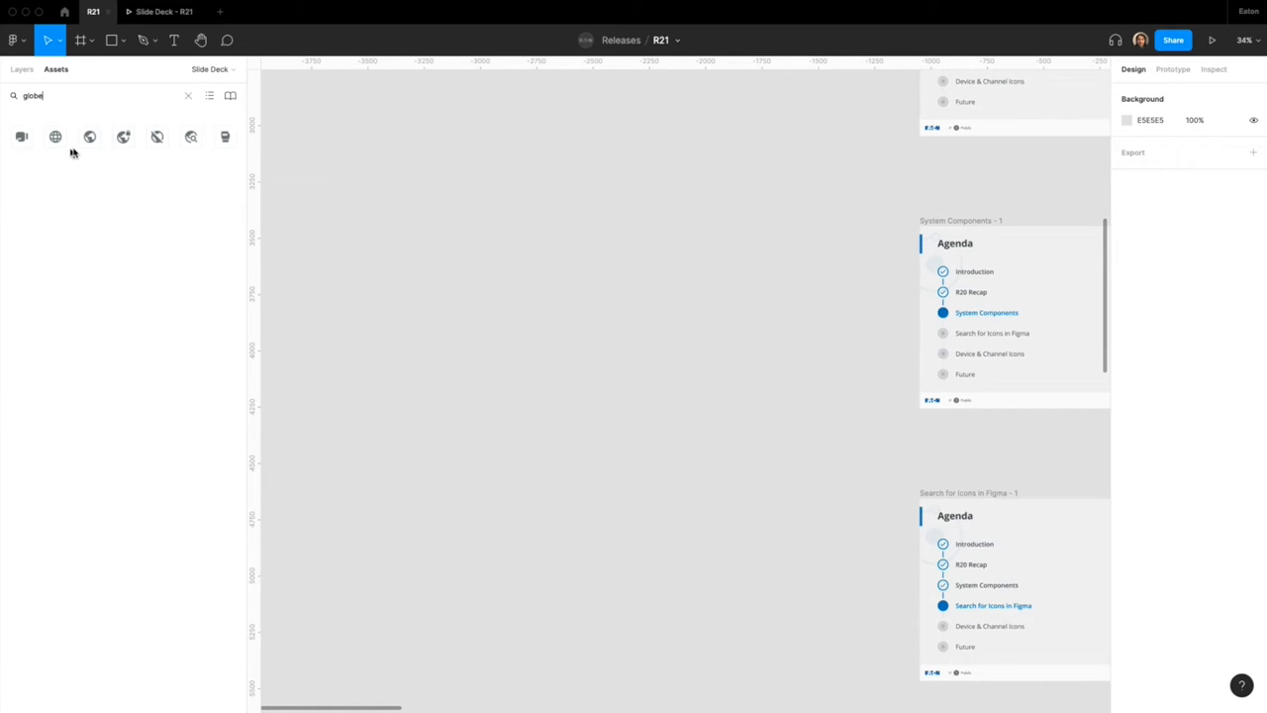
{"action": "mouse_move", "coordinate": [117, 166]}
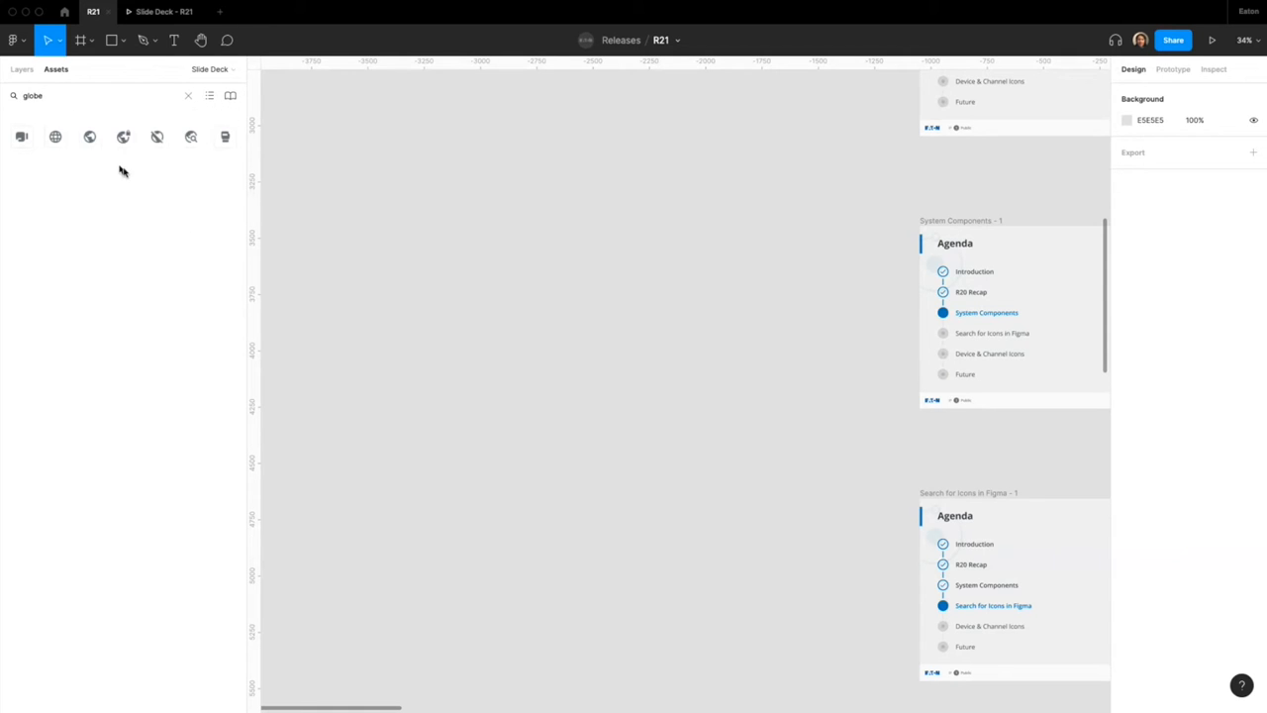
{"action": "mouse_move", "coordinate": [190, 111]}
{"action": "type", "text": "+"}
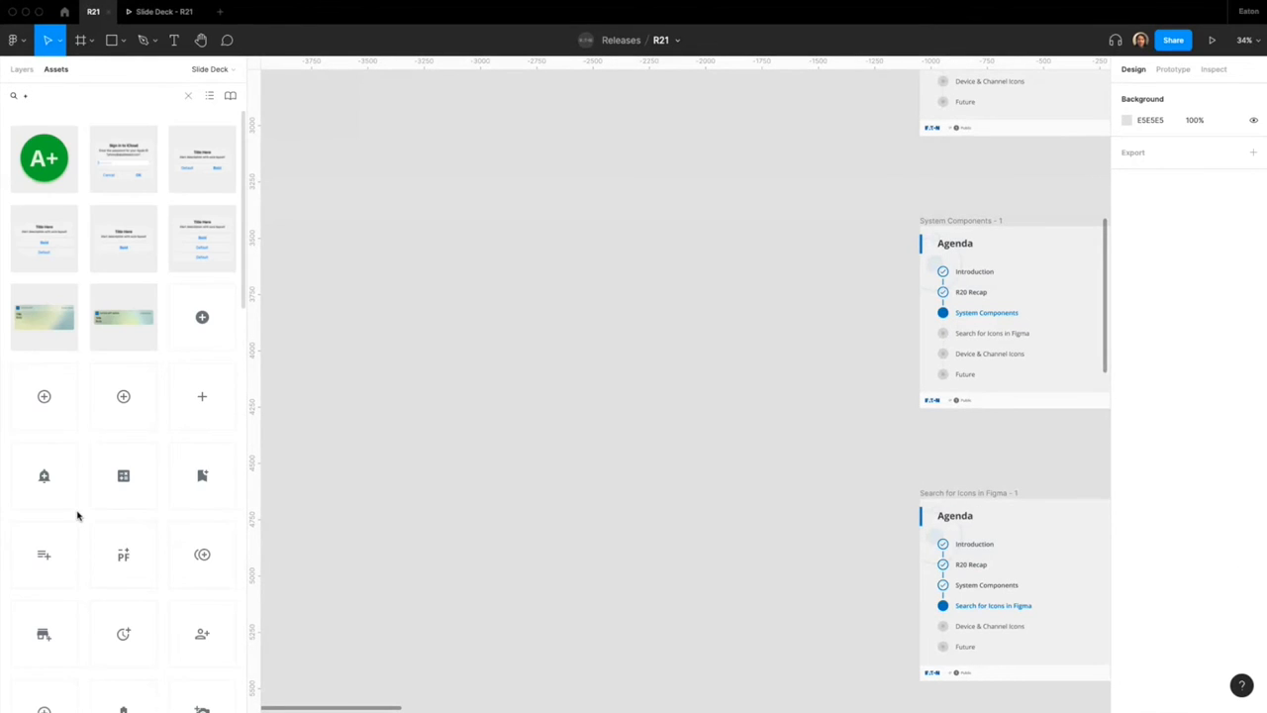
{"action": "mouse_move", "coordinate": [123, 475]}
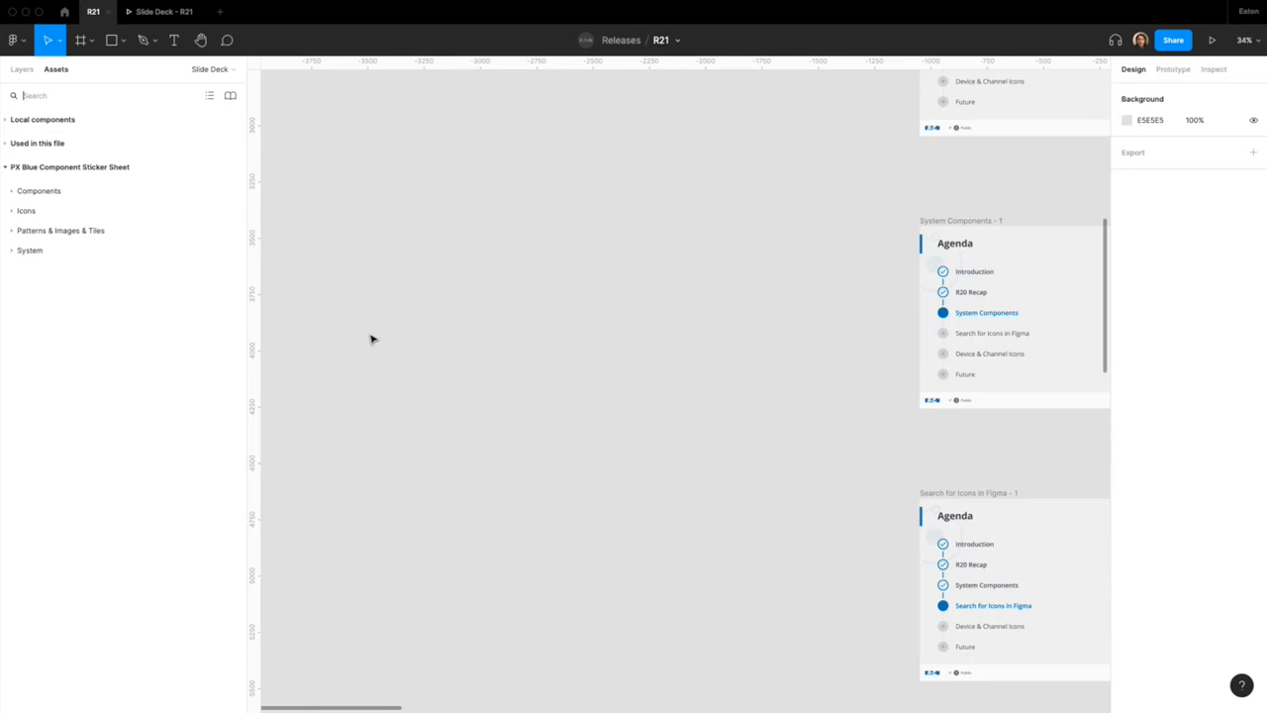
{"action": "mouse_move", "coordinate": [609, 289]}
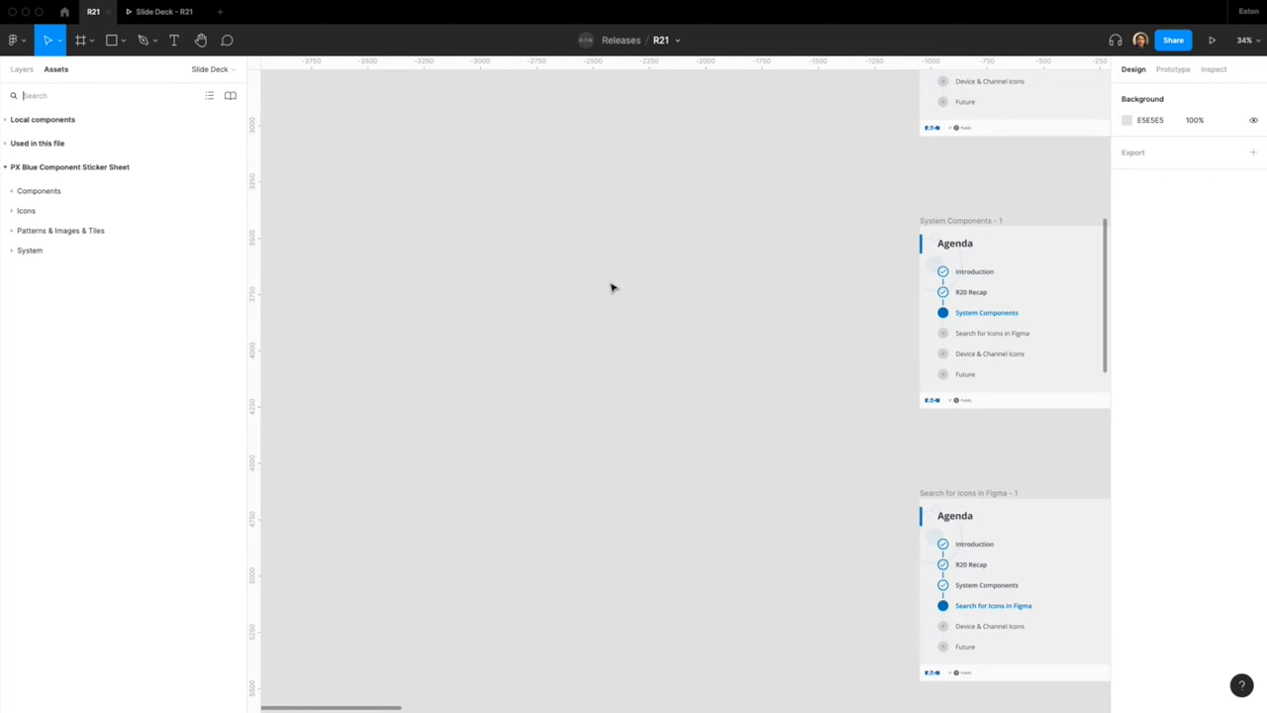
{"action": "mouse_move", "coordinate": [604, 285]}
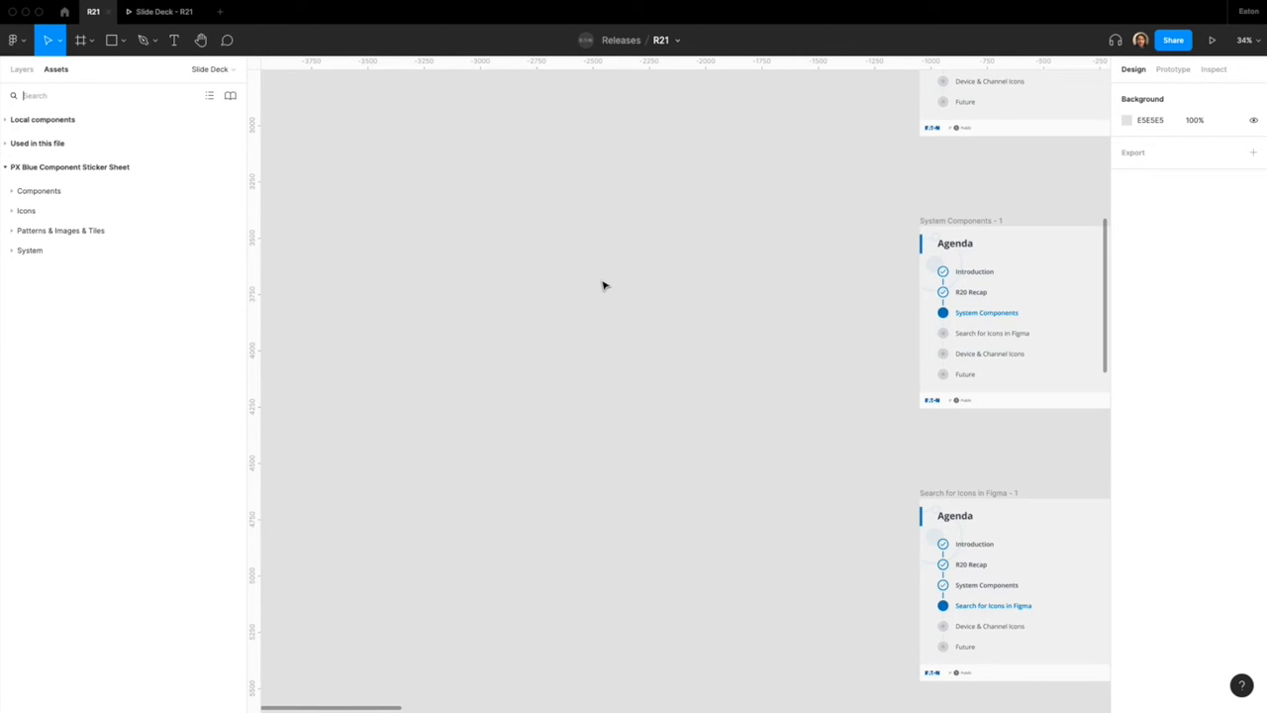
Step: Draw a new rectangle on the canvas left of the agenda slides and select it
{"action": "type", "text": "r"}
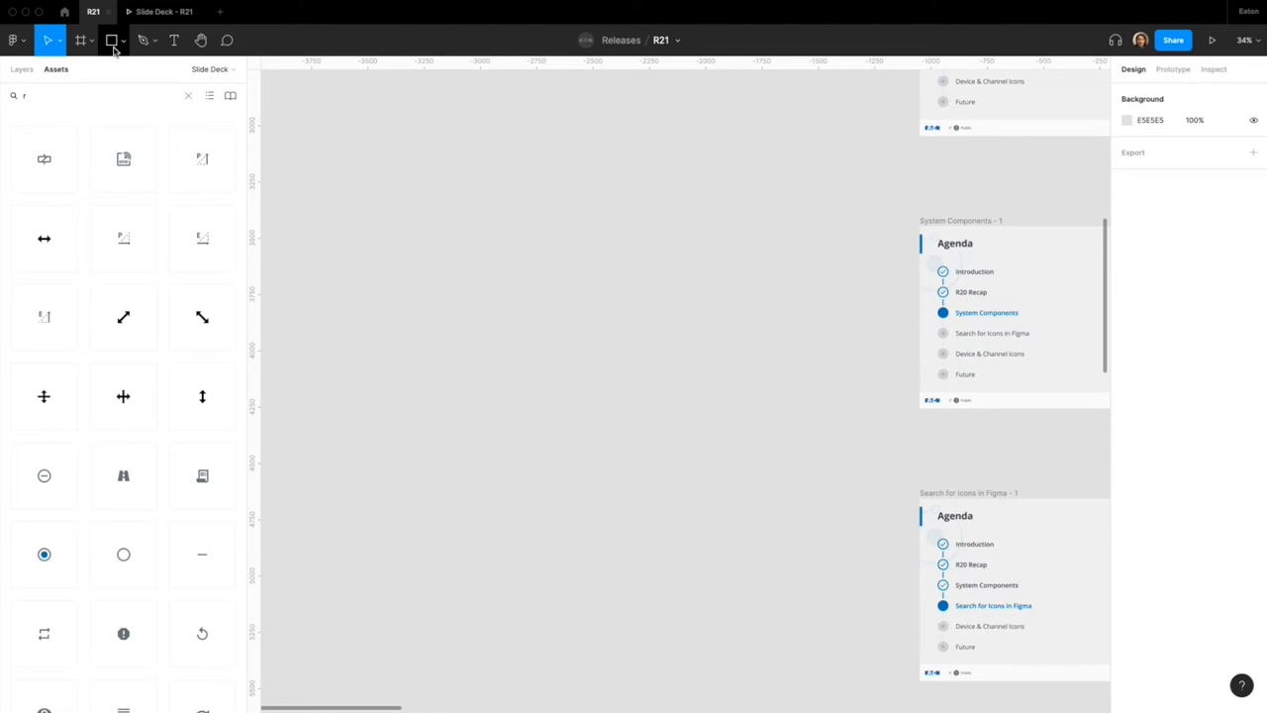
{"action": "left_click_drag", "start_coordinate": [370, 259], "coordinate": [532, 333]}
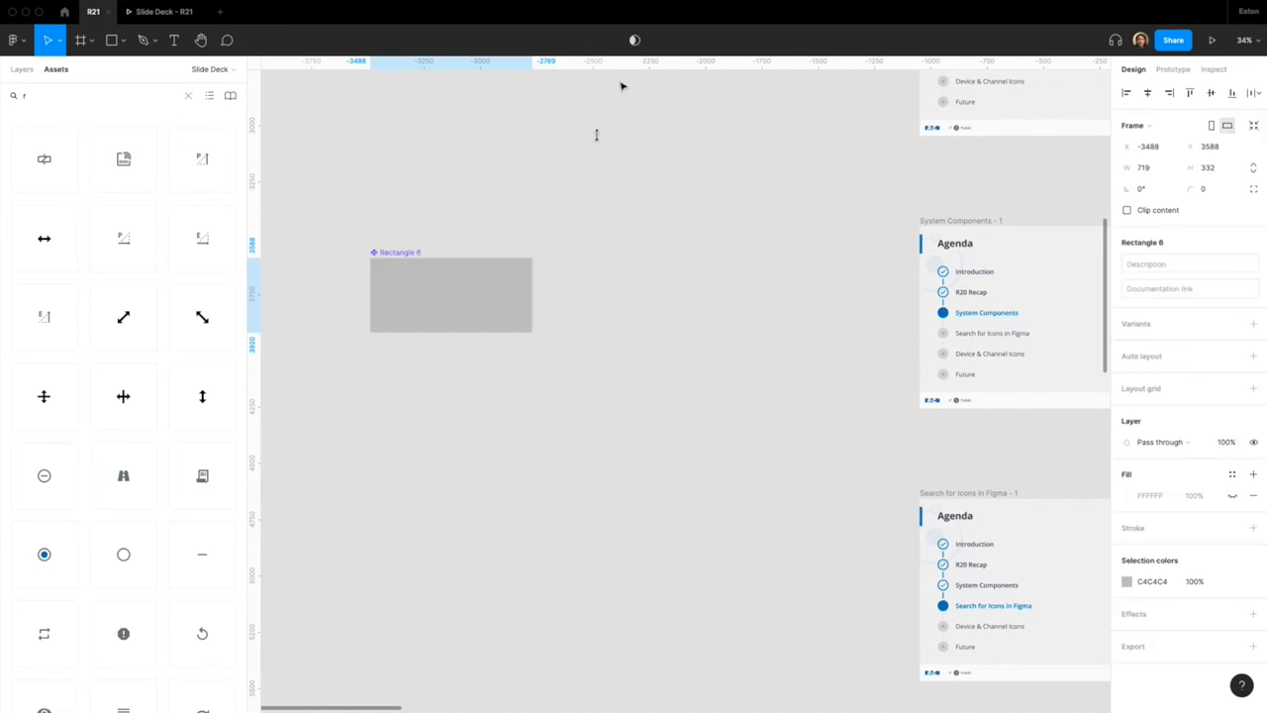
{"action": "left_click", "coordinate": [451, 293]}
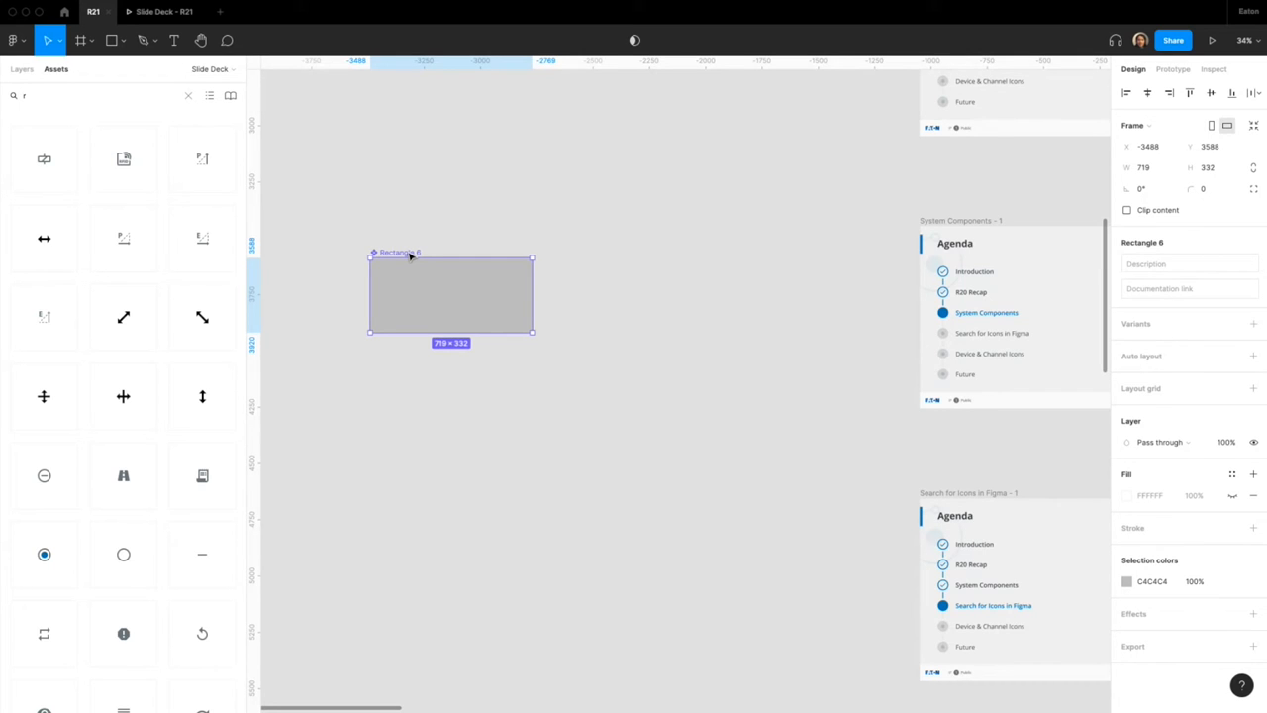
{"action": "mouse_move", "coordinate": [1150, 269]}
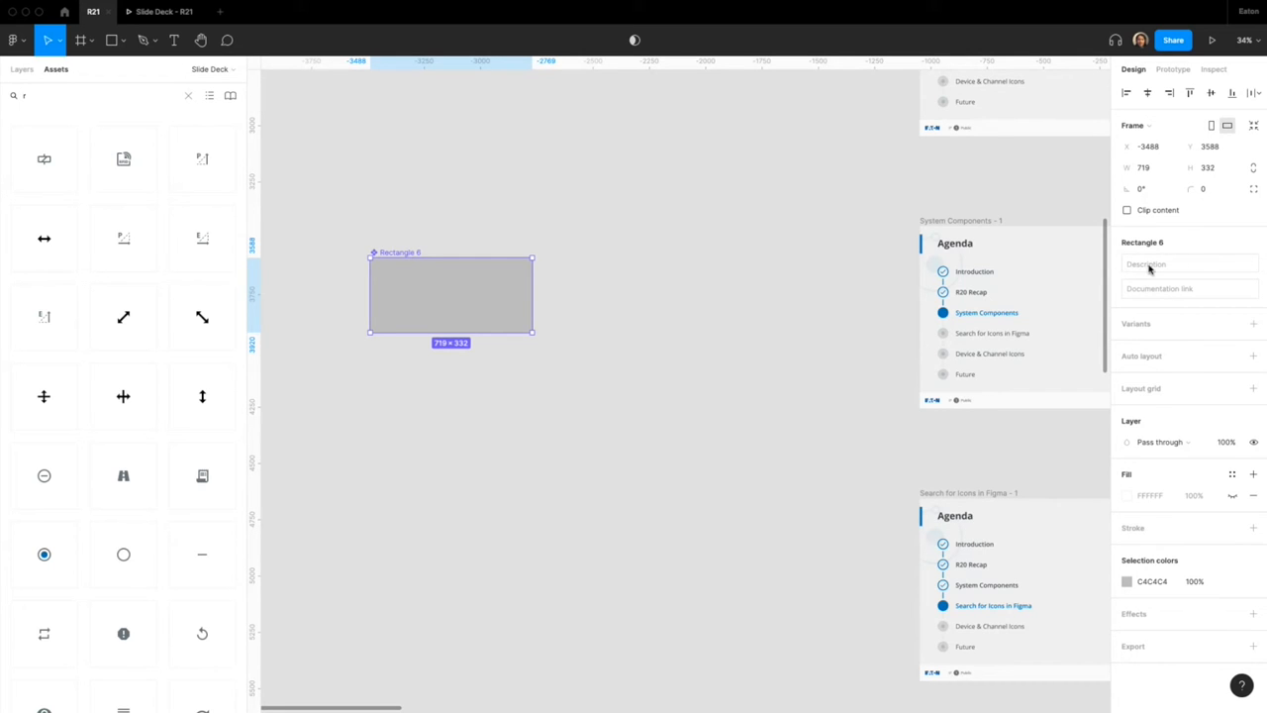
Step: Give the rectangle the description 'circle' and clear the asset search
{"action": "left_click", "coordinate": [1188, 264]}
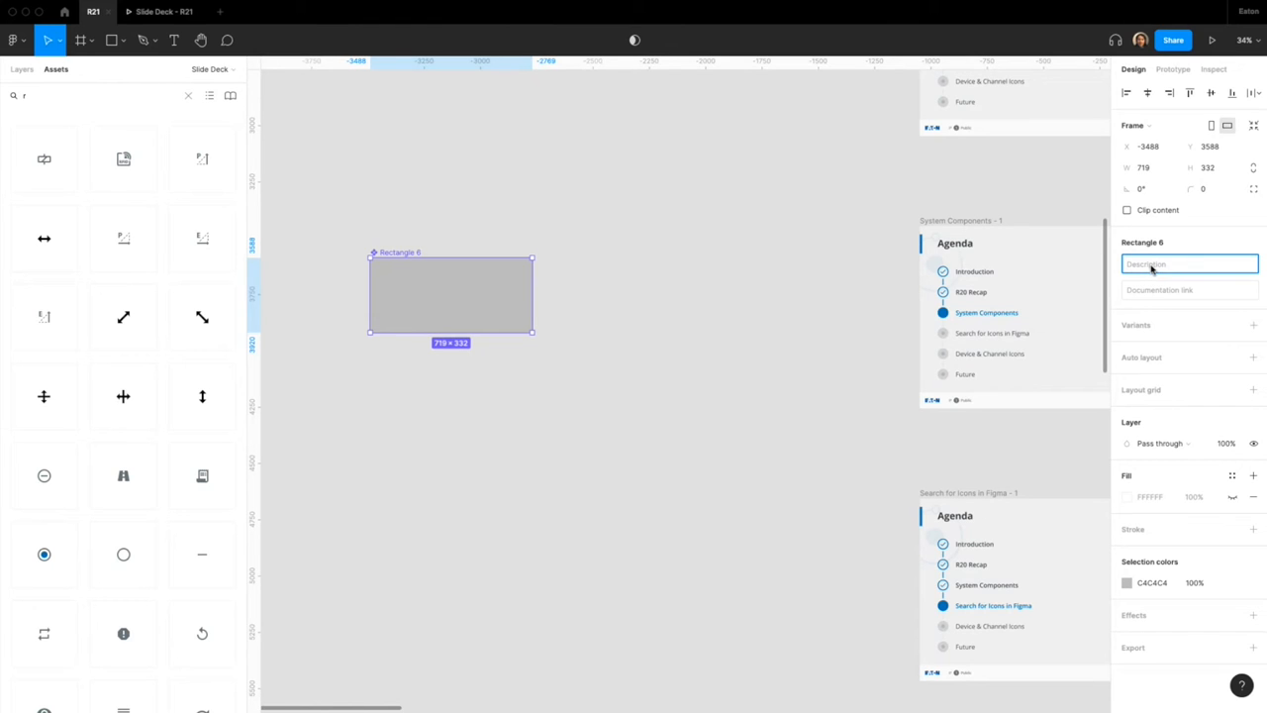
{"action": "type", "text": "circle"}
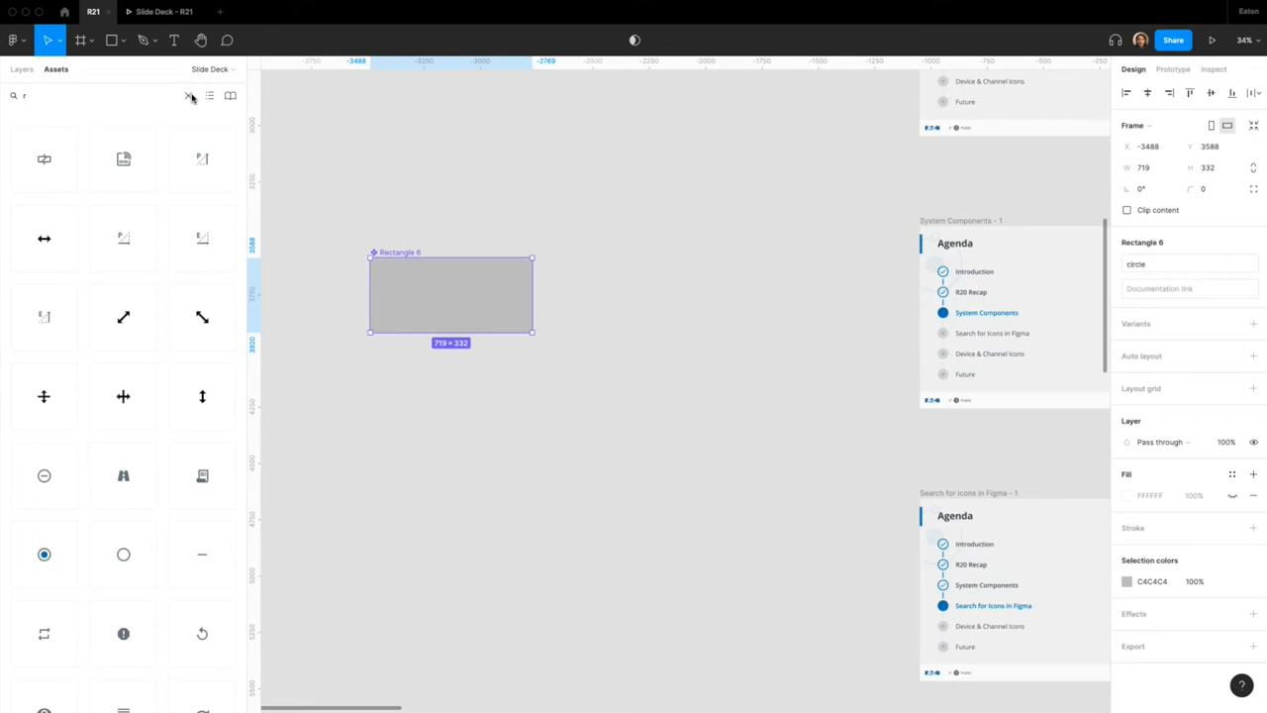
{"action": "left_click", "coordinate": [190, 95]}
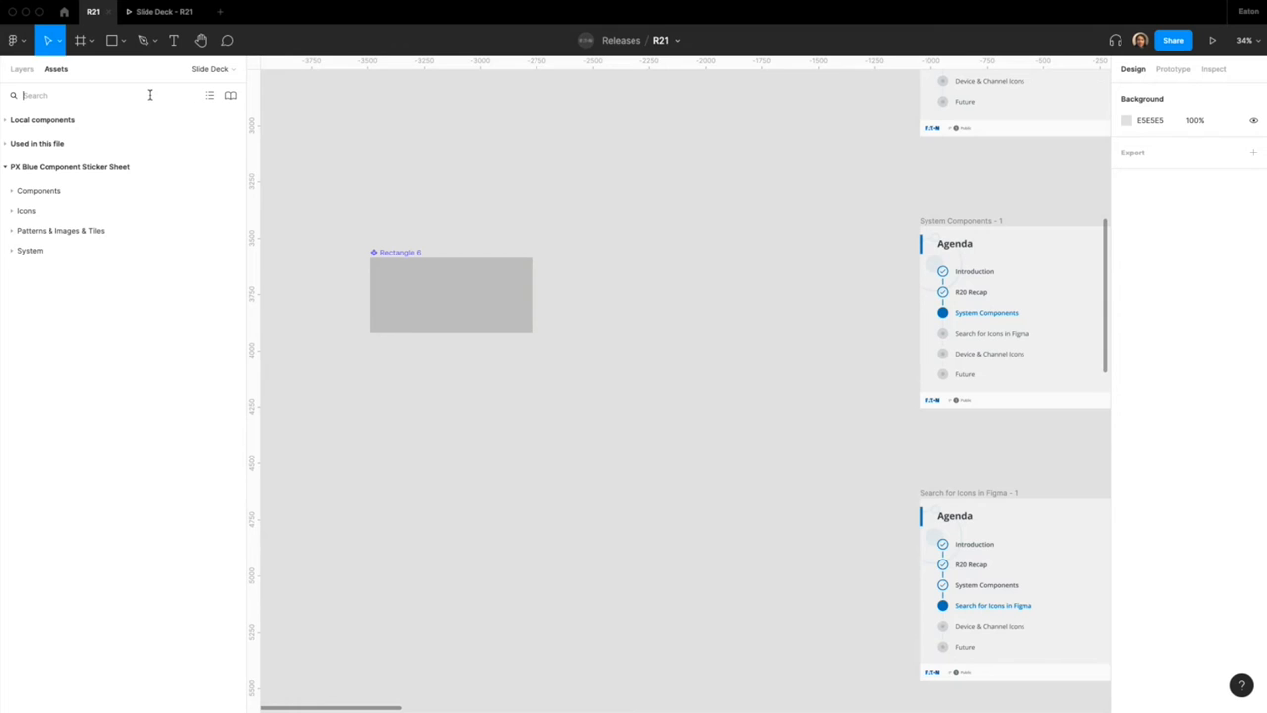
Step: Search the Assets panel for 'circle' to surface icons matched by keyword descriptions
{"action": "type", "text": "circle"}
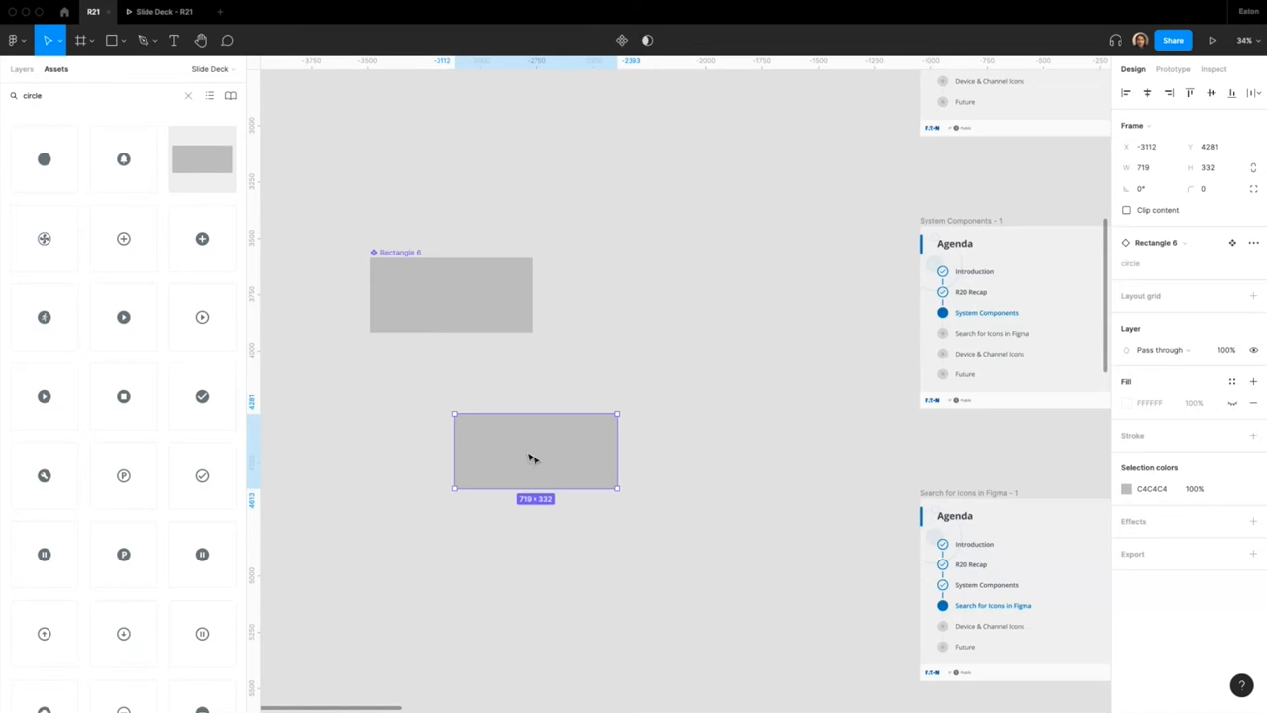
{"action": "mouse_move", "coordinate": [558, 470]}
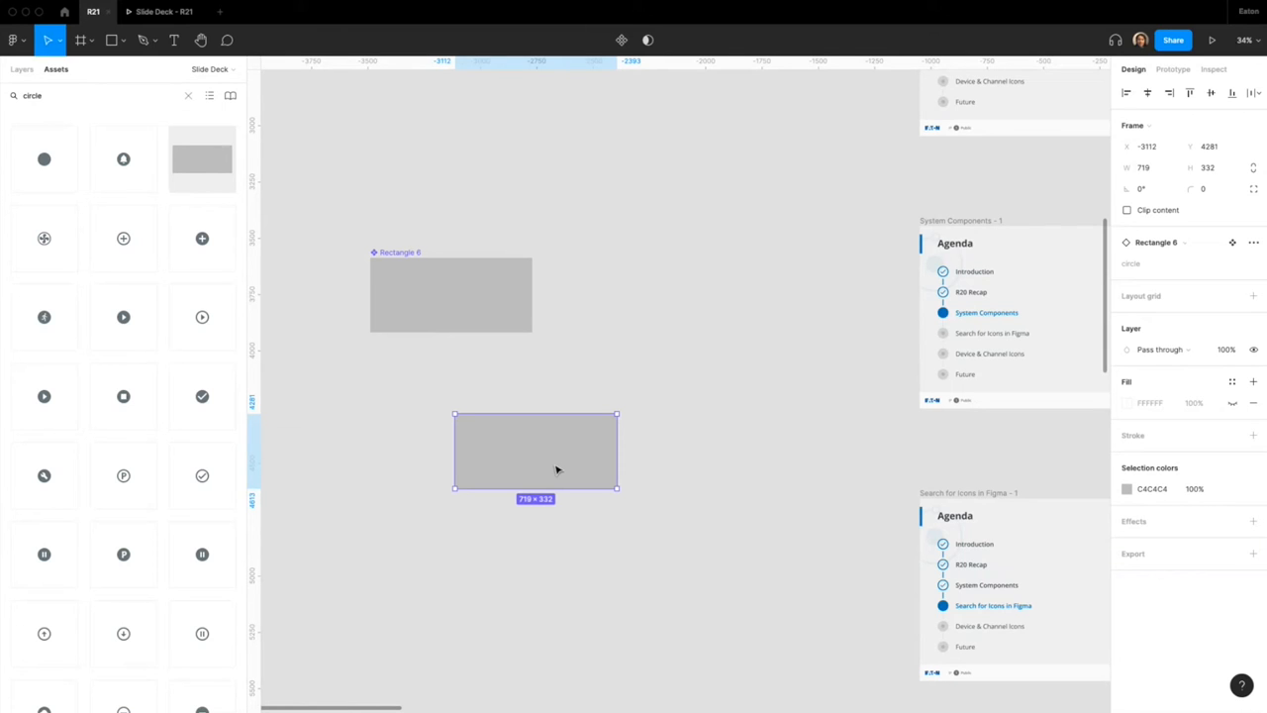
{"action": "mouse_move", "coordinate": [461, 461]}
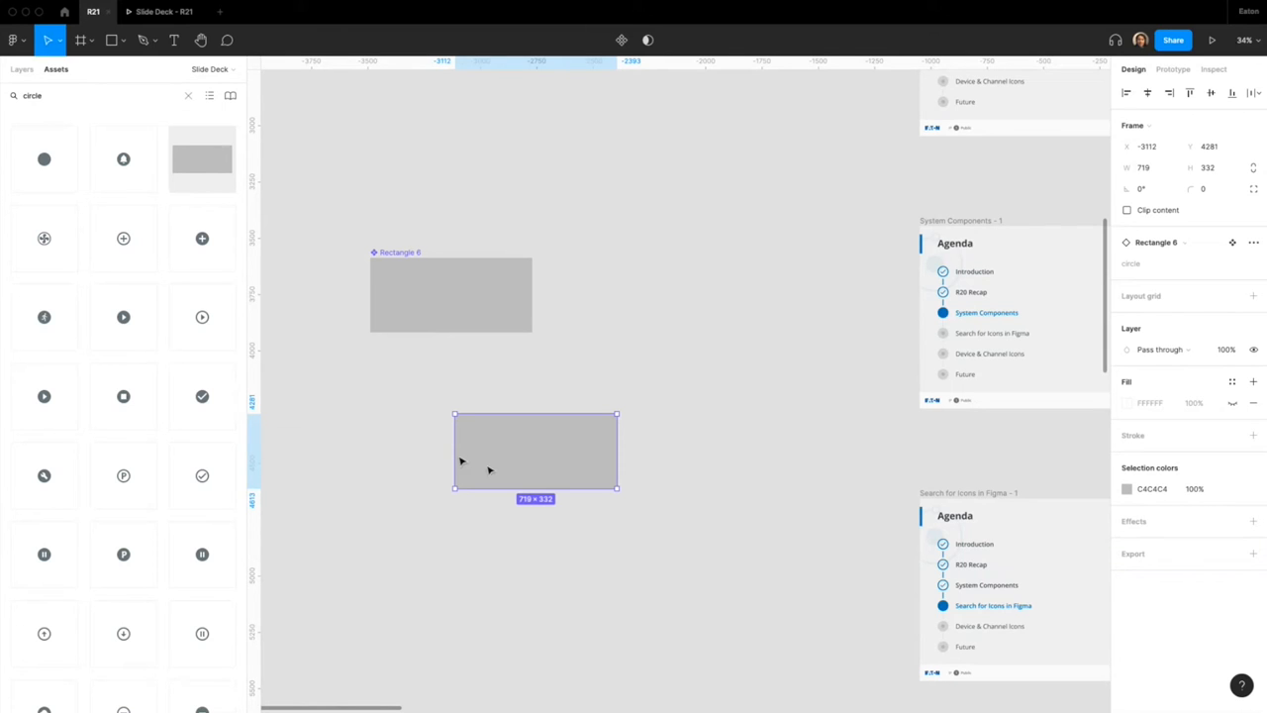
{"action": "mouse_move", "coordinate": [202, 237]}
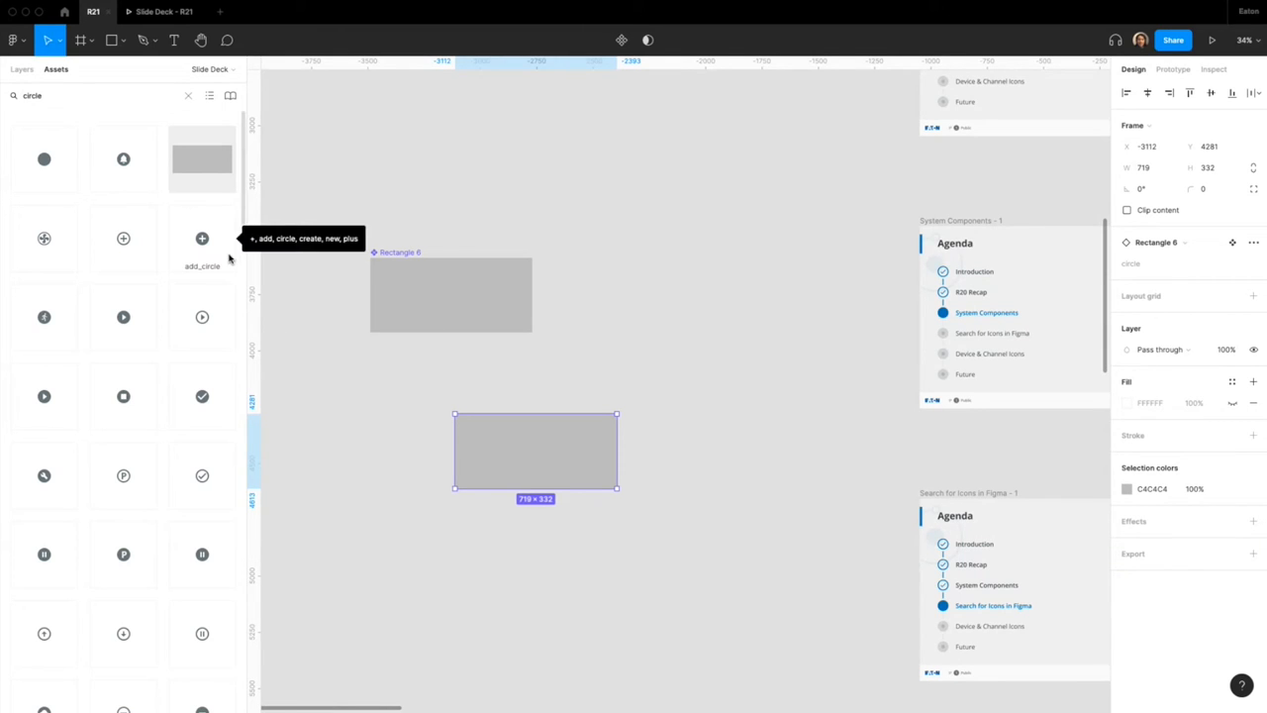
{"action": "mouse_move", "coordinate": [43, 317]}
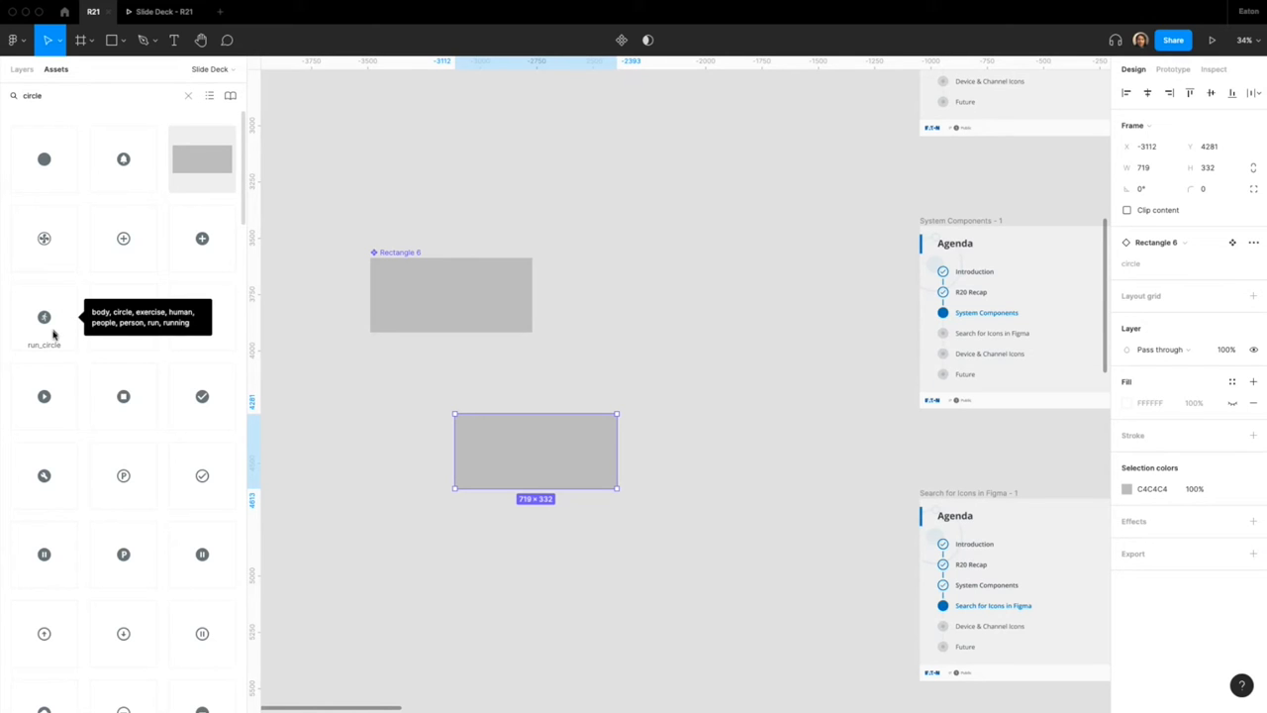
{"action": "mouse_move", "coordinate": [44, 396]}
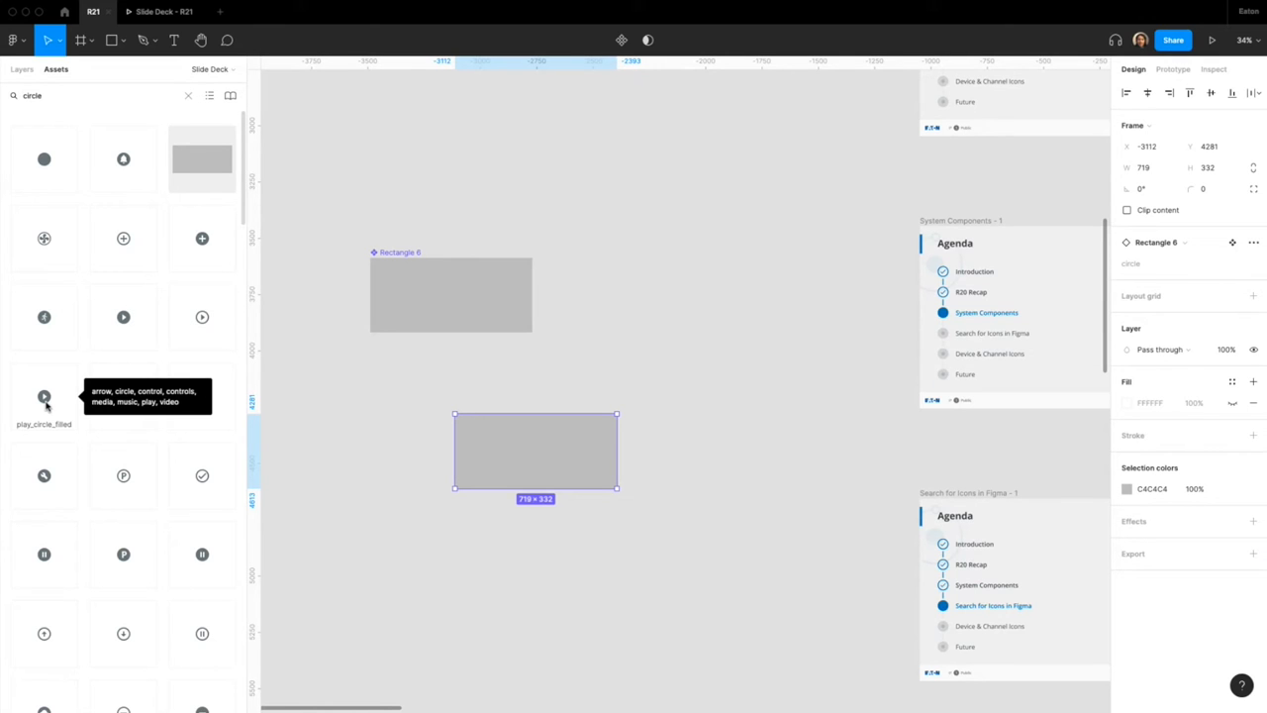
{"action": "mouse_move", "coordinate": [202, 397]}
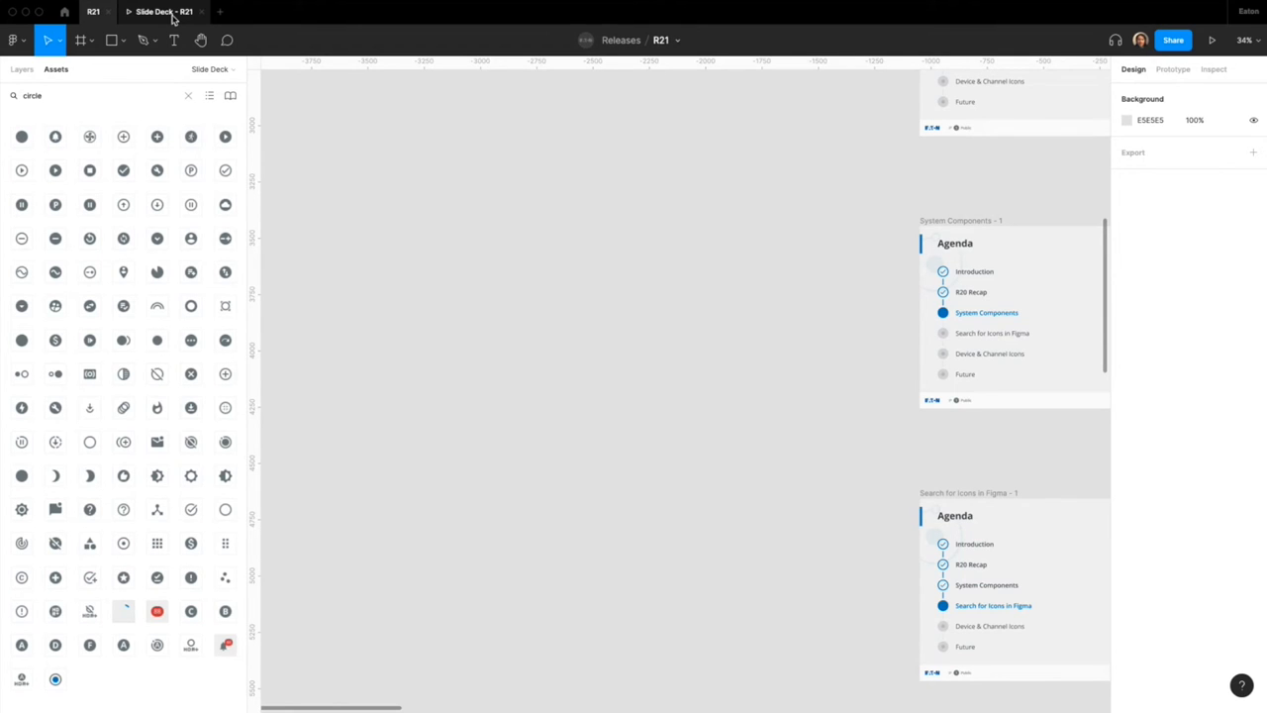
{"action": "left_click", "coordinate": [1212, 40]}
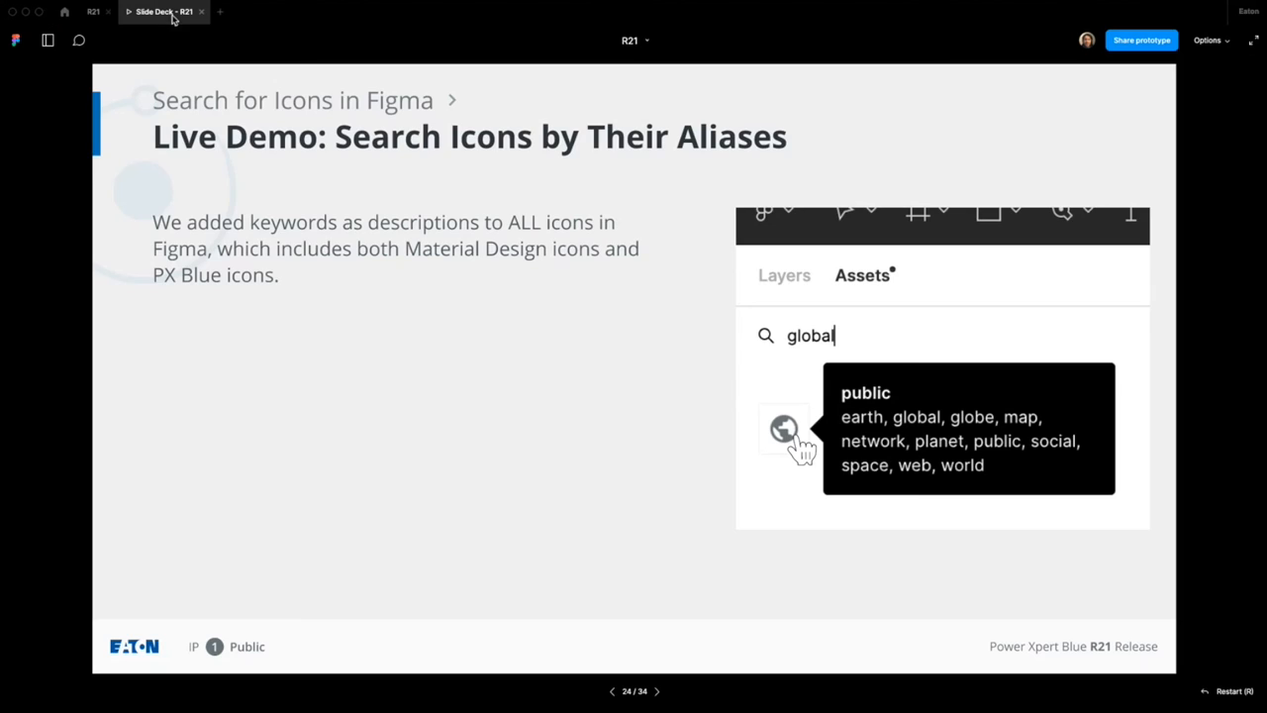
{"action": "mouse_move", "coordinate": [899, 596]}
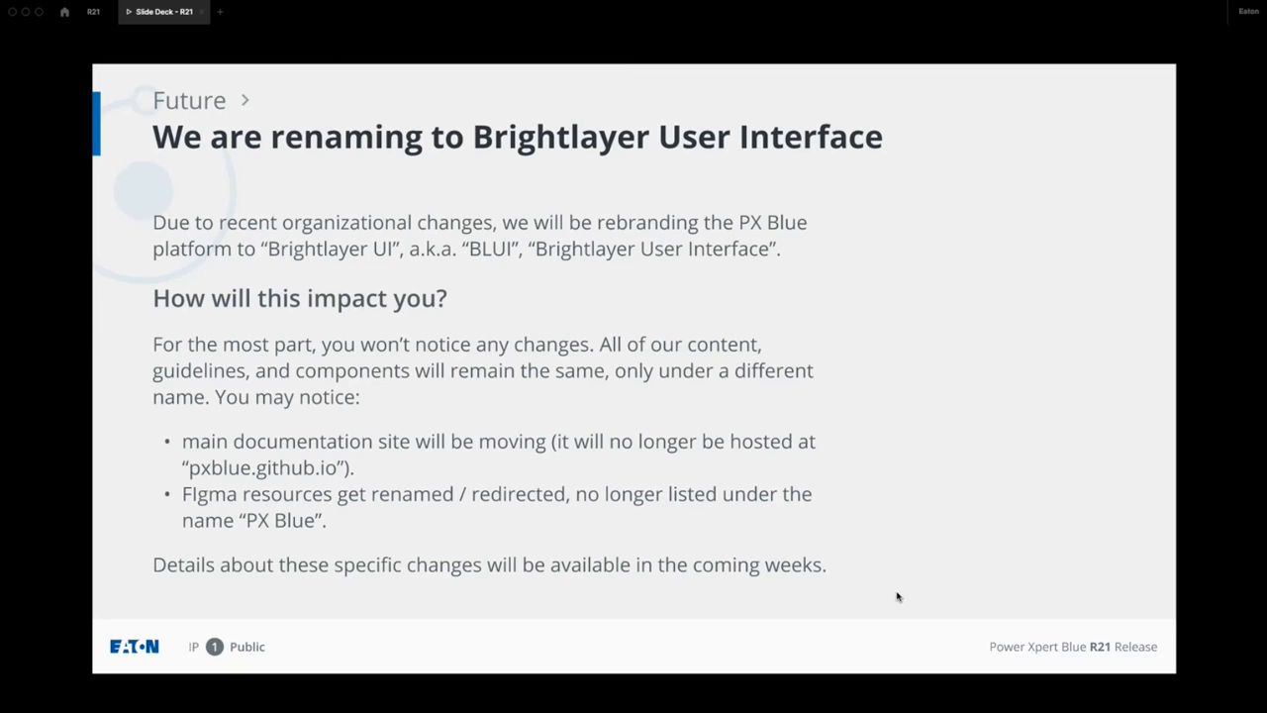
{"action": "mouse_move", "coordinate": [473, 276]}
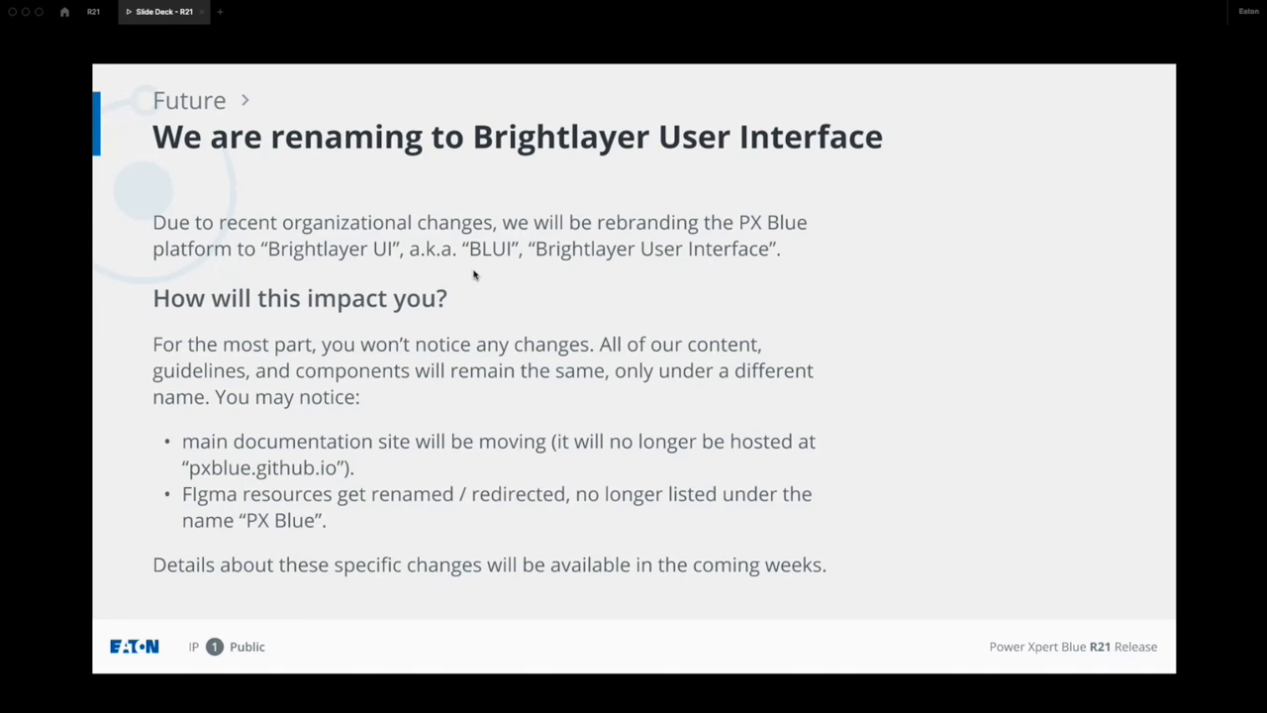
{"action": "mouse_move", "coordinate": [255, 486]}
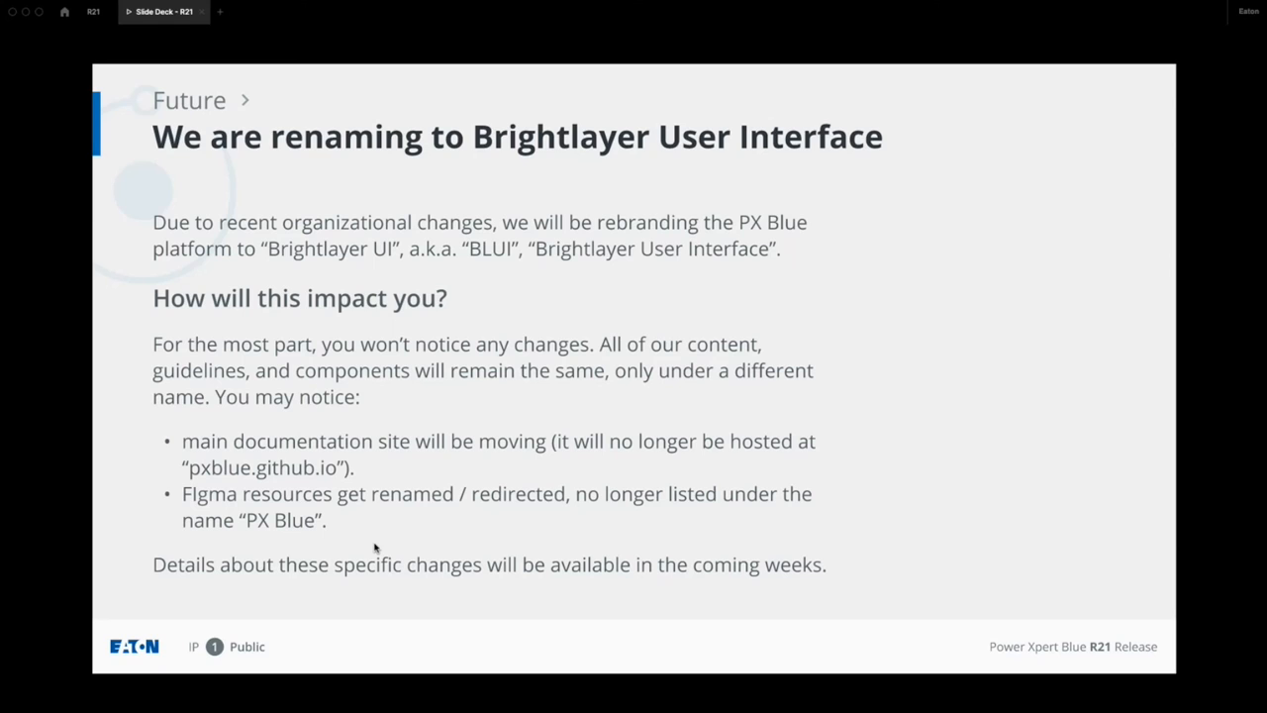
{"action": "mouse_move", "coordinate": [321, 527]}
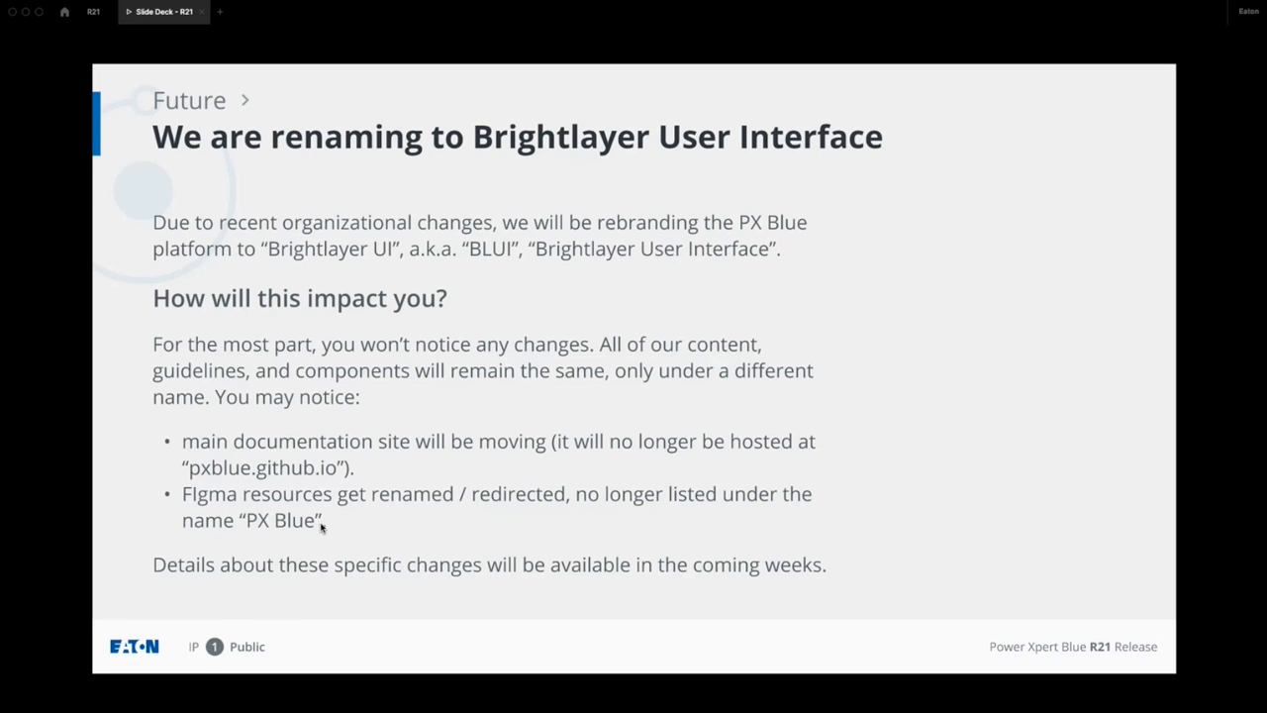
{"action": "mouse_move", "coordinate": [969, 437]}
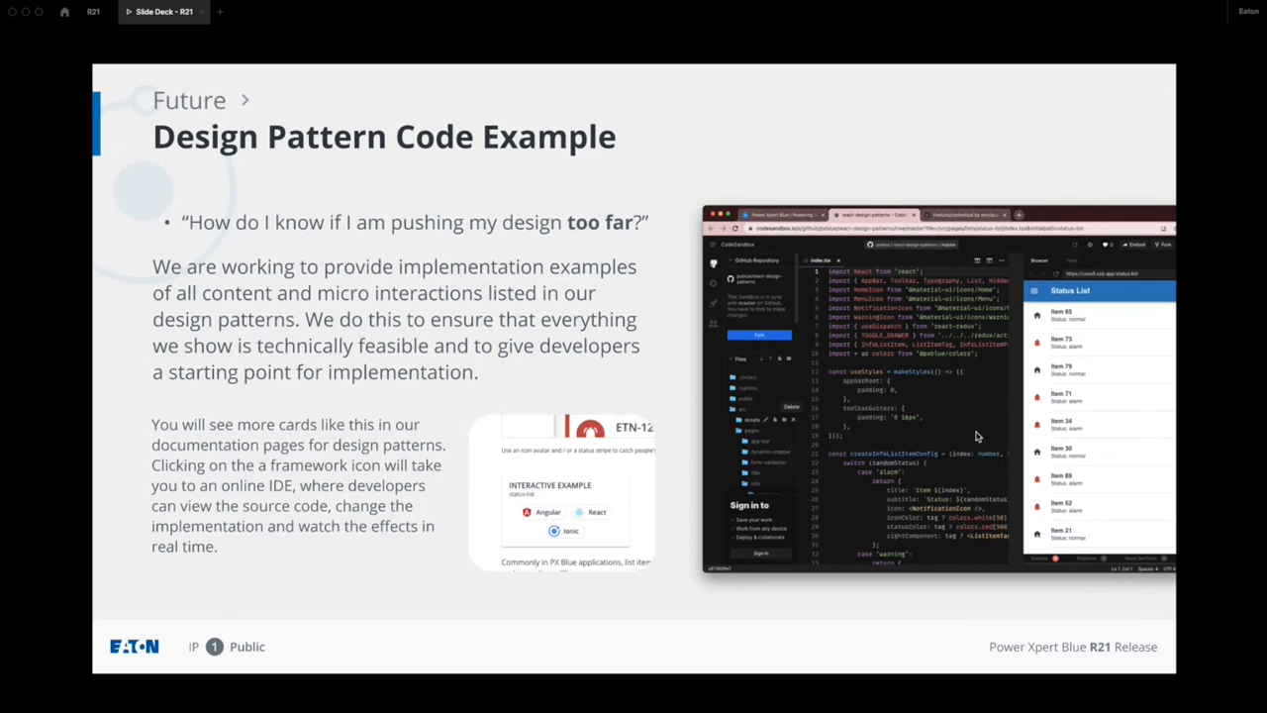
{"action": "mouse_move", "coordinate": [903, 444]}
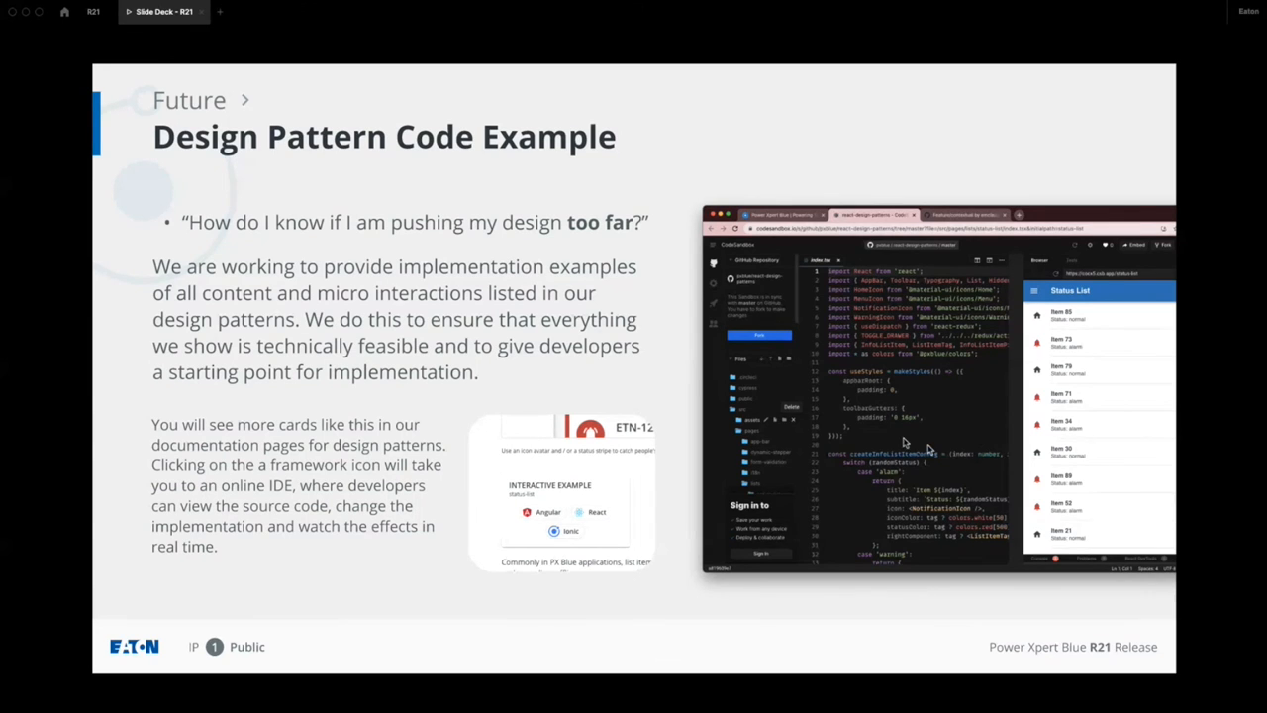
{"action": "mouse_move", "coordinate": [507, 440]}
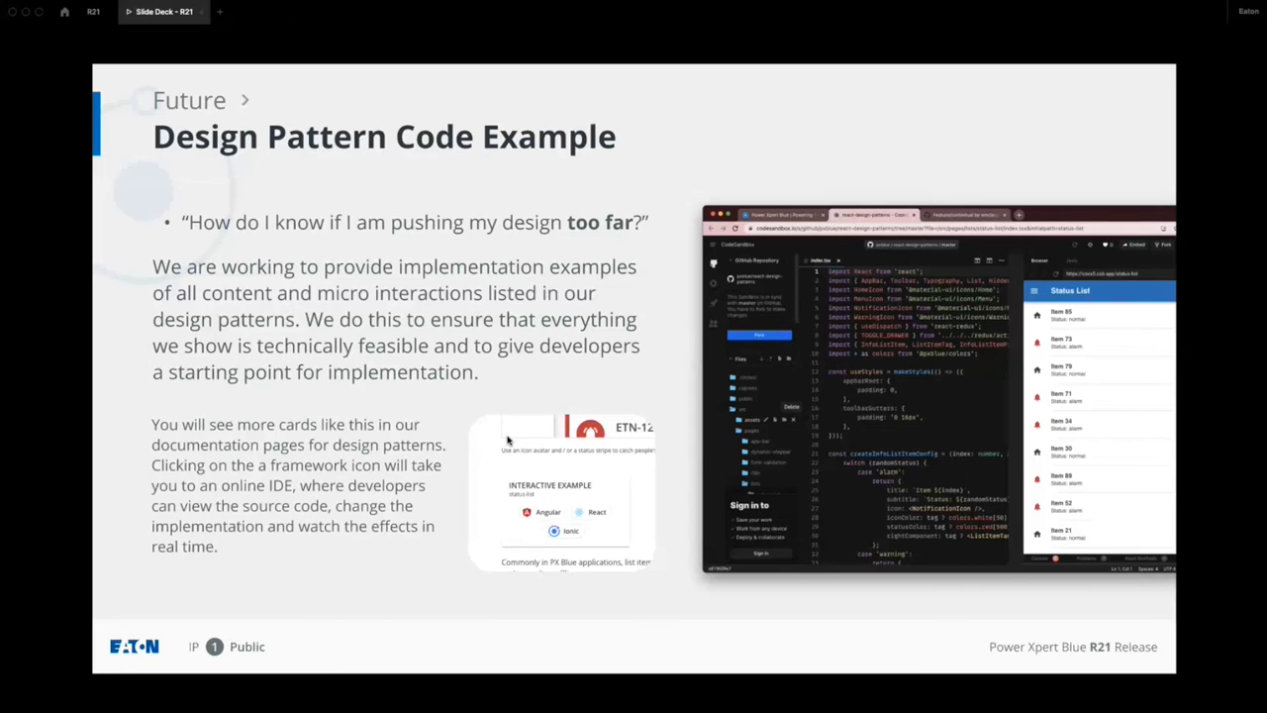
{"action": "mouse_move", "coordinate": [487, 499]}
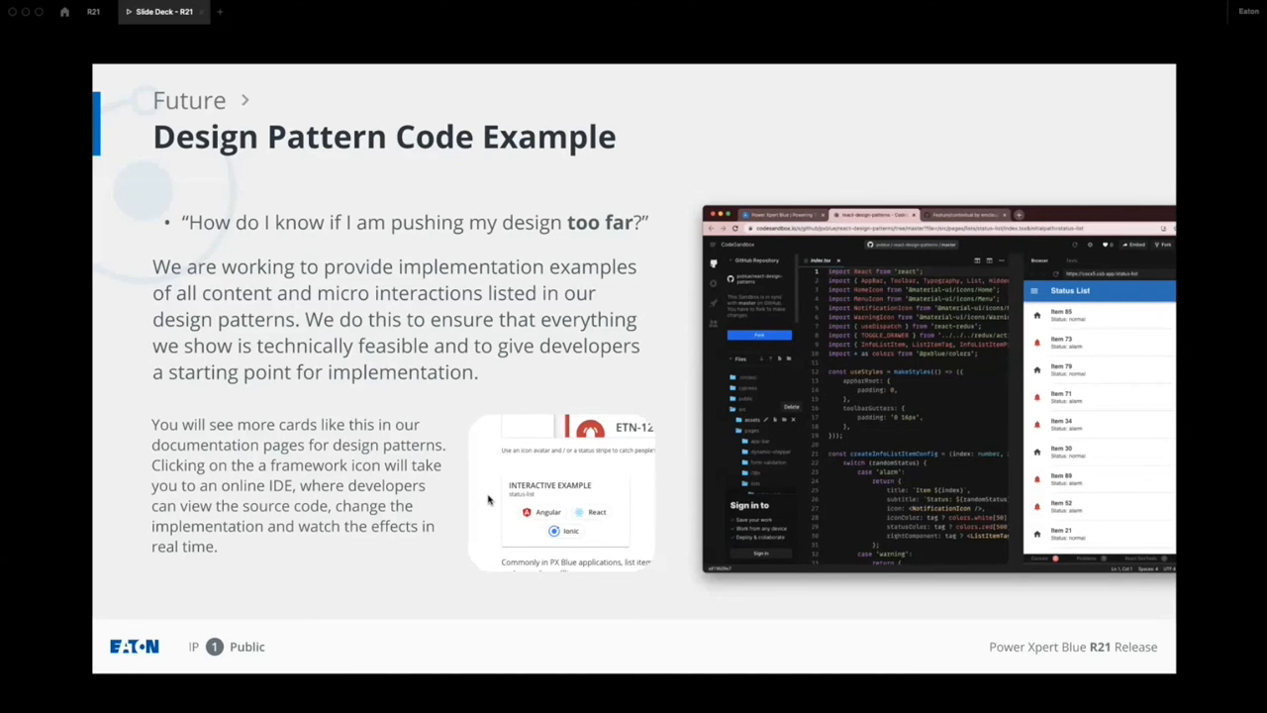
{"action": "mouse_move", "coordinate": [505, 483]}
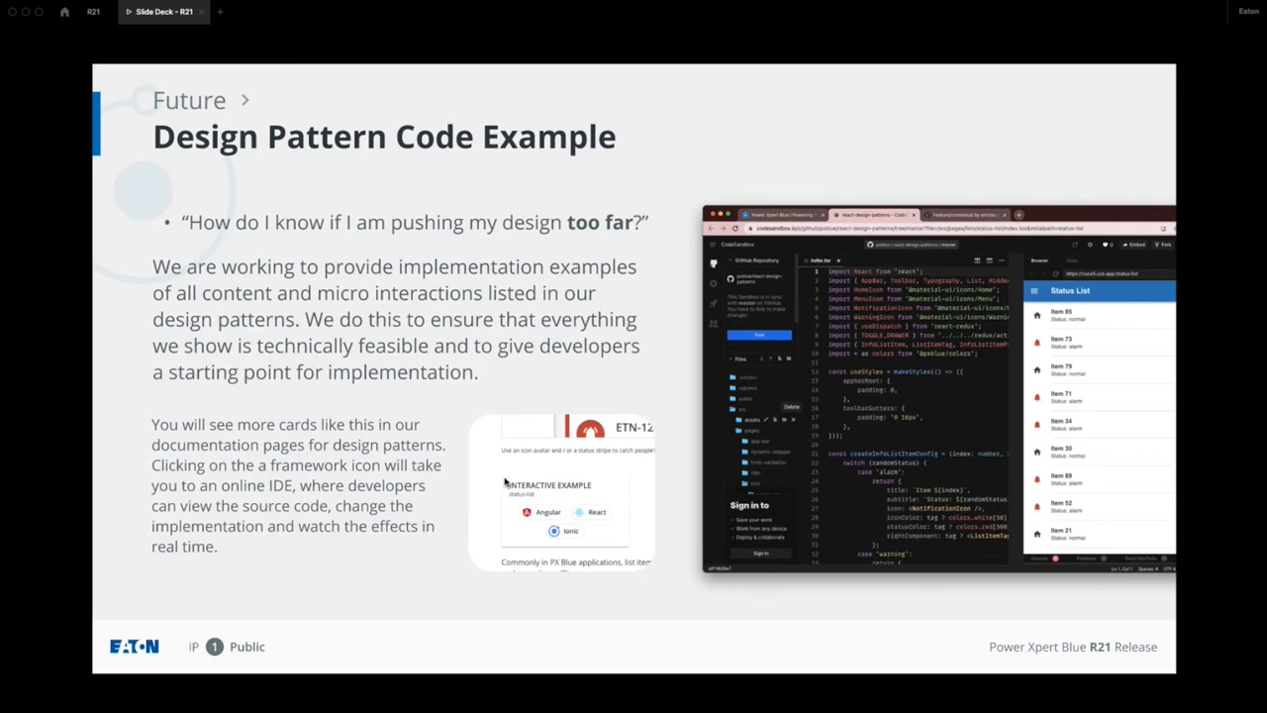
{"action": "mouse_move", "coordinate": [499, 499]}
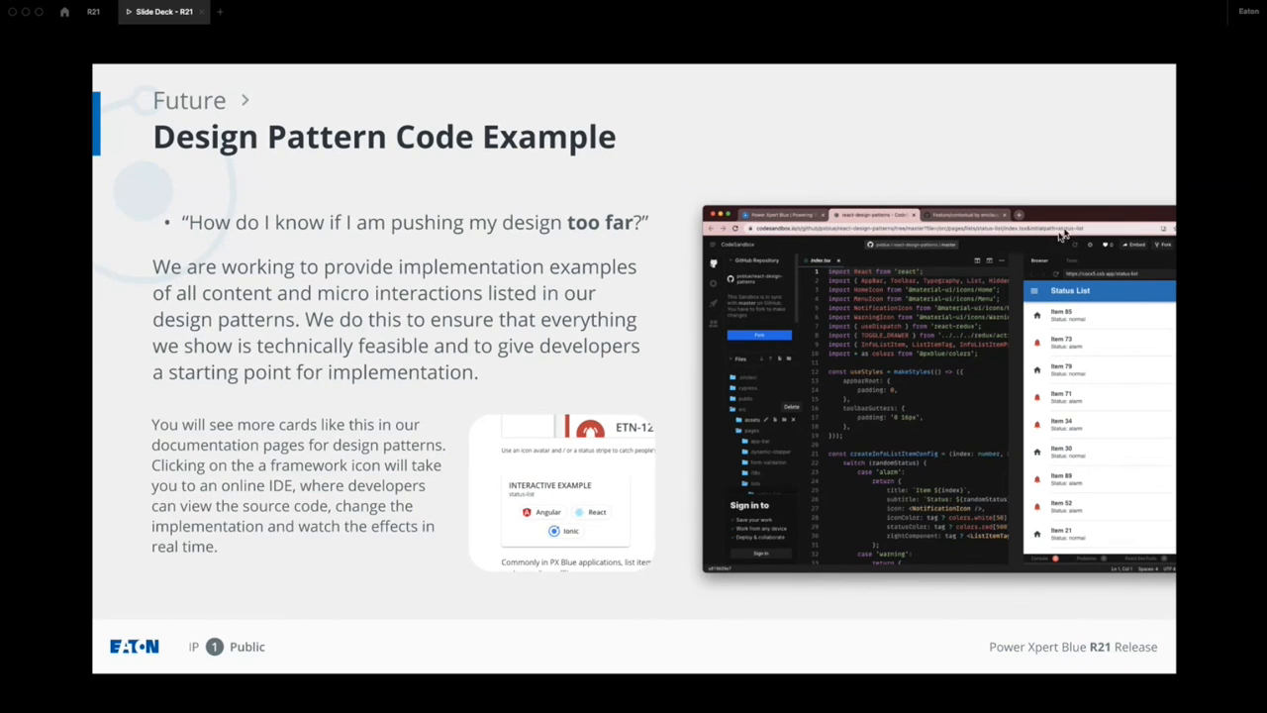
{"action": "mouse_move", "coordinate": [875, 465]}
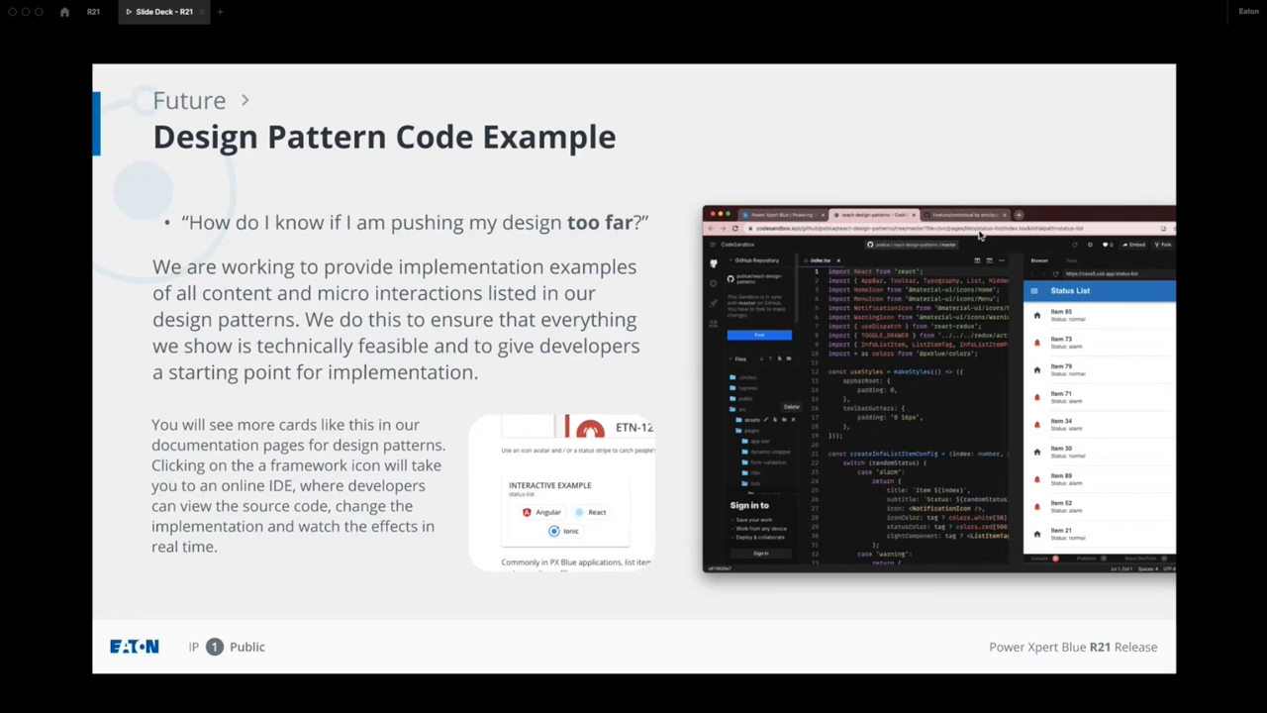
{"action": "mouse_move", "coordinate": [931, 551]}
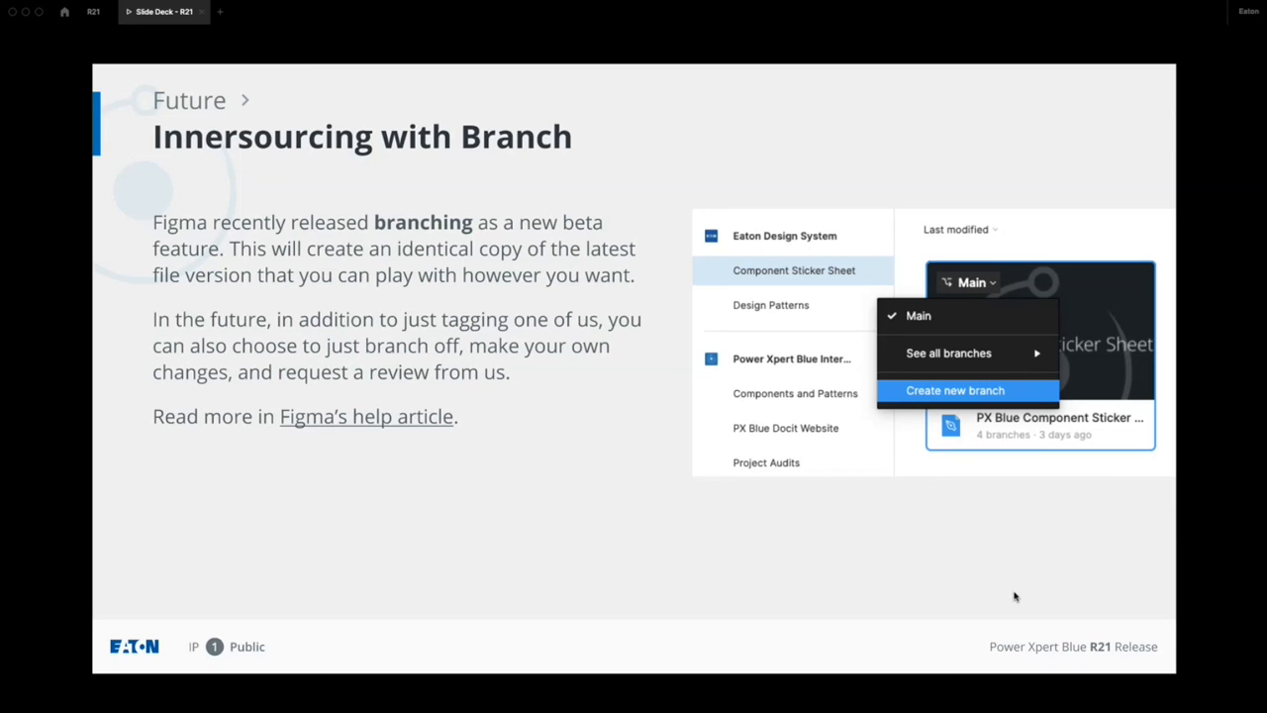
{"action": "mouse_move", "coordinate": [1006, 547]}
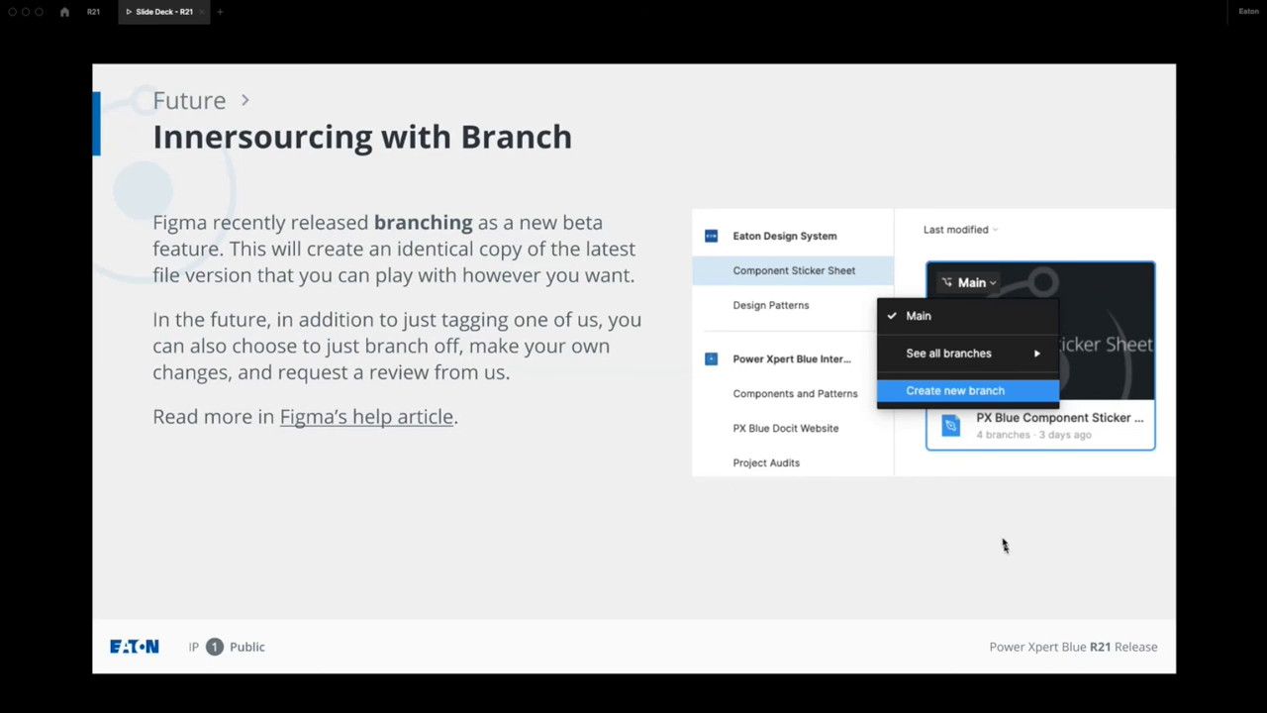
{"action": "mouse_move", "coordinate": [863, 282]}
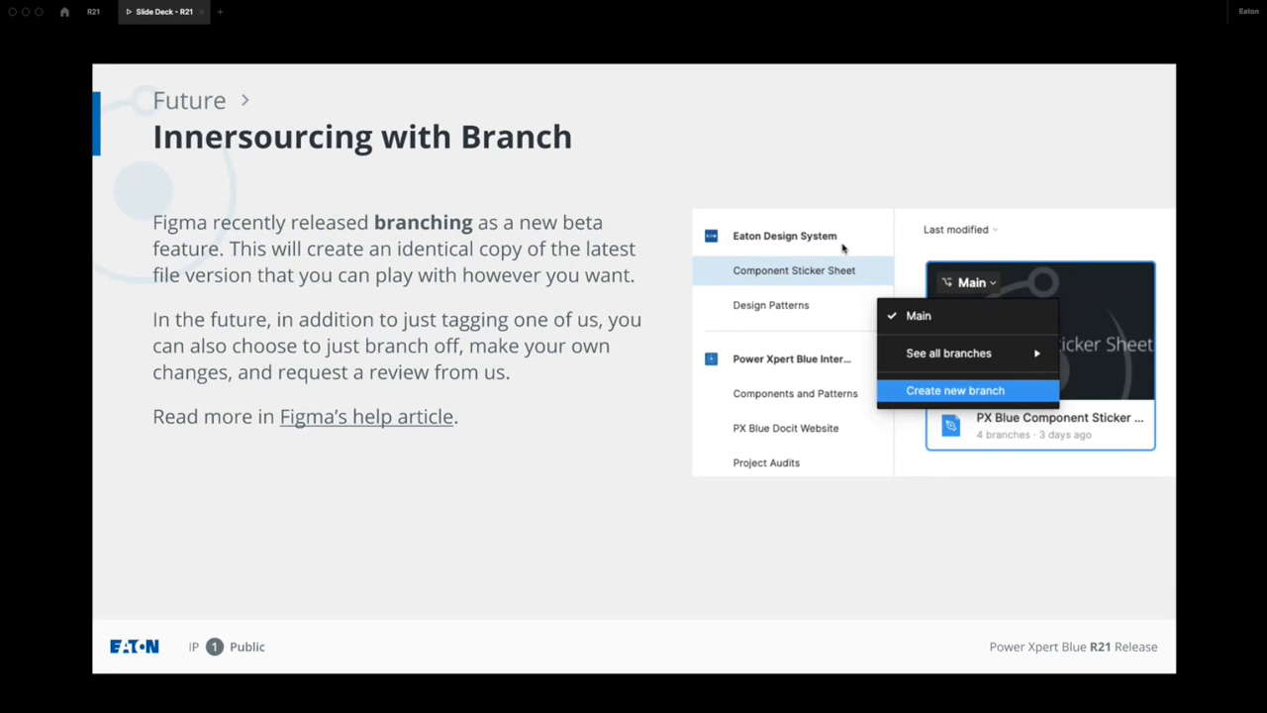
{"action": "mouse_move", "coordinate": [721, 281]}
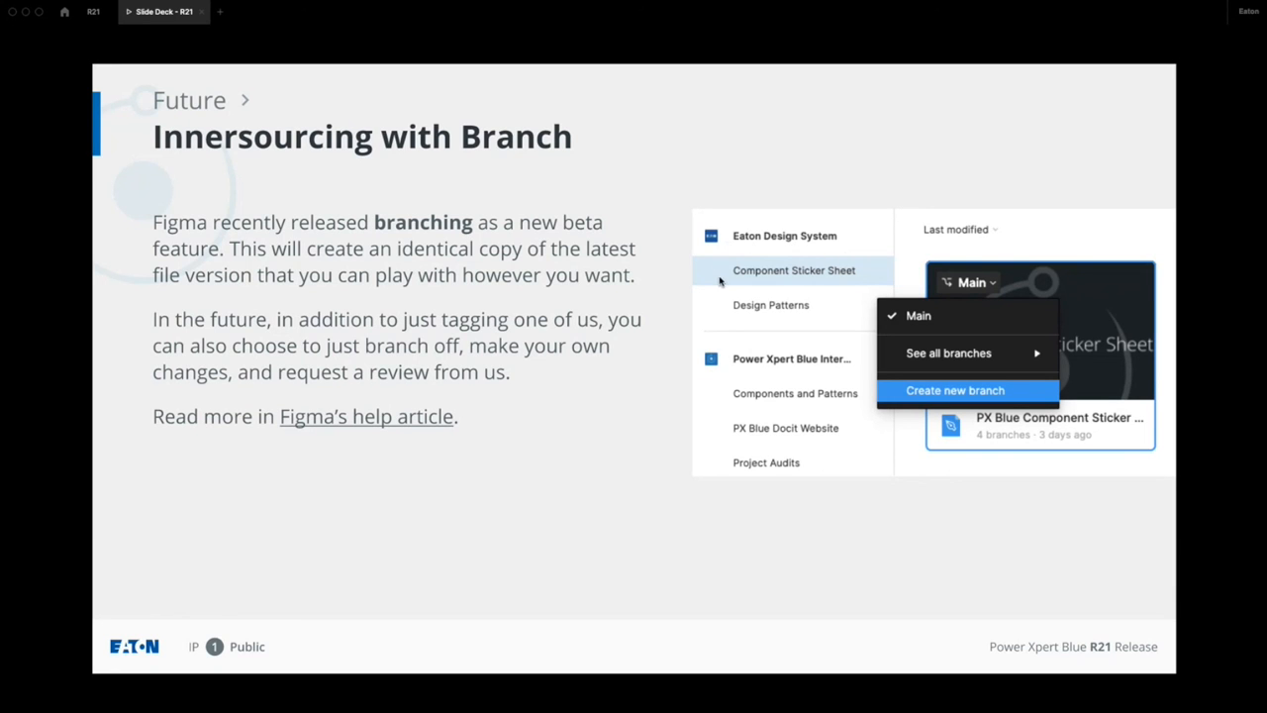
{"action": "mouse_move", "coordinate": [749, 274]}
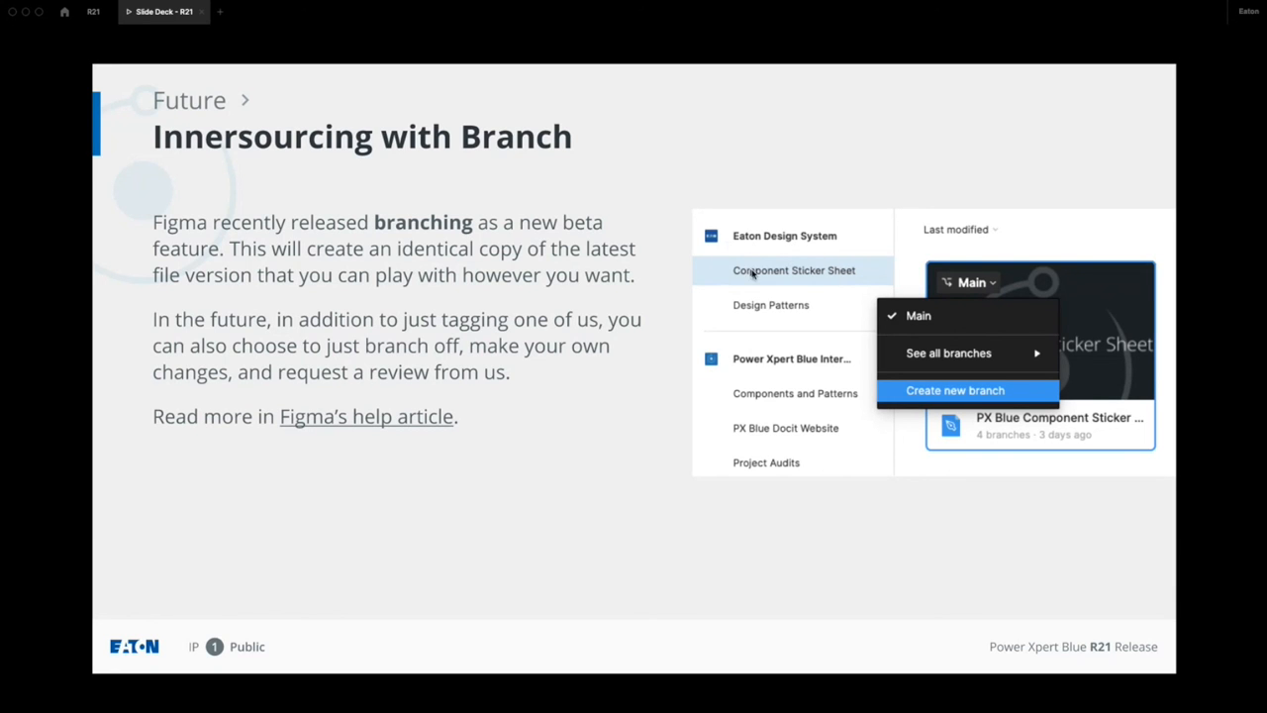
{"action": "mouse_move", "coordinate": [928, 307]}
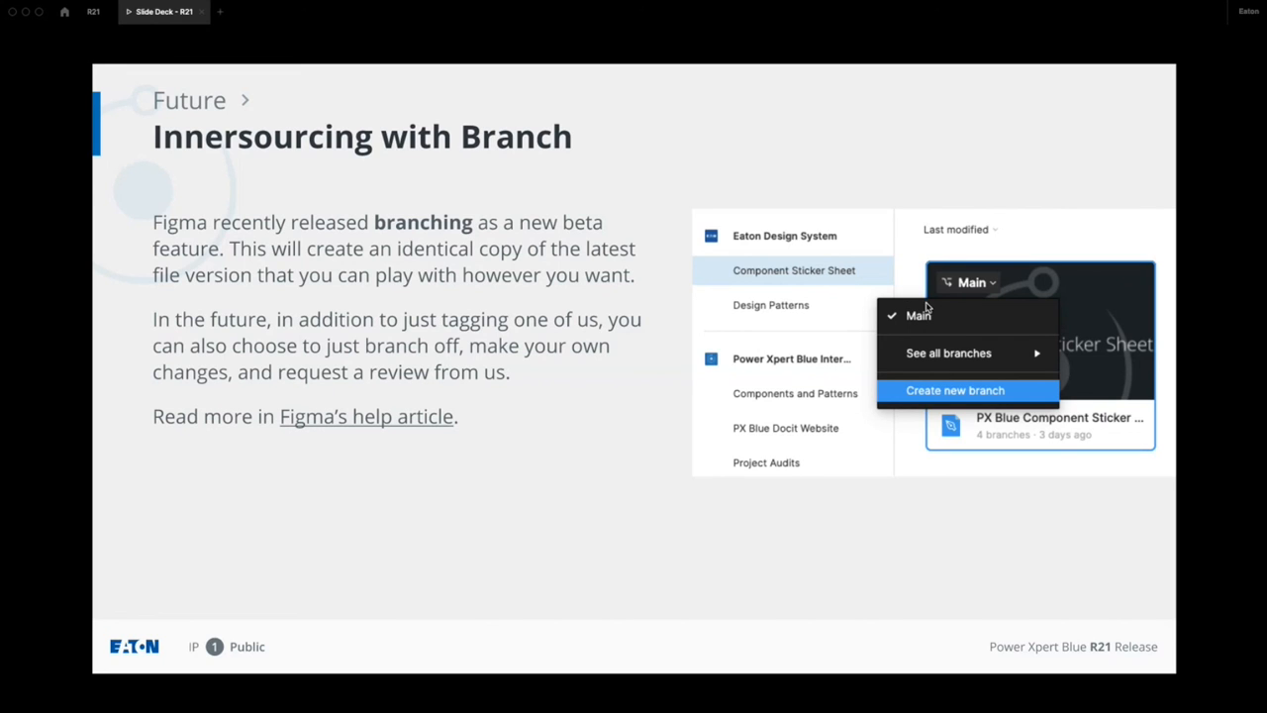
{"action": "mouse_move", "coordinate": [1126, 451]}
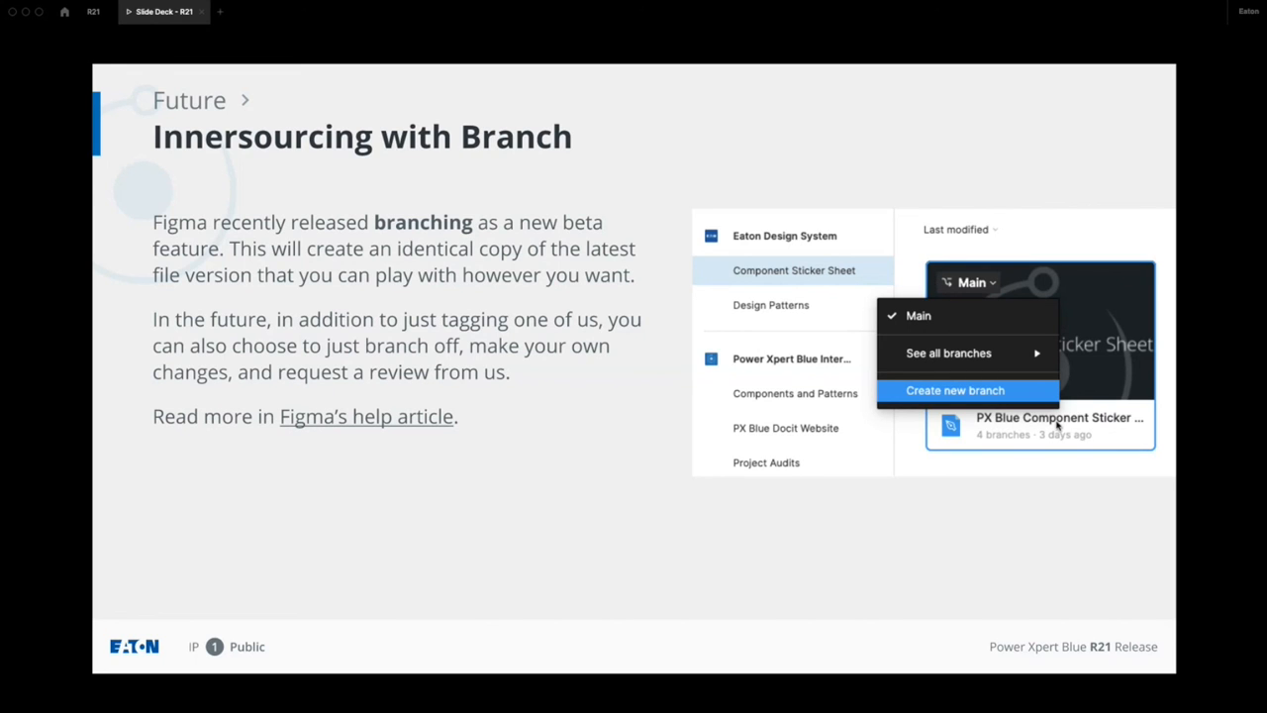
{"action": "mouse_move", "coordinate": [978, 293]}
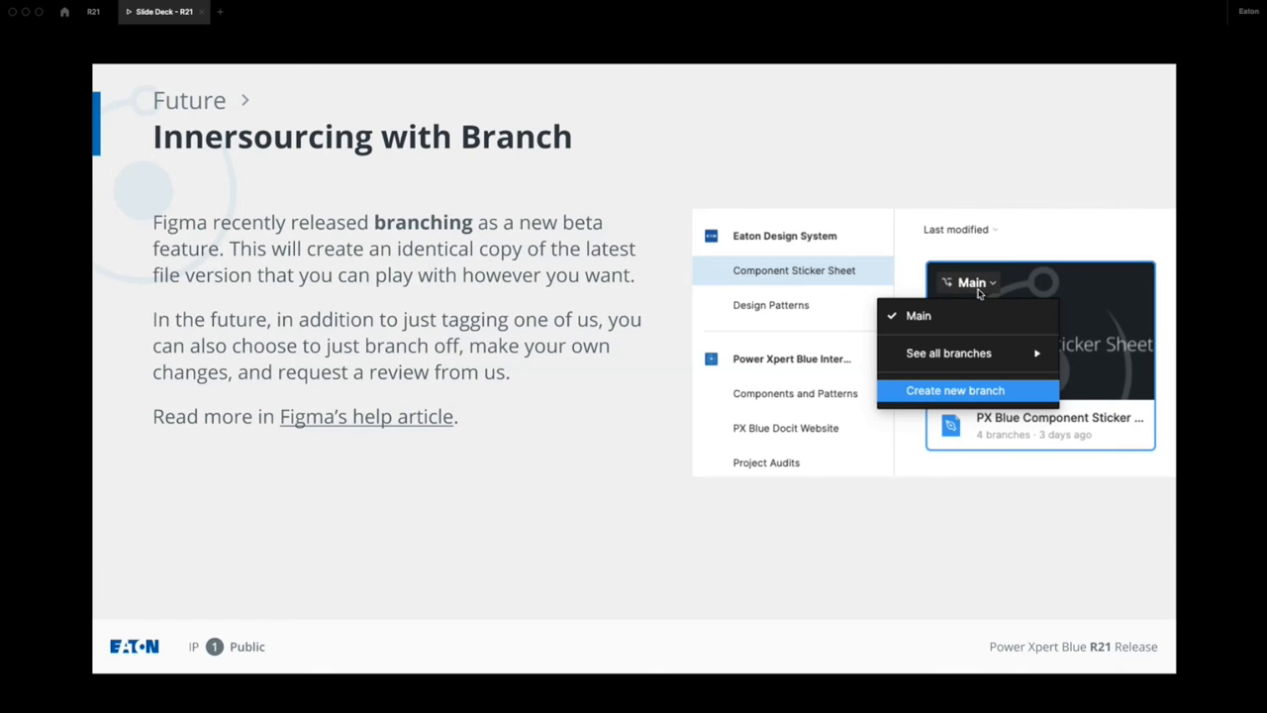
{"action": "mouse_move", "coordinate": [986, 291]}
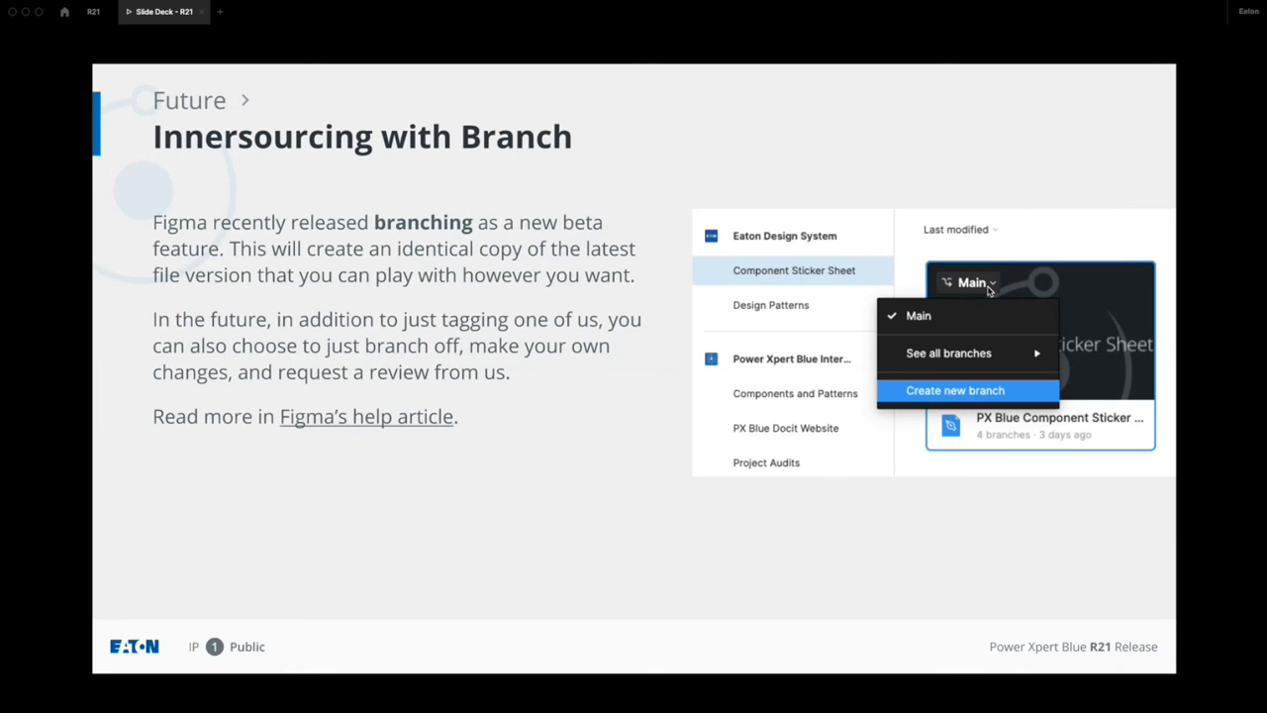
{"action": "mouse_move", "coordinate": [980, 307]}
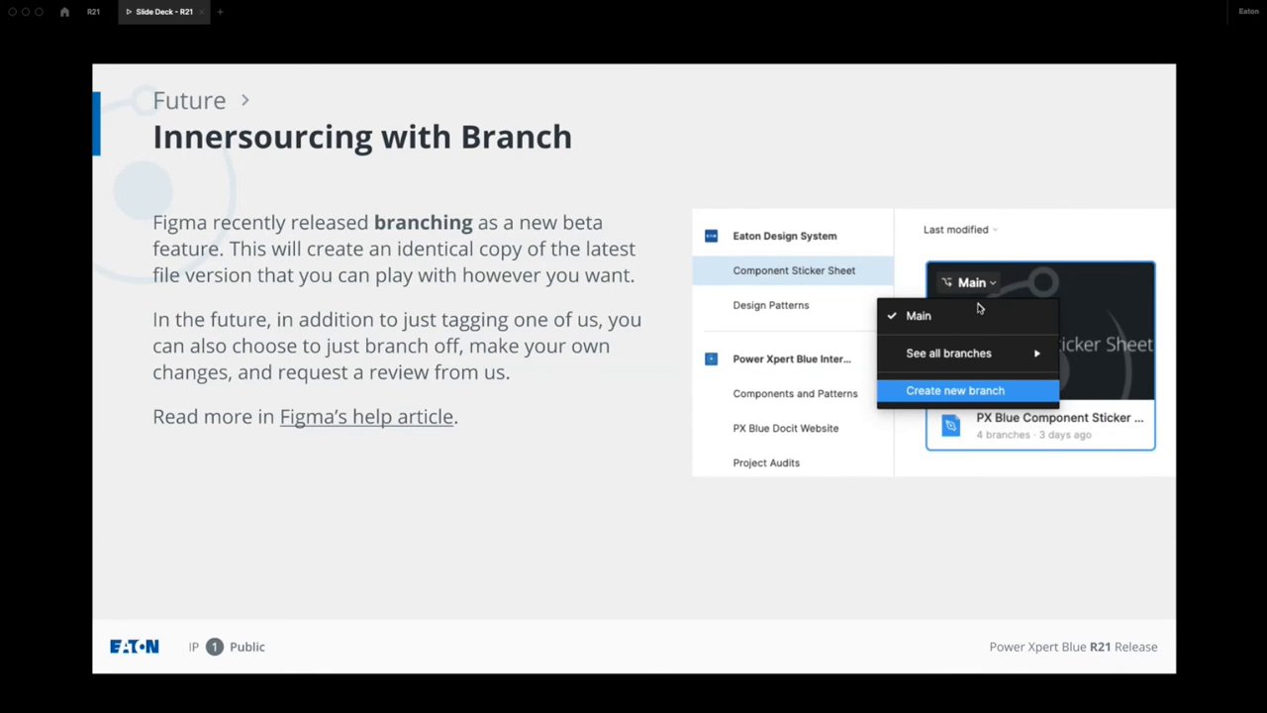
{"action": "mouse_move", "coordinate": [1006, 400]}
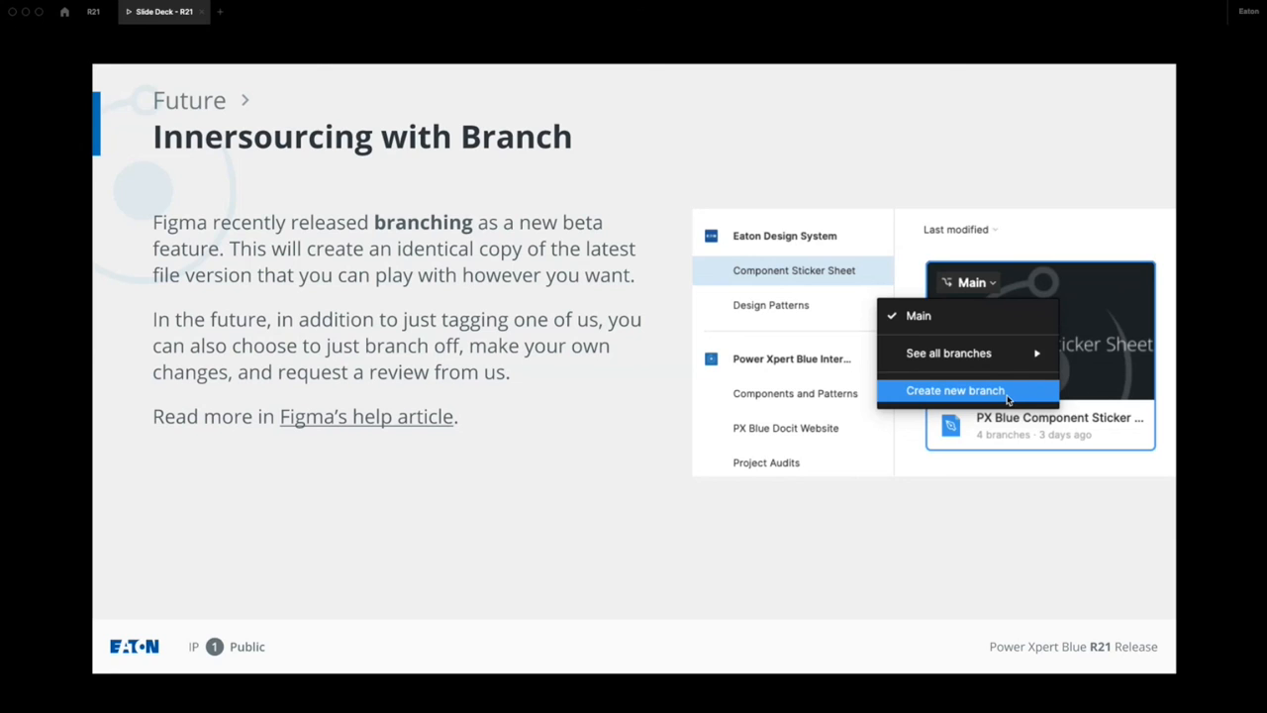
{"action": "mouse_move", "coordinate": [927, 410]}
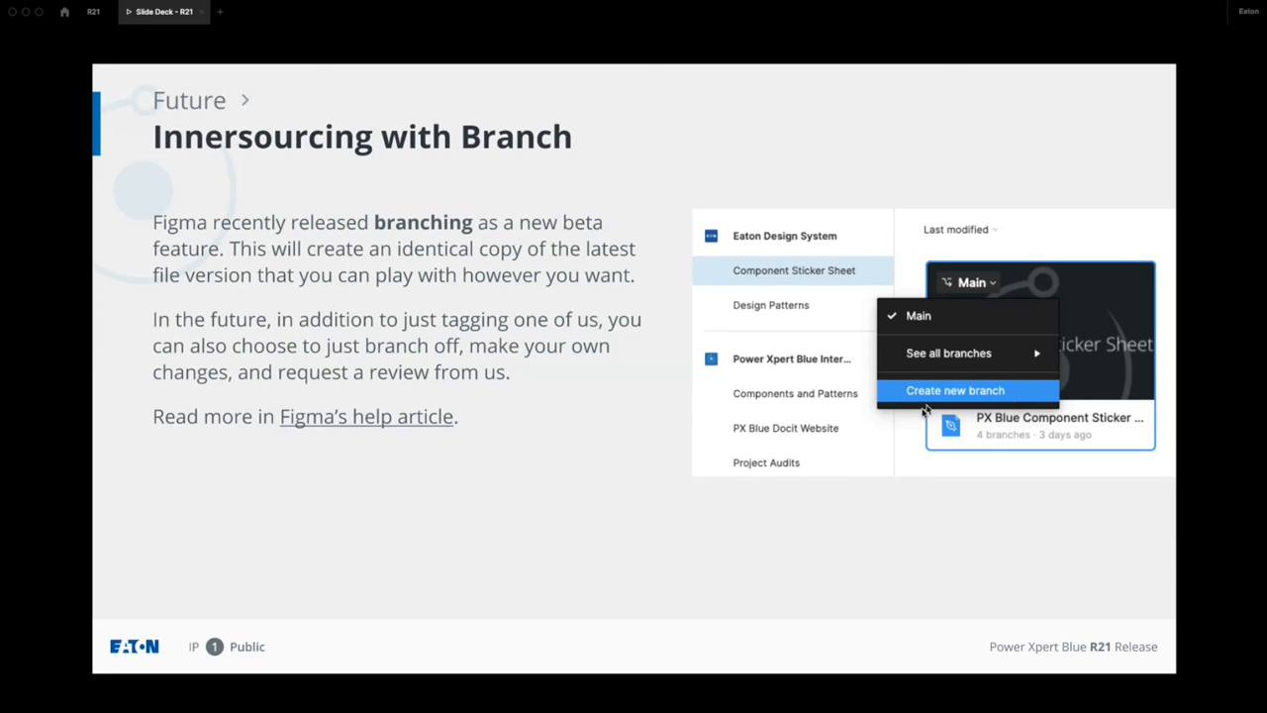
{"action": "mouse_move", "coordinate": [891, 388]}
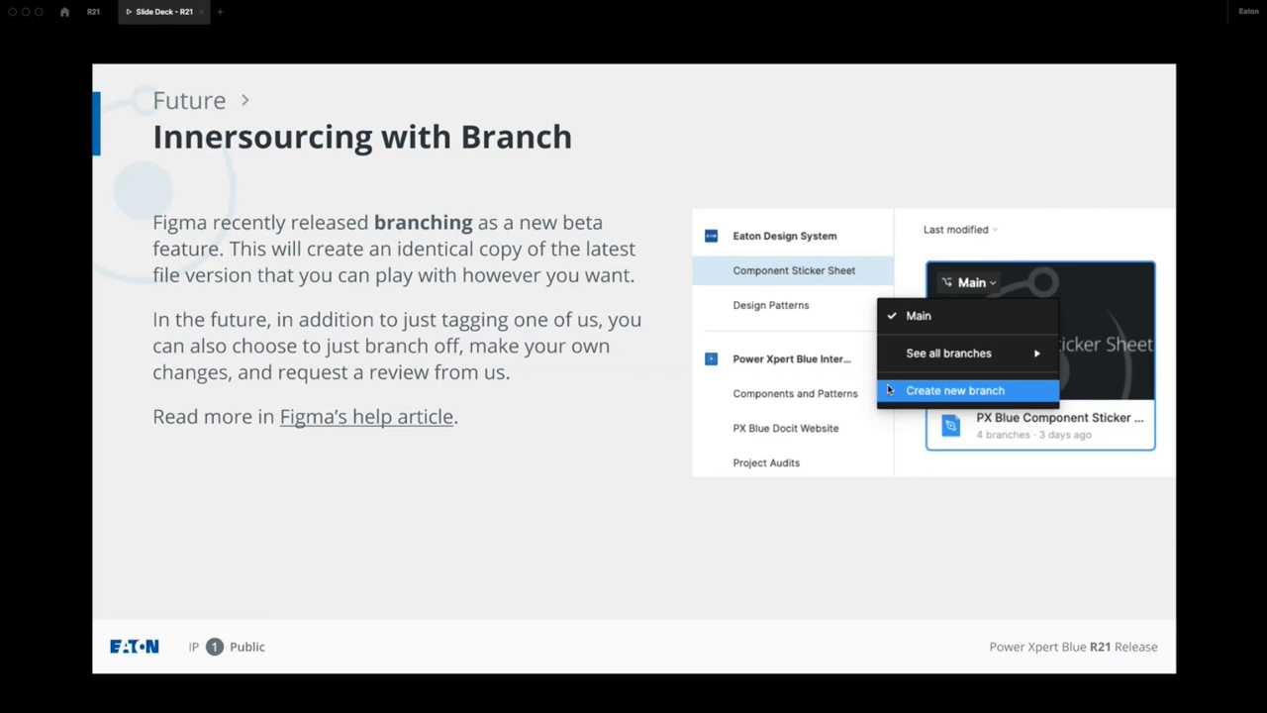
{"action": "mouse_move", "coordinate": [884, 505]}
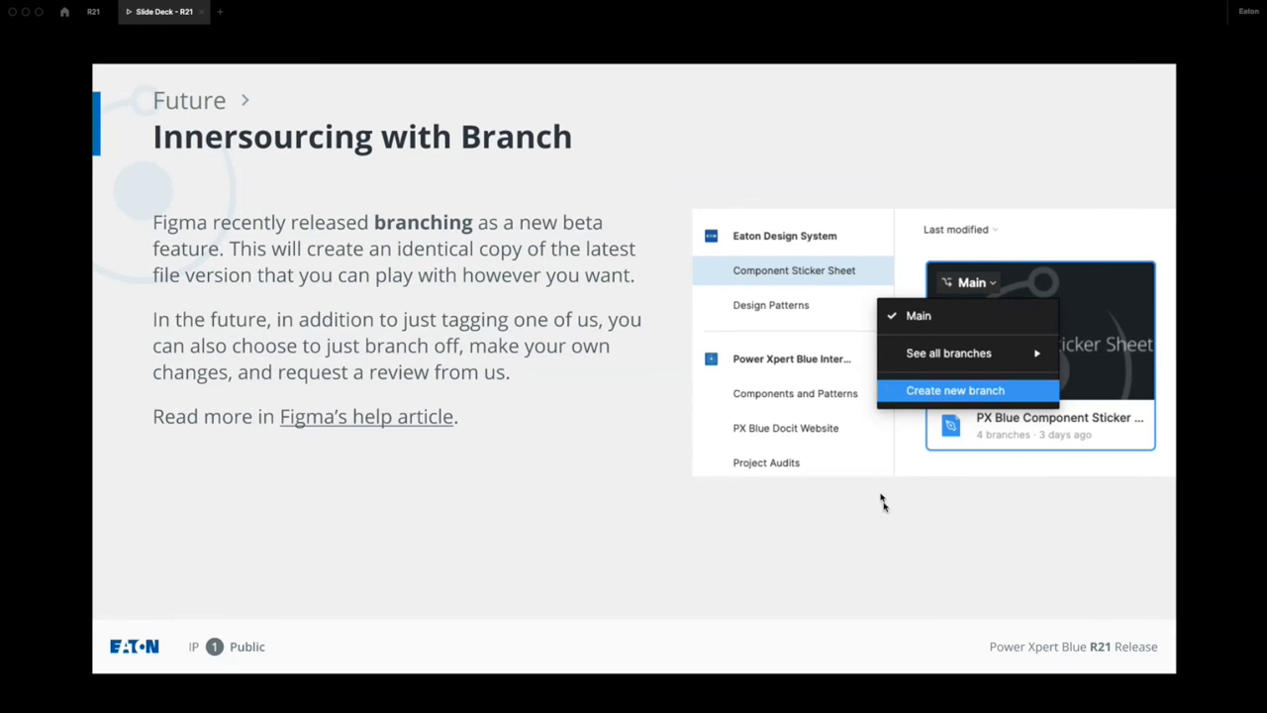